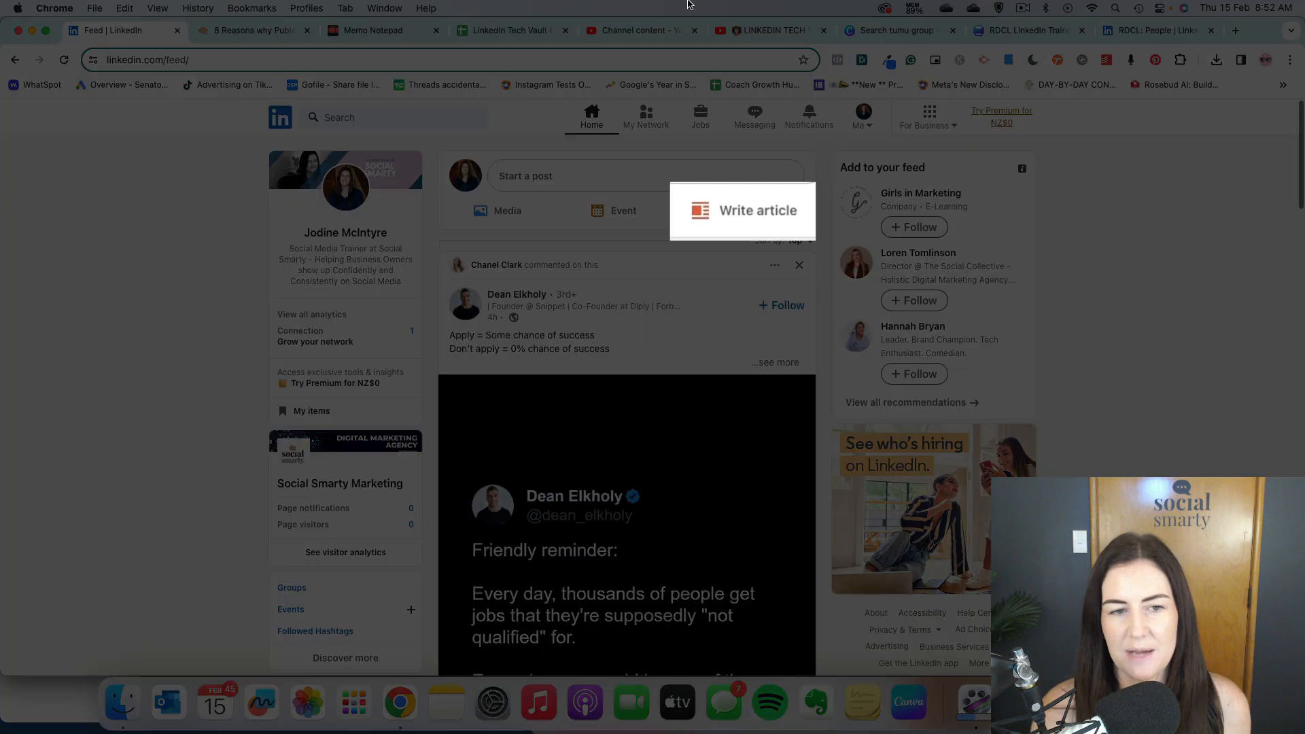
{"action": "mouse_move", "coordinate": [767, 223]}
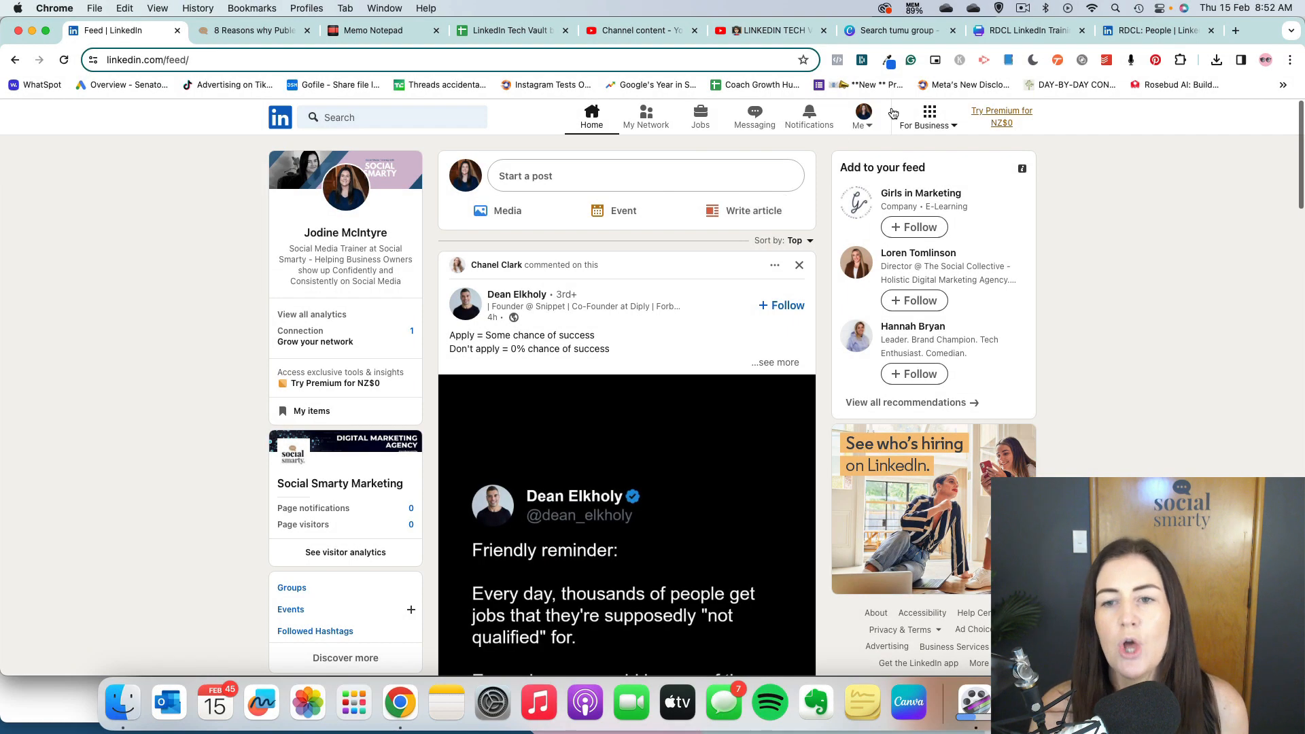
- From the Me menu, switch to the Social Smarty Marketing company page admin view
{"action": "left_click", "coordinate": [862, 117]}
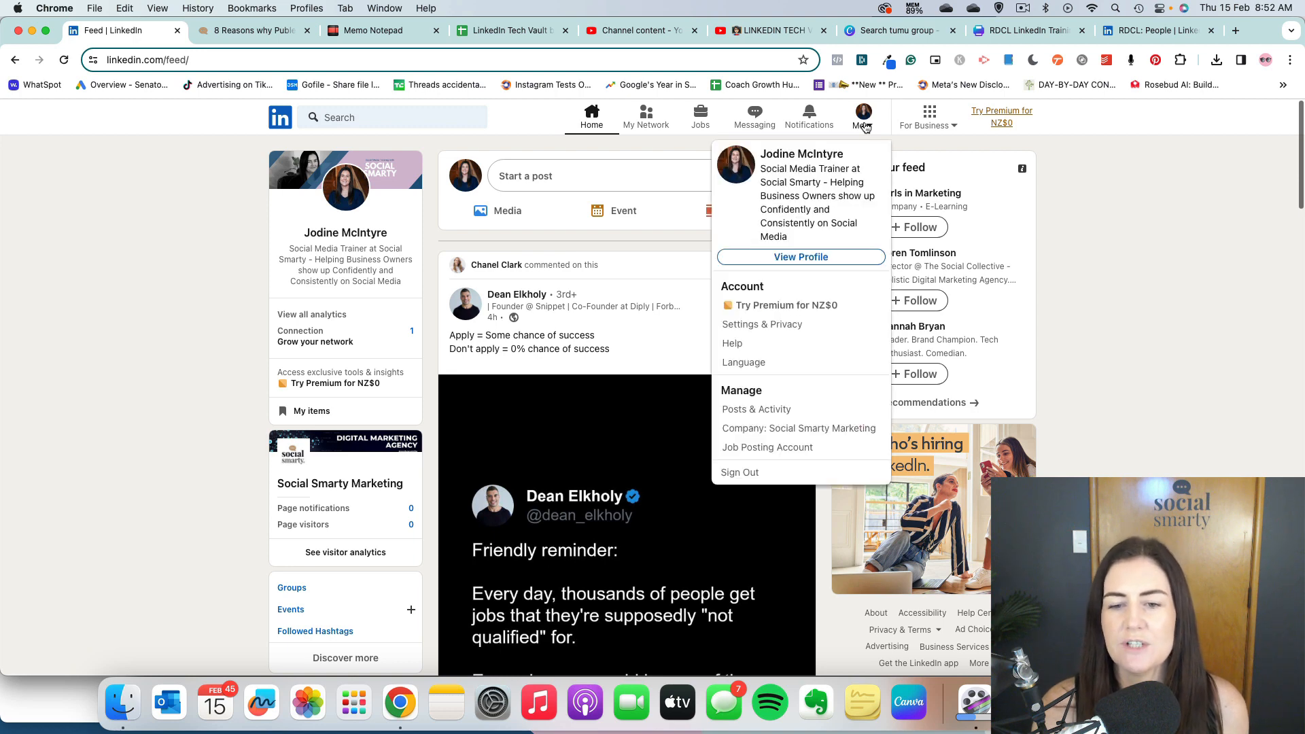
{"action": "left_click", "coordinate": [798, 428]}
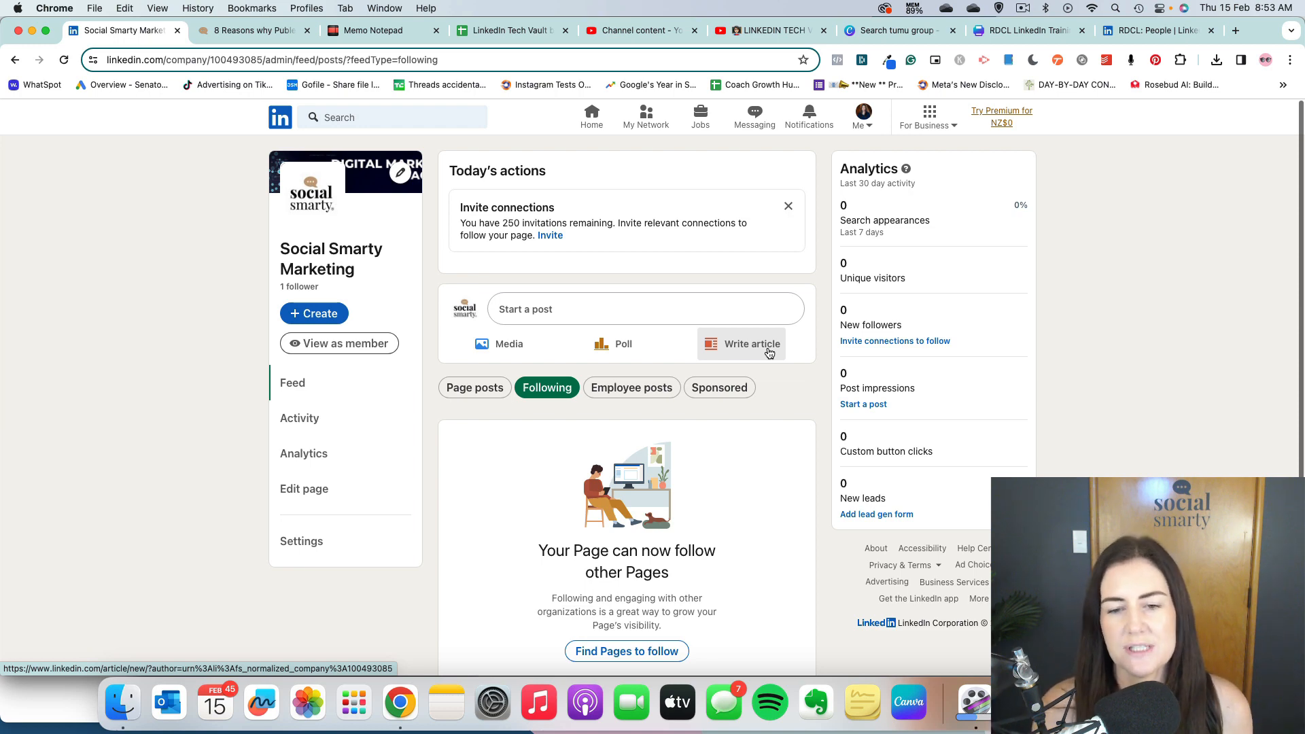
{"action": "mouse_move", "coordinate": [759, 356]}
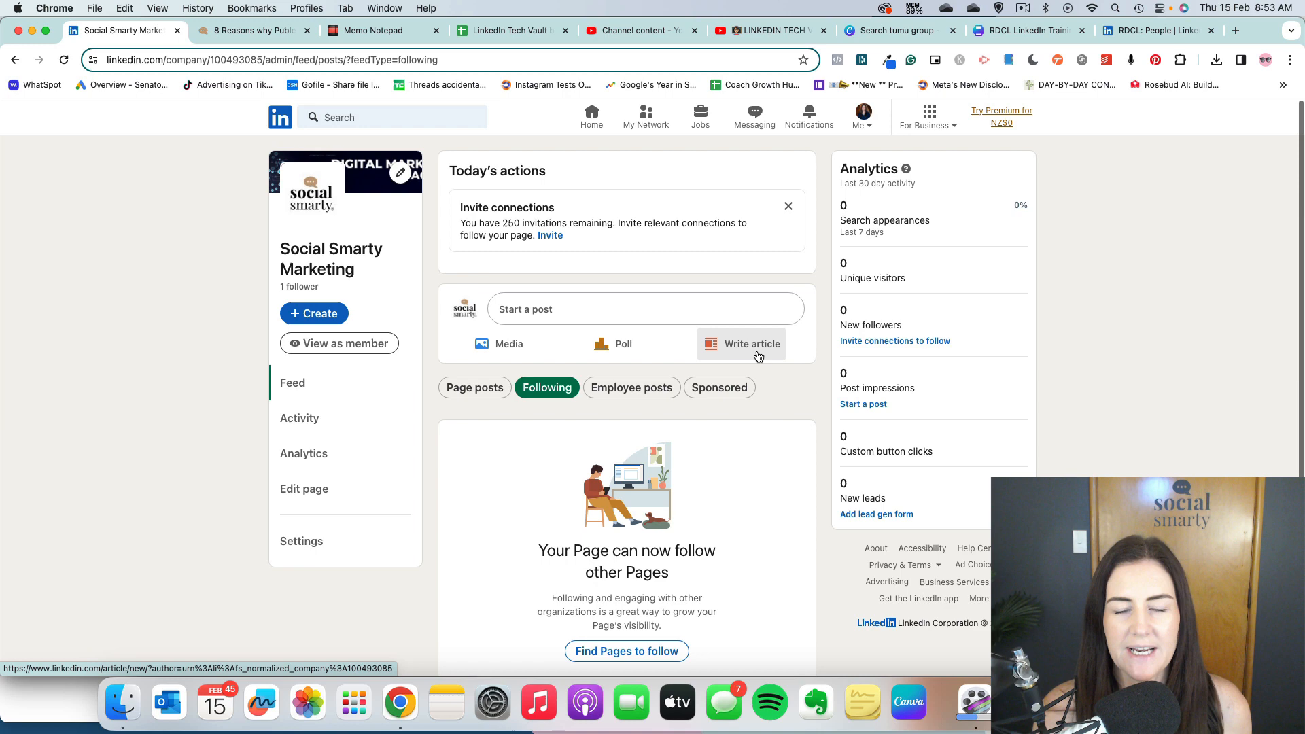
- Start a blank article as Social Smarty Marketing, dismissing the welcome message and glancing at the source blog
{"action": "left_click", "coordinate": [751, 343]}
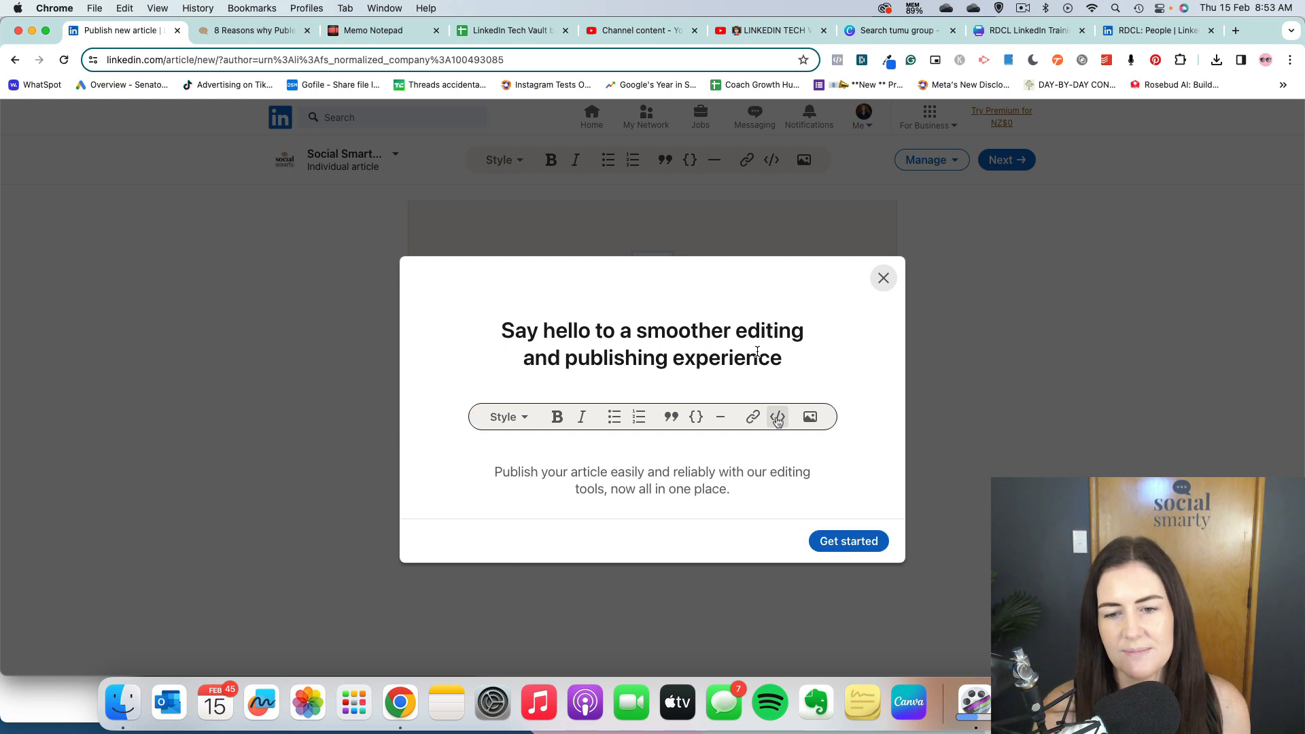
{"action": "left_click", "coordinate": [883, 277]}
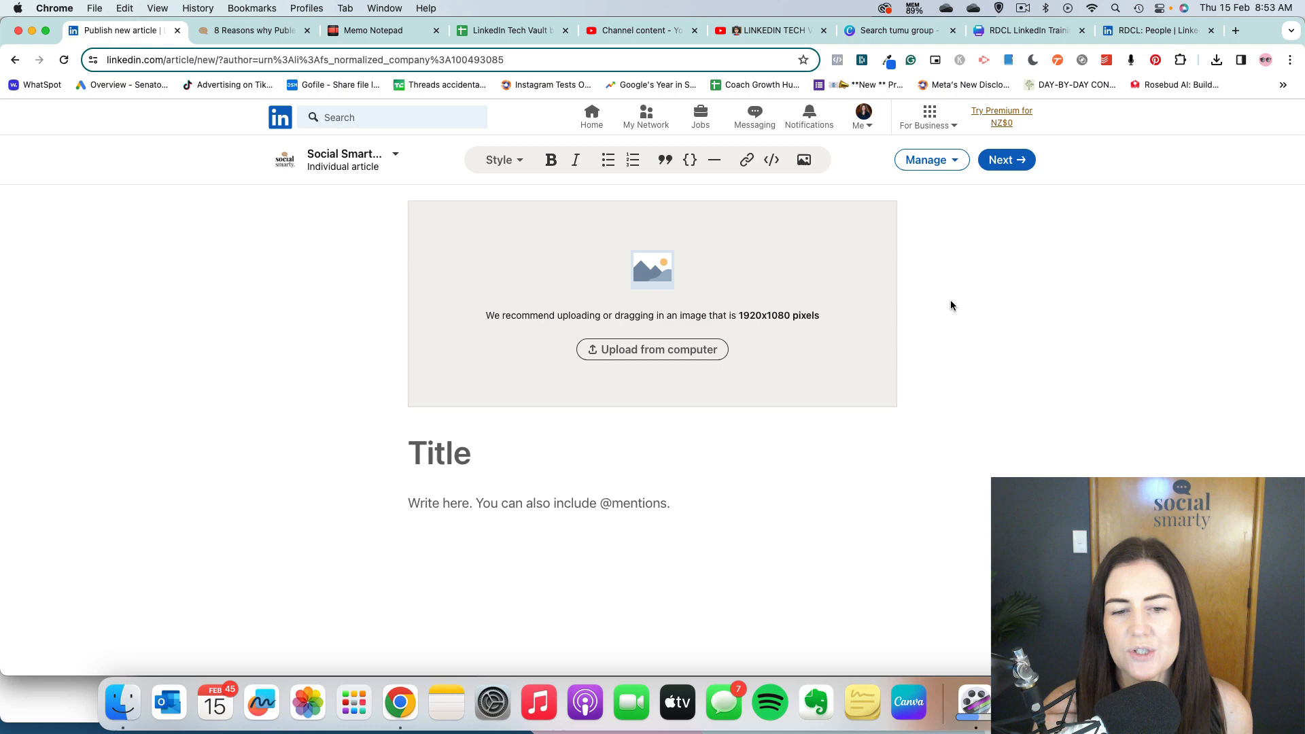
{"action": "mouse_move", "coordinate": [651, 350]}
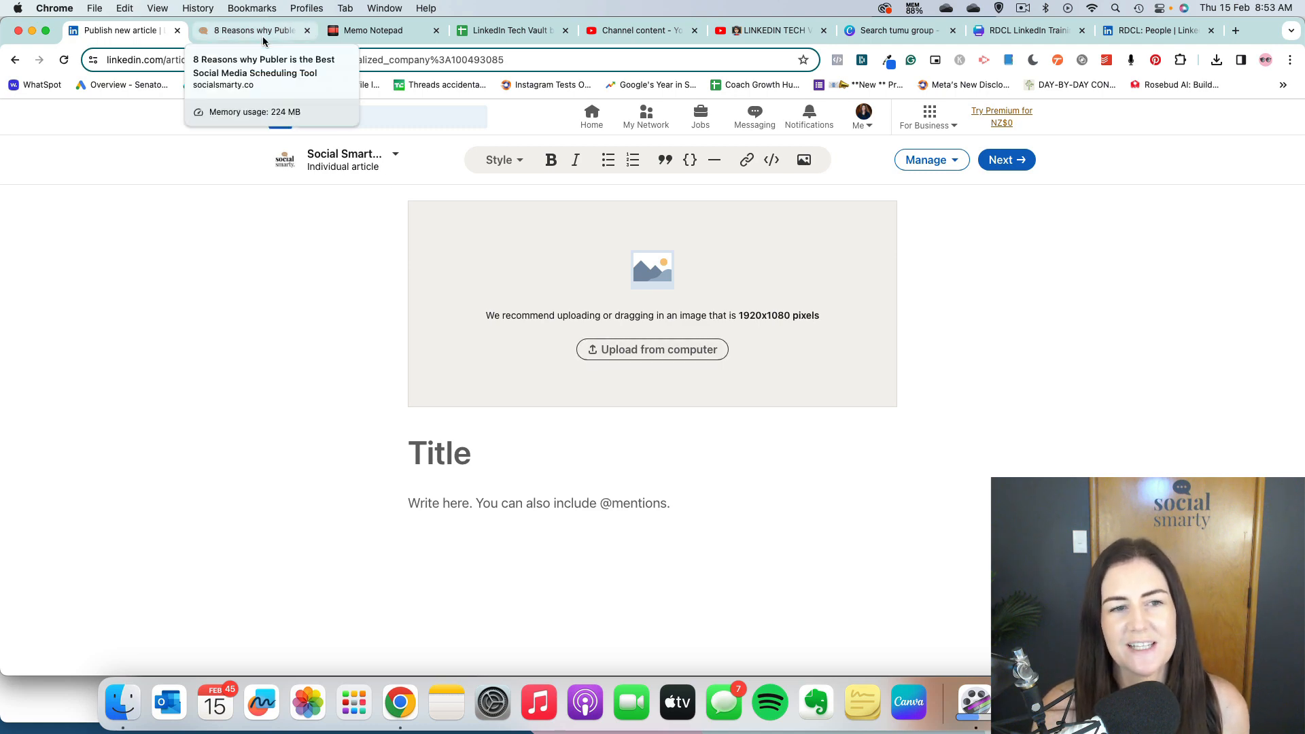
{"action": "left_click", "coordinate": [250, 30]}
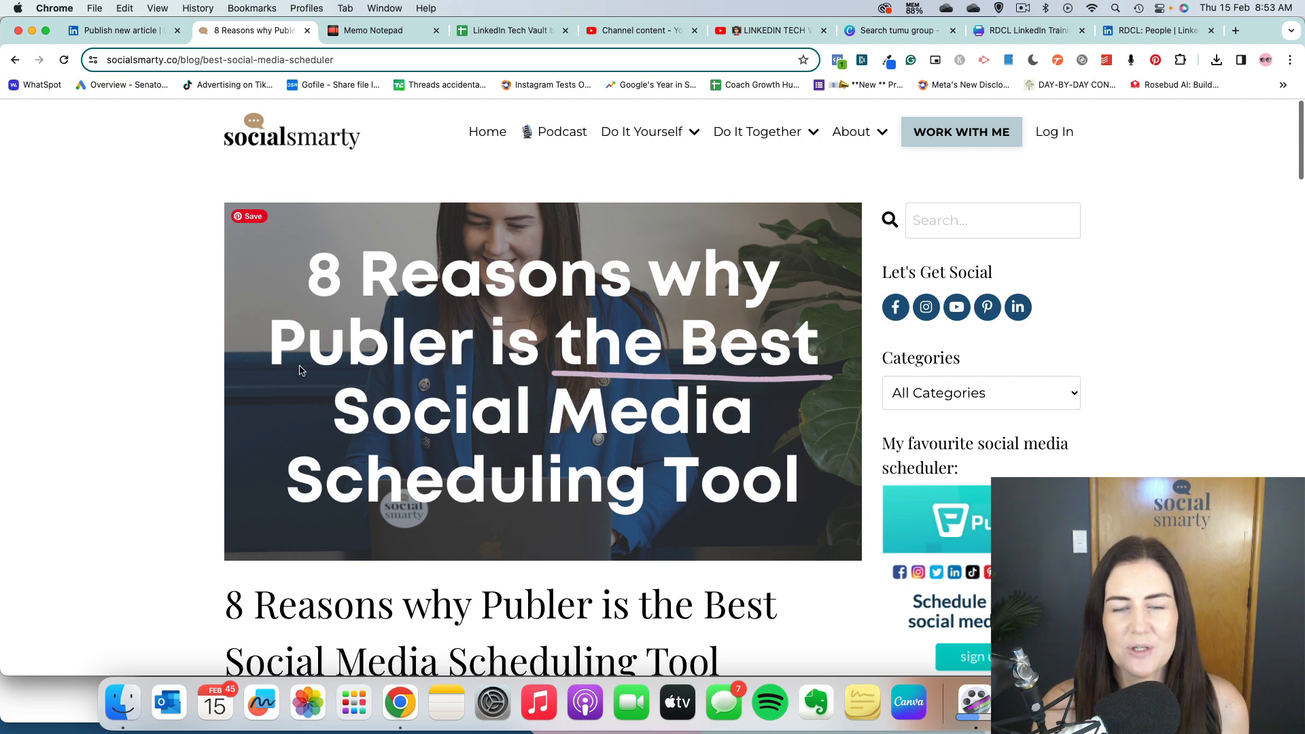
{"action": "mouse_move", "coordinate": [290, 407]}
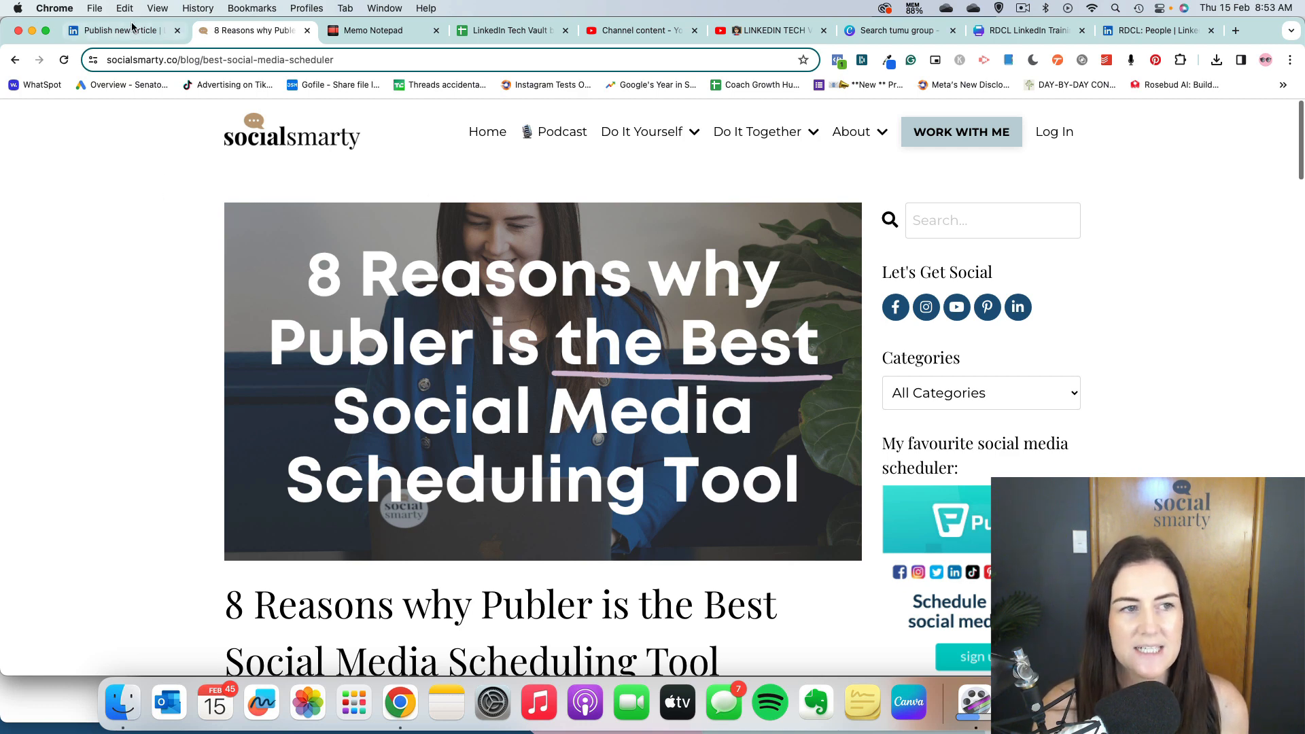
{"action": "left_click", "coordinate": [121, 30]}
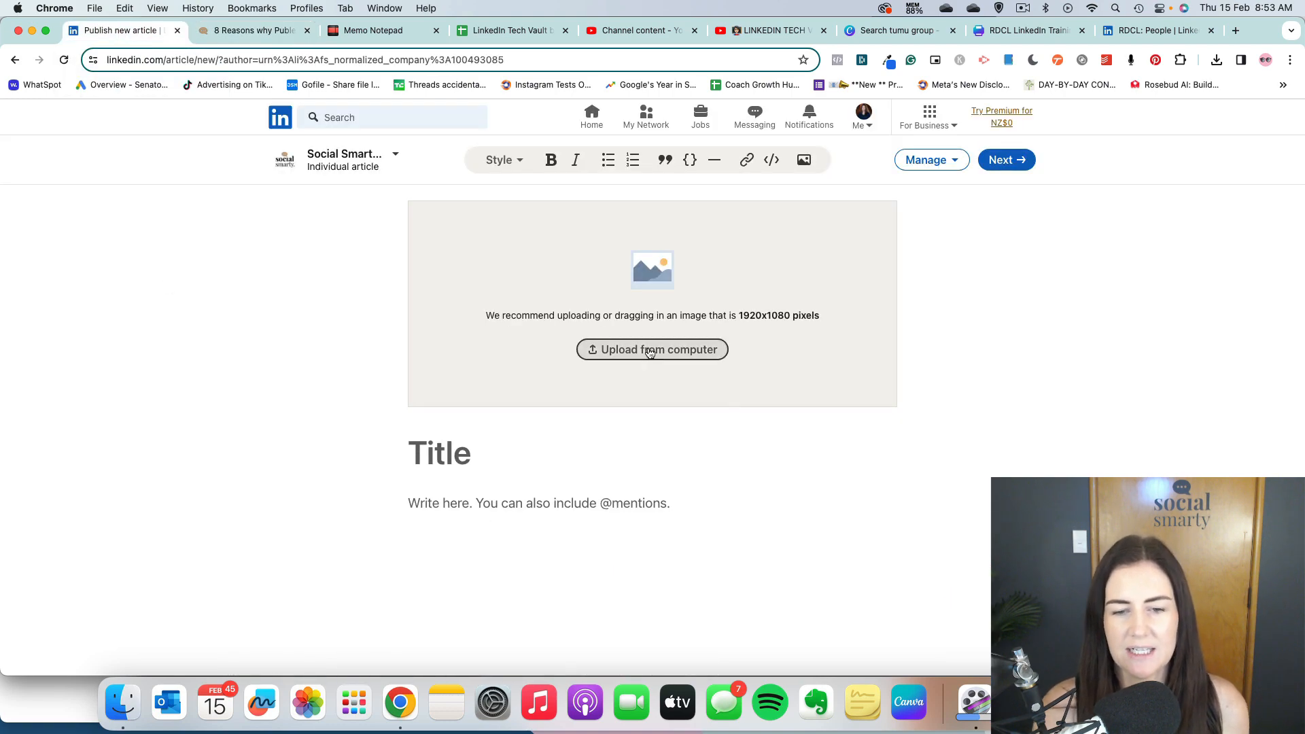
- Upload the '8 Reasons why Publer' cover image from the computer
{"action": "left_click", "coordinate": [651, 349]}
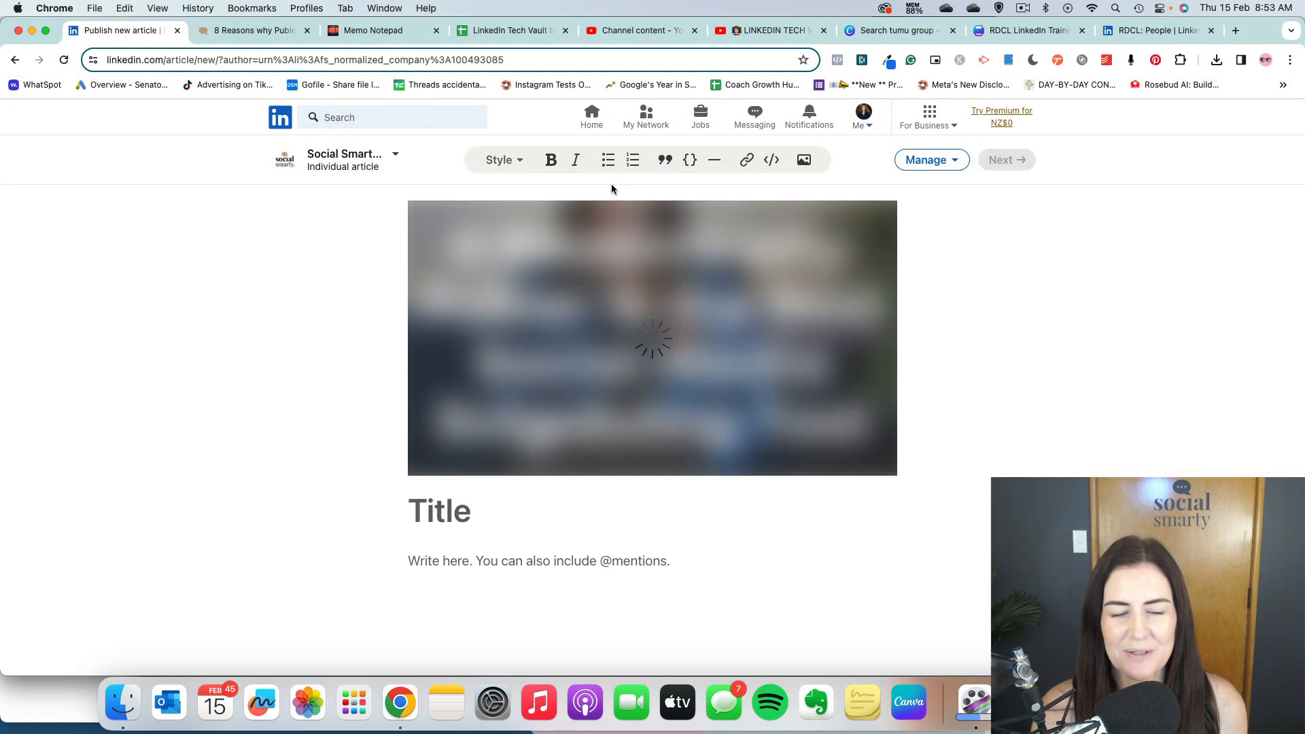
{"action": "mouse_move", "coordinate": [962, 358]}
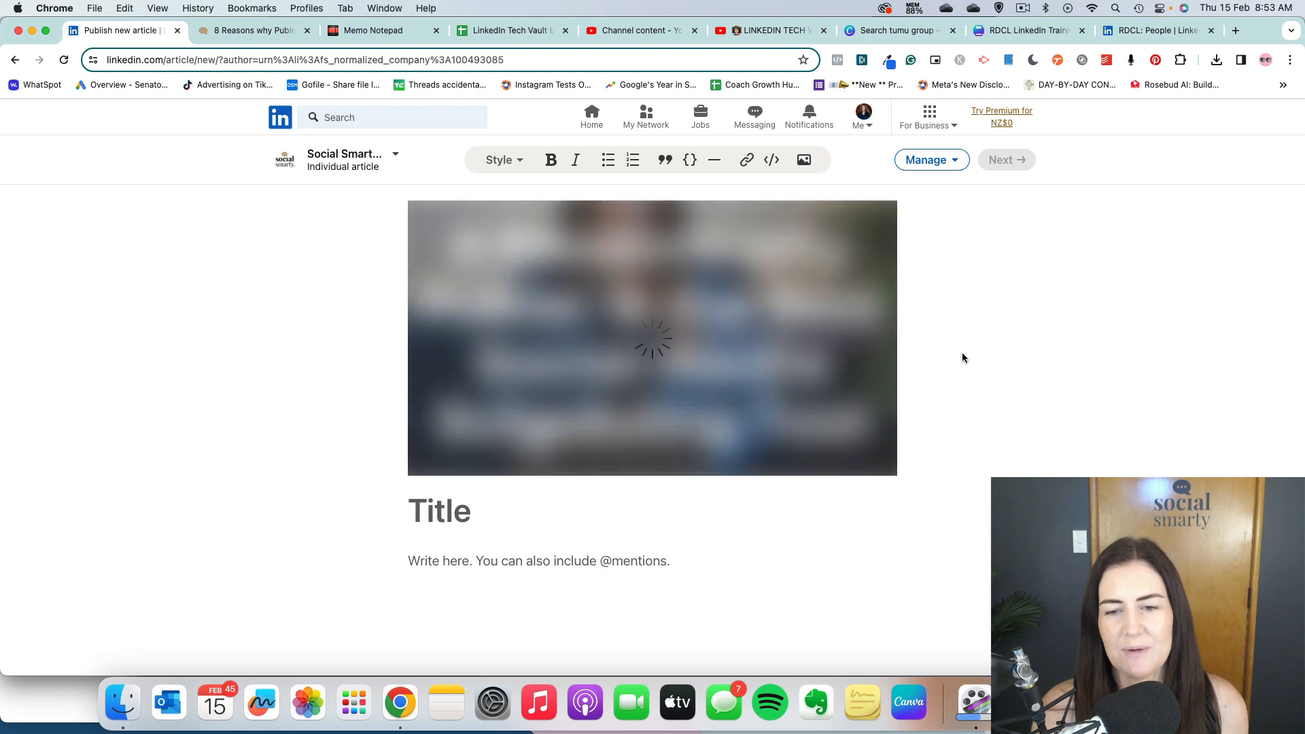
{"action": "mouse_move", "coordinate": [957, 345]}
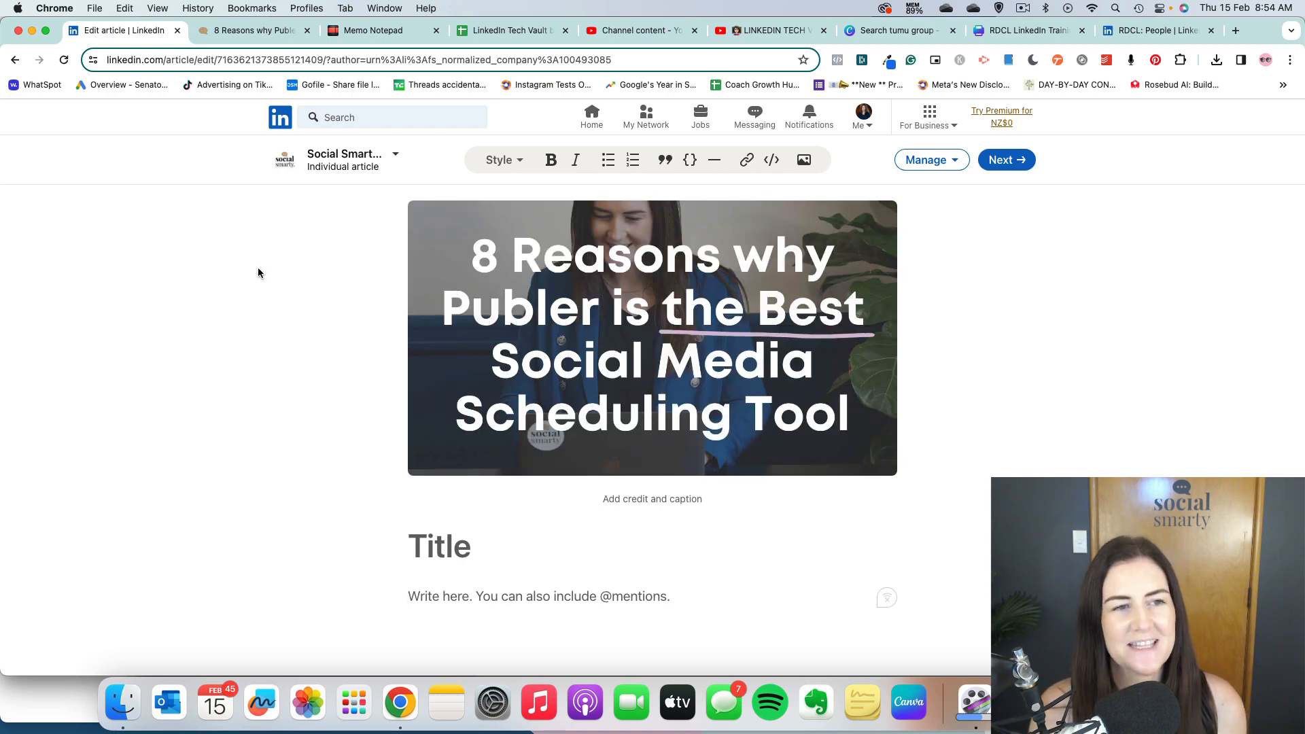
- Title the article '8 Reasons why Publer is the Best Social Media Scheduling Tool' from the blog heading
{"action": "left_click", "coordinate": [250, 30]}
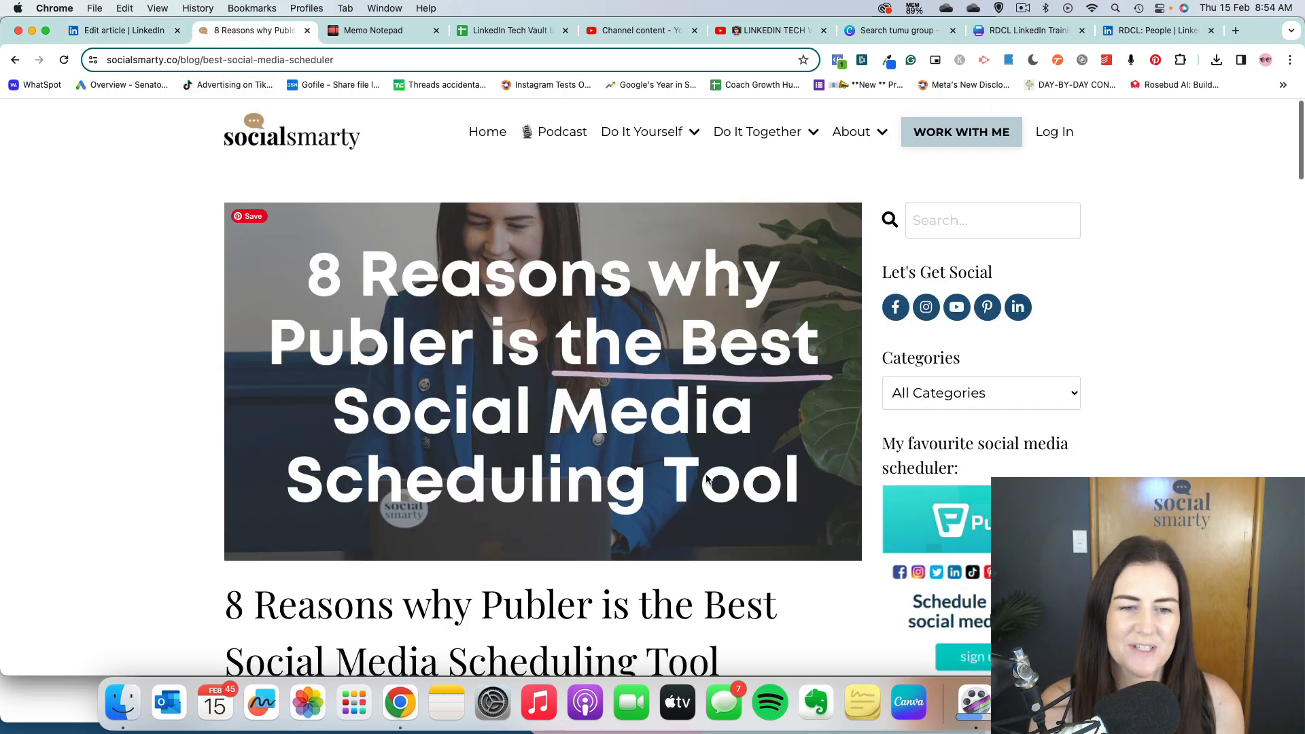
{"action": "scroll", "scroll_direction": "down", "scroll_amount": 3}
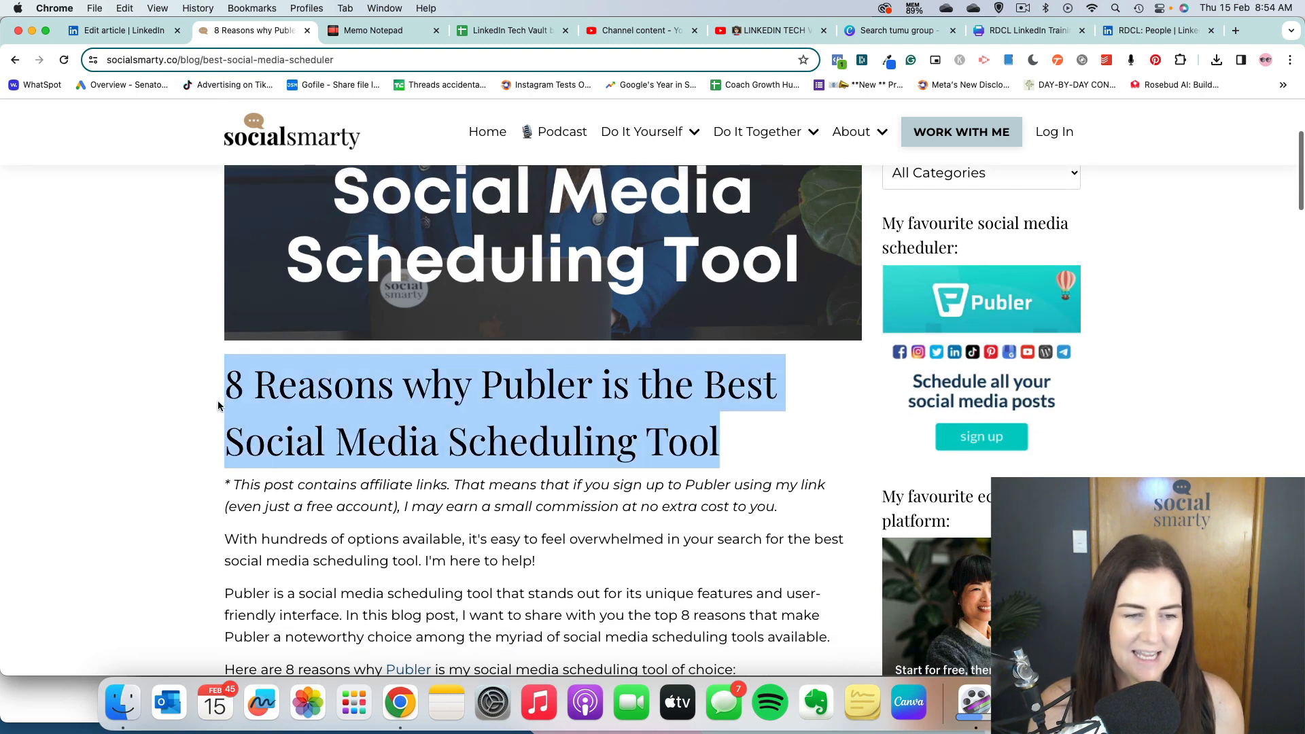
{"action": "left_click", "coordinate": [122, 30]}
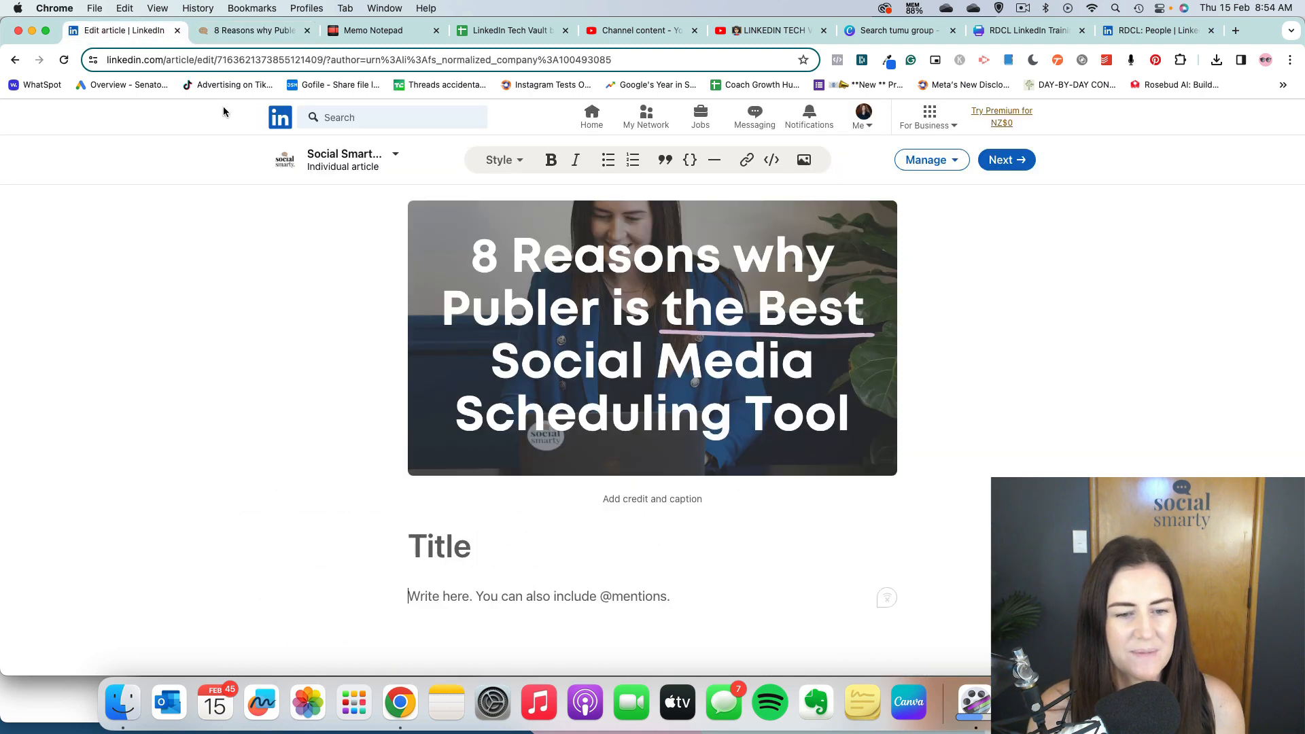
{"action": "type", "text": "8 Reasons why Publer is the Best Social Media Scheduling Tool"}
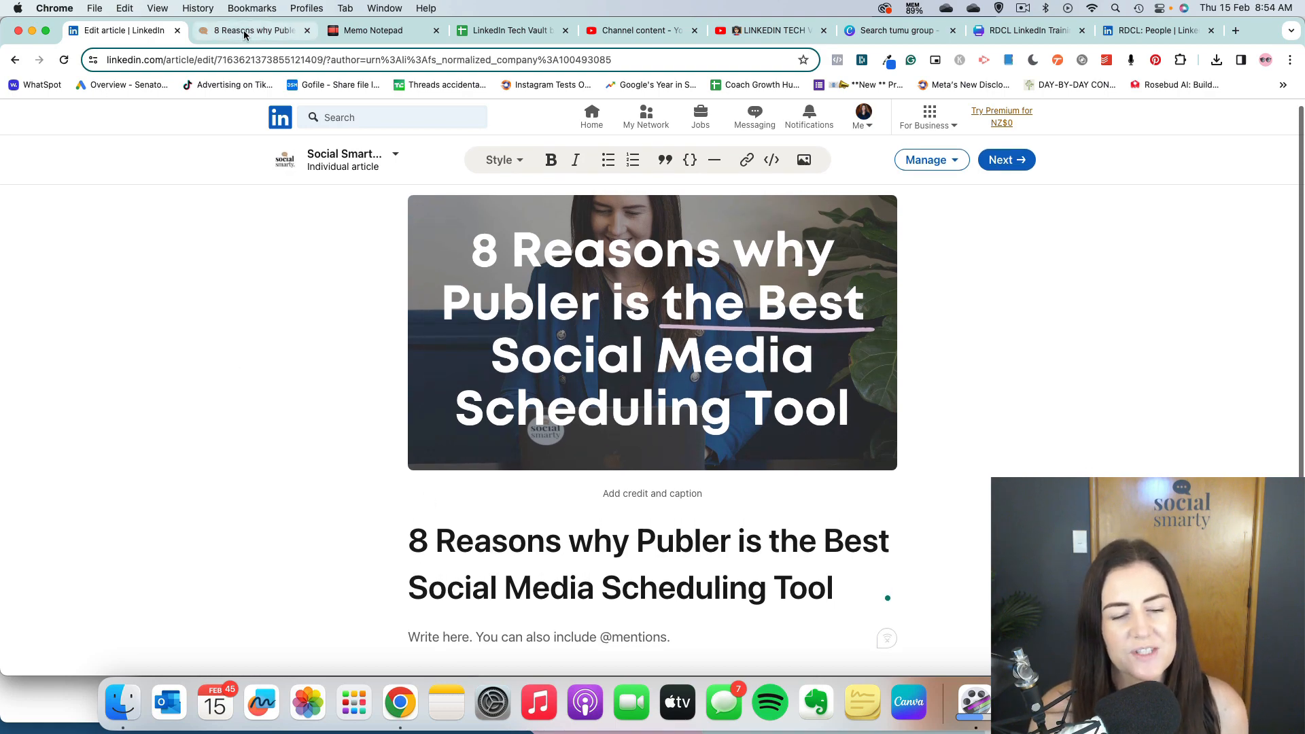
- Copy the blog post's body text and return to the article draft
{"action": "left_click", "coordinate": [250, 30]}
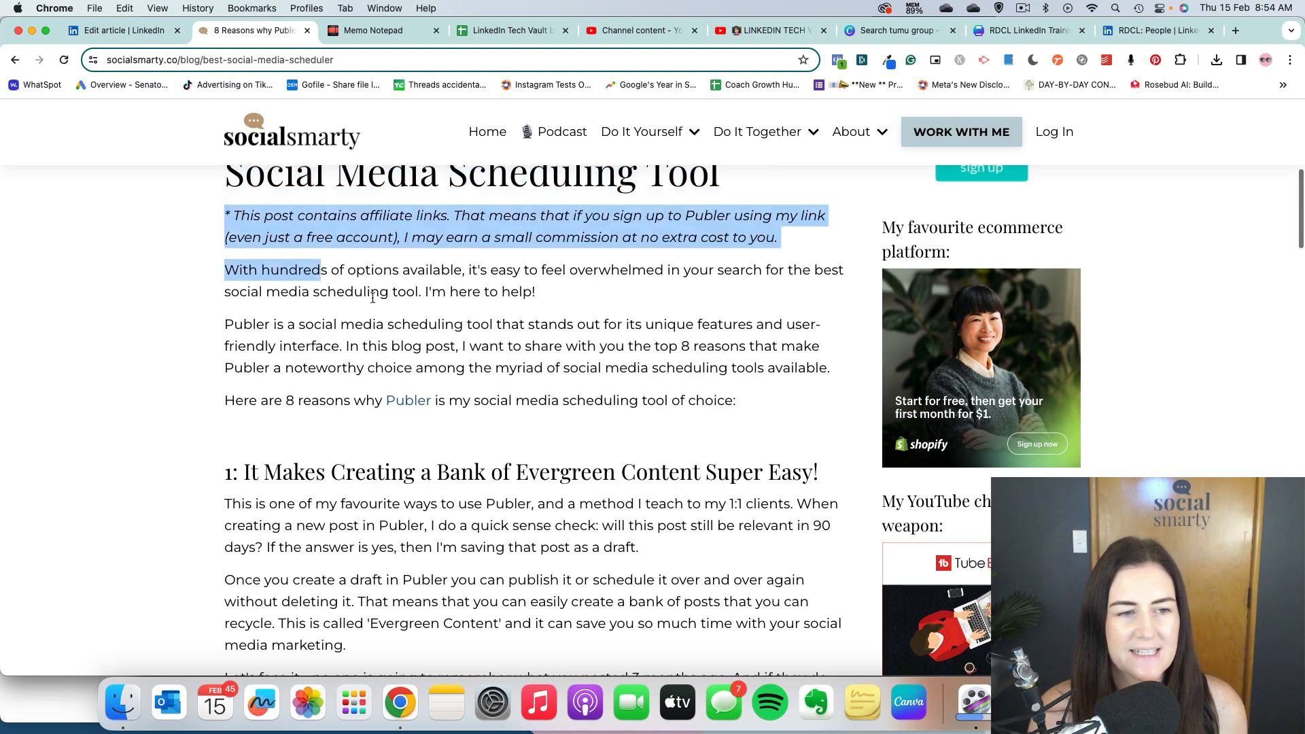
{"action": "scroll", "scroll_direction": "down", "scroll_amount": 3}
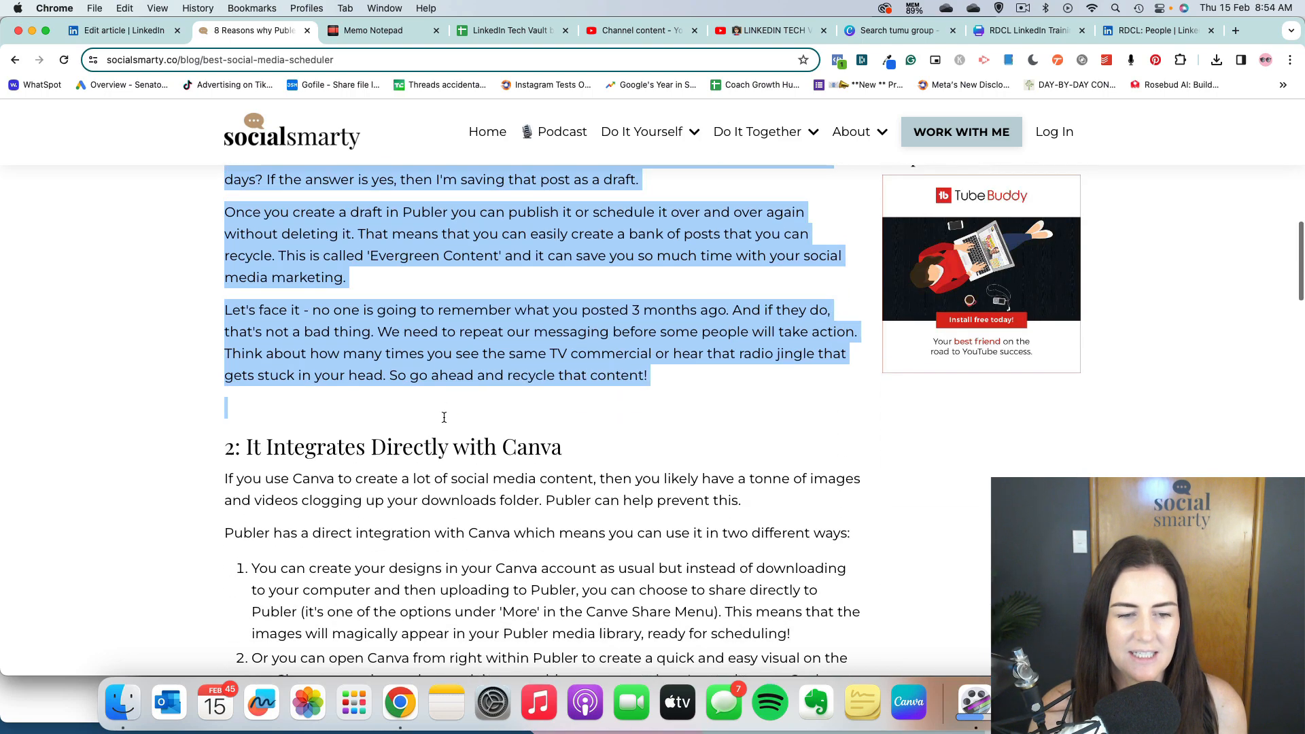
{"action": "scroll", "scroll_direction": "down", "scroll_amount": 3}
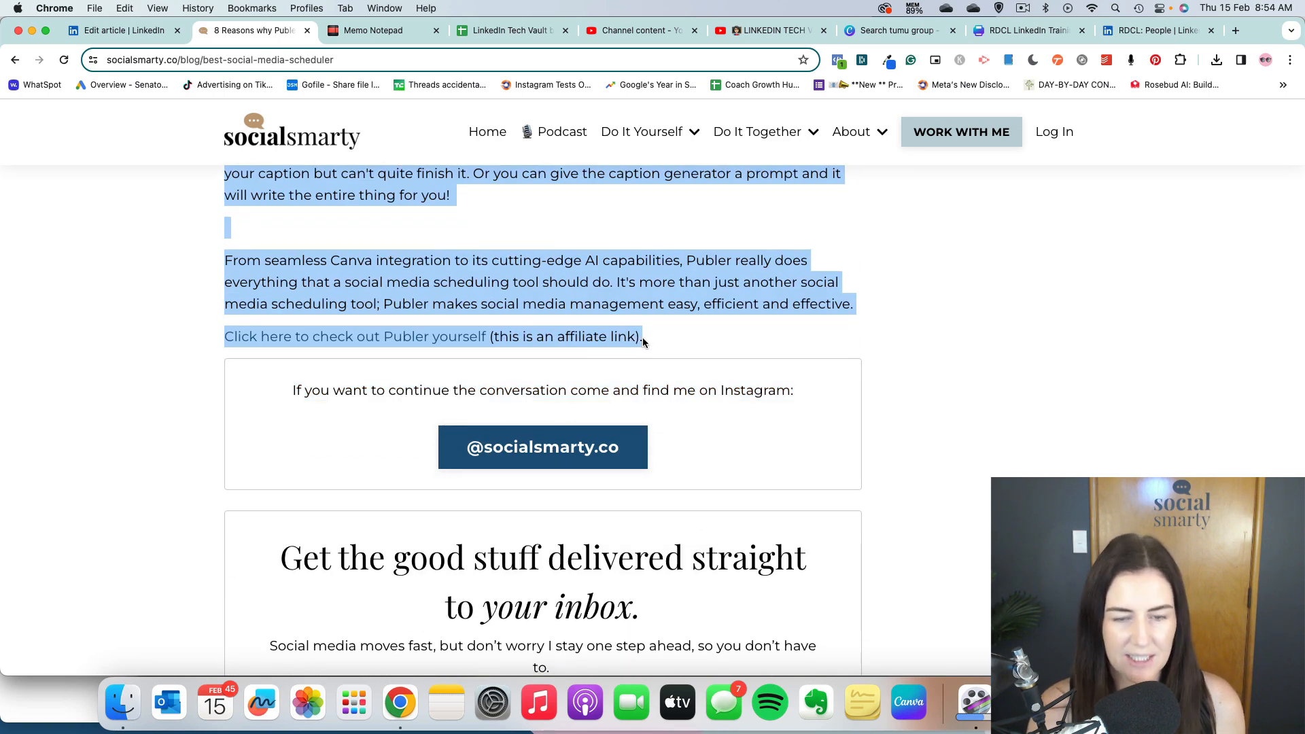
{"action": "left_click", "coordinate": [124, 30]}
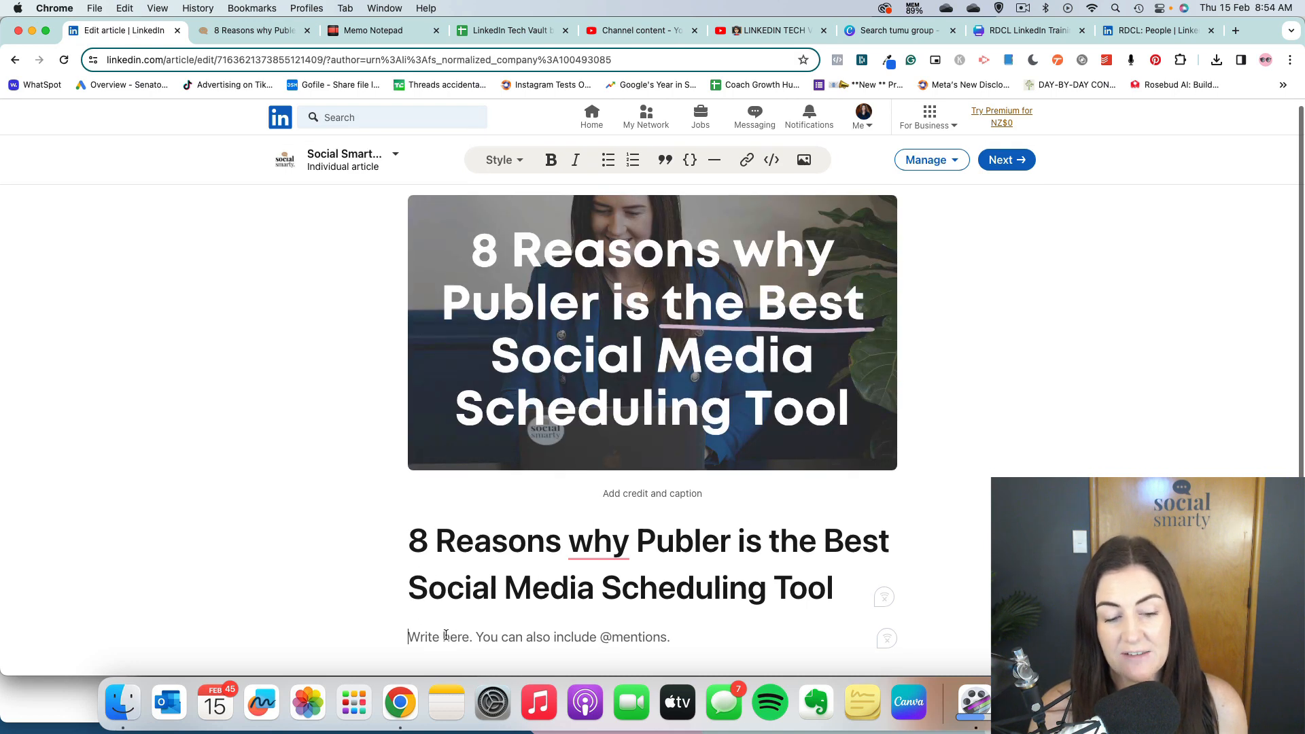
- Insert the 8 Reasons why Publer image into the pasted article body
{"action": "scroll", "scroll_direction": "down", "scroll_amount": 3}
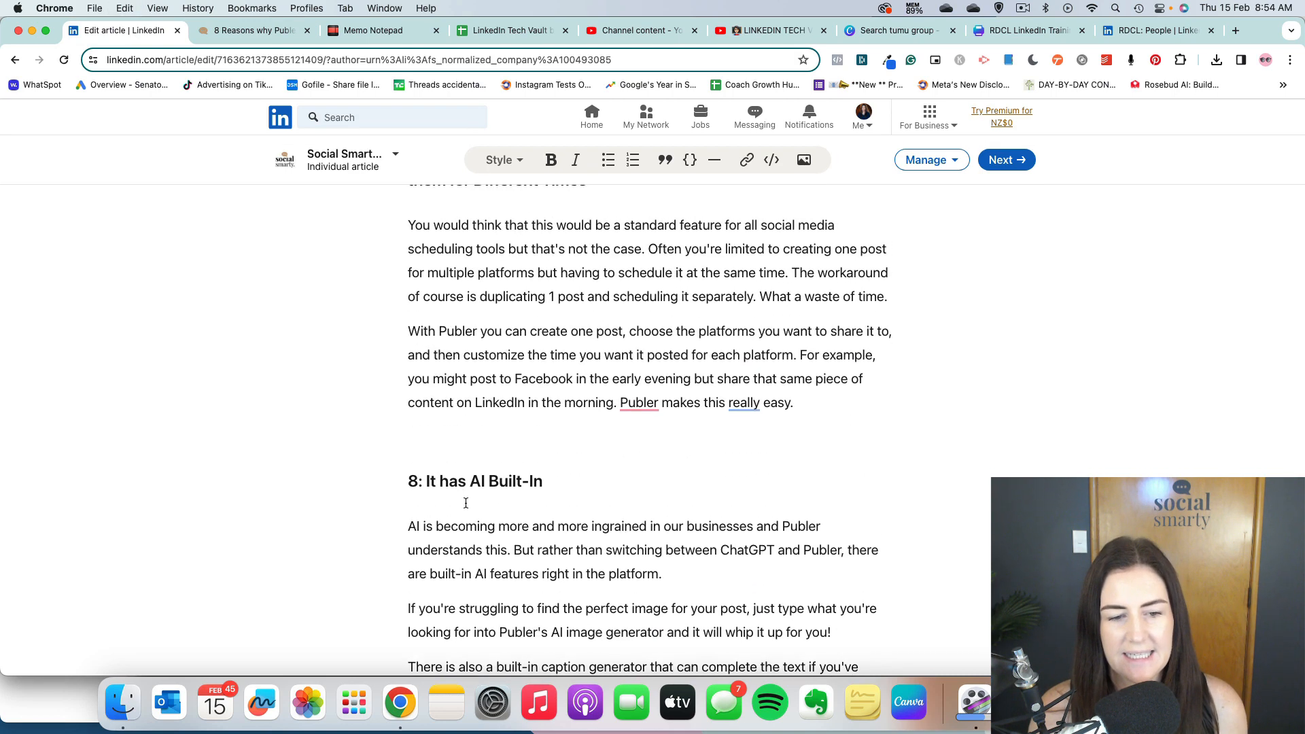
{"action": "scroll", "scroll_direction": "up", "scroll_amount": 3}
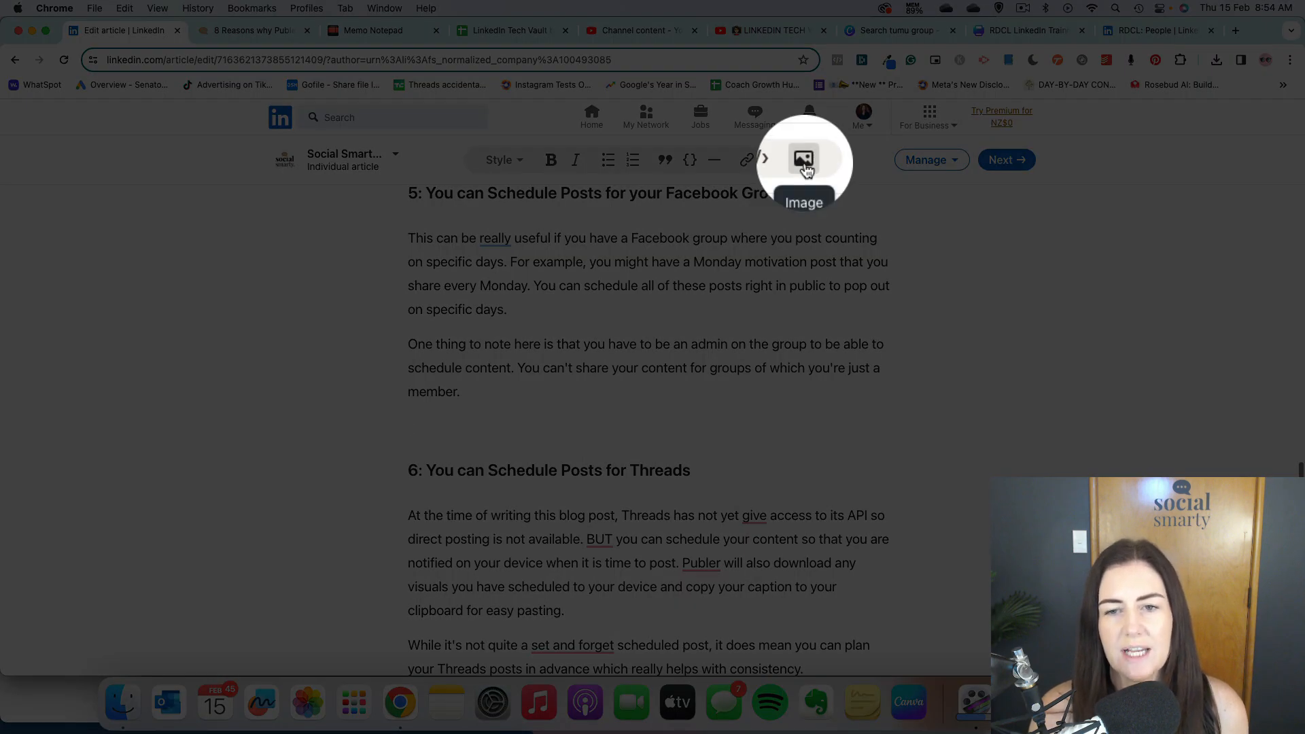
{"action": "left_click", "coordinate": [803, 159]}
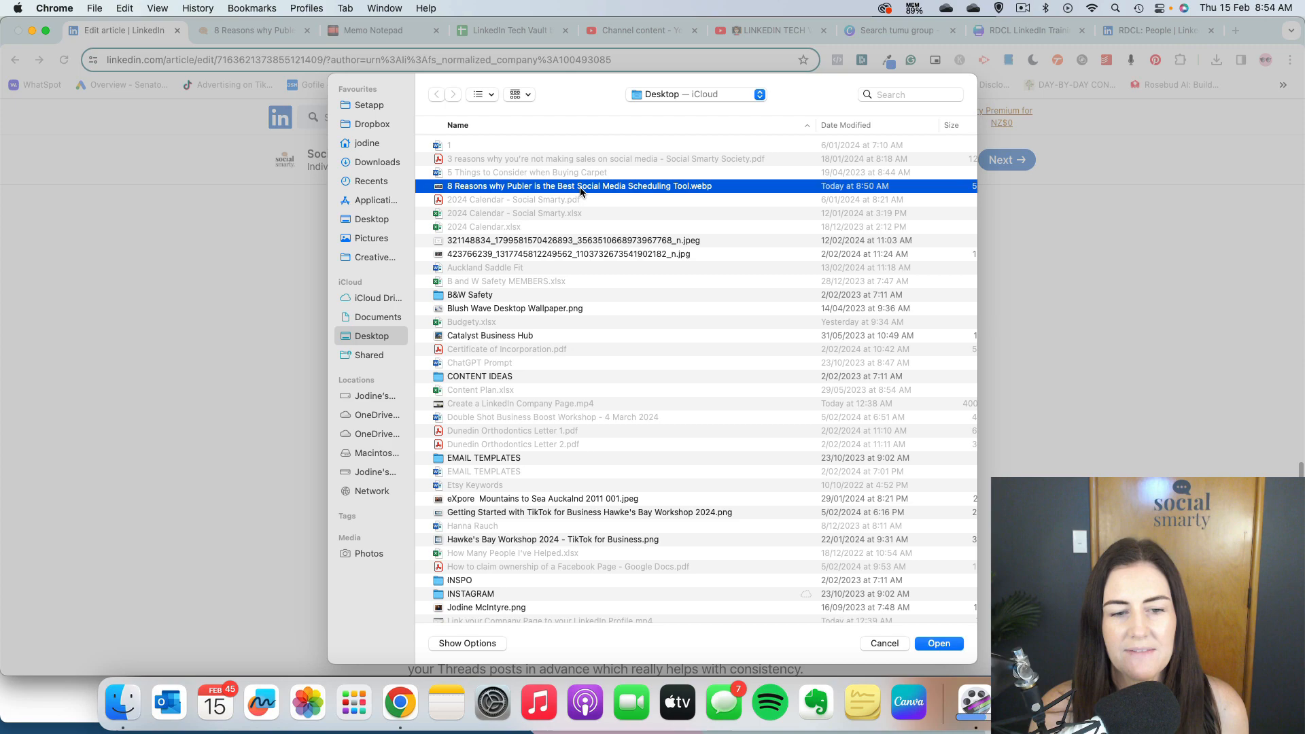
{"action": "left_click", "coordinate": [883, 643]}
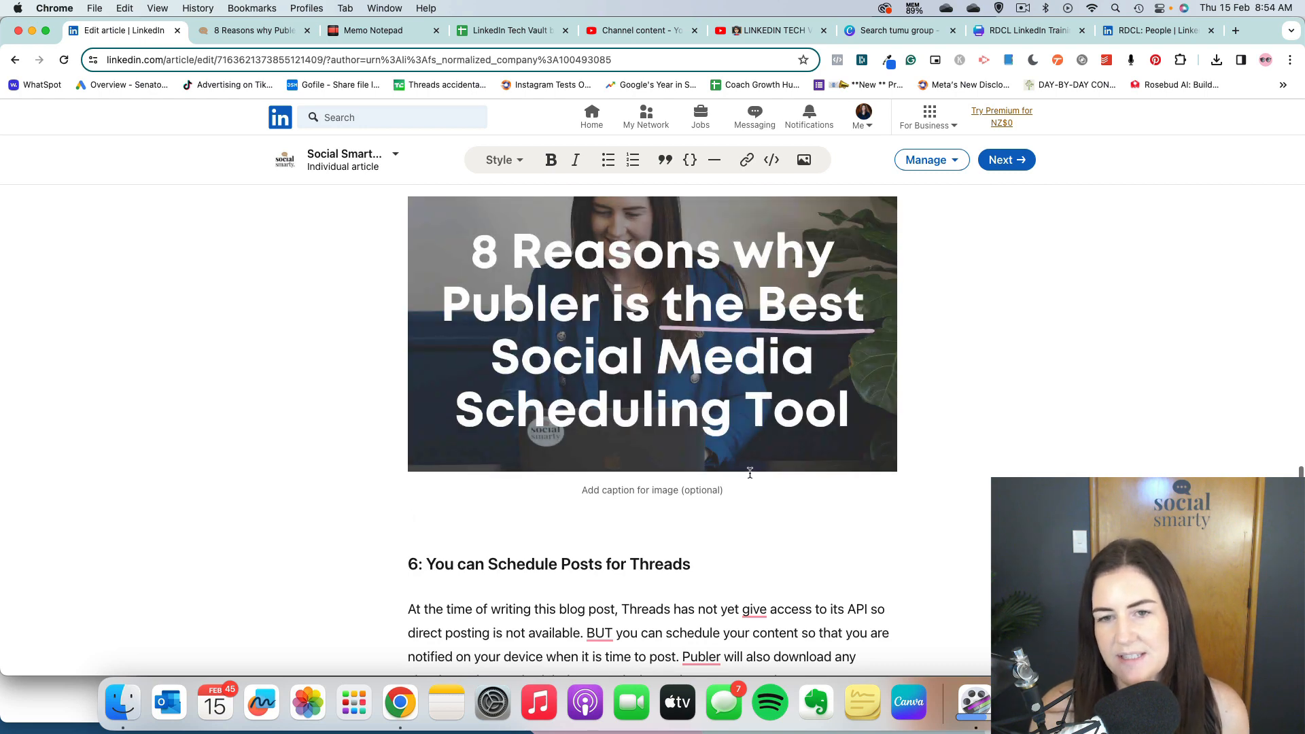
- Format the 'While it's not quite a set and forget' Threads paragraph as a block quote
{"action": "scroll", "scroll_direction": "down", "scroll_amount": 3}
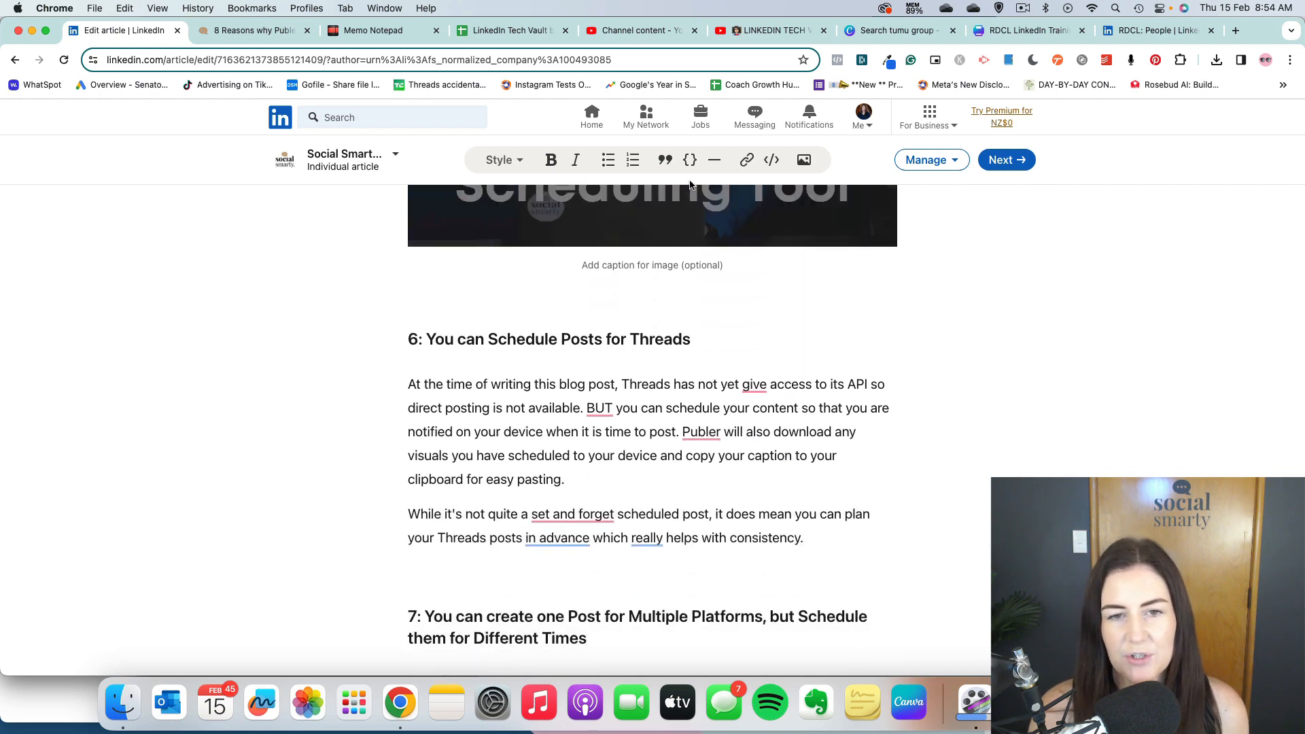
{"action": "mouse_move", "coordinate": [608, 159]}
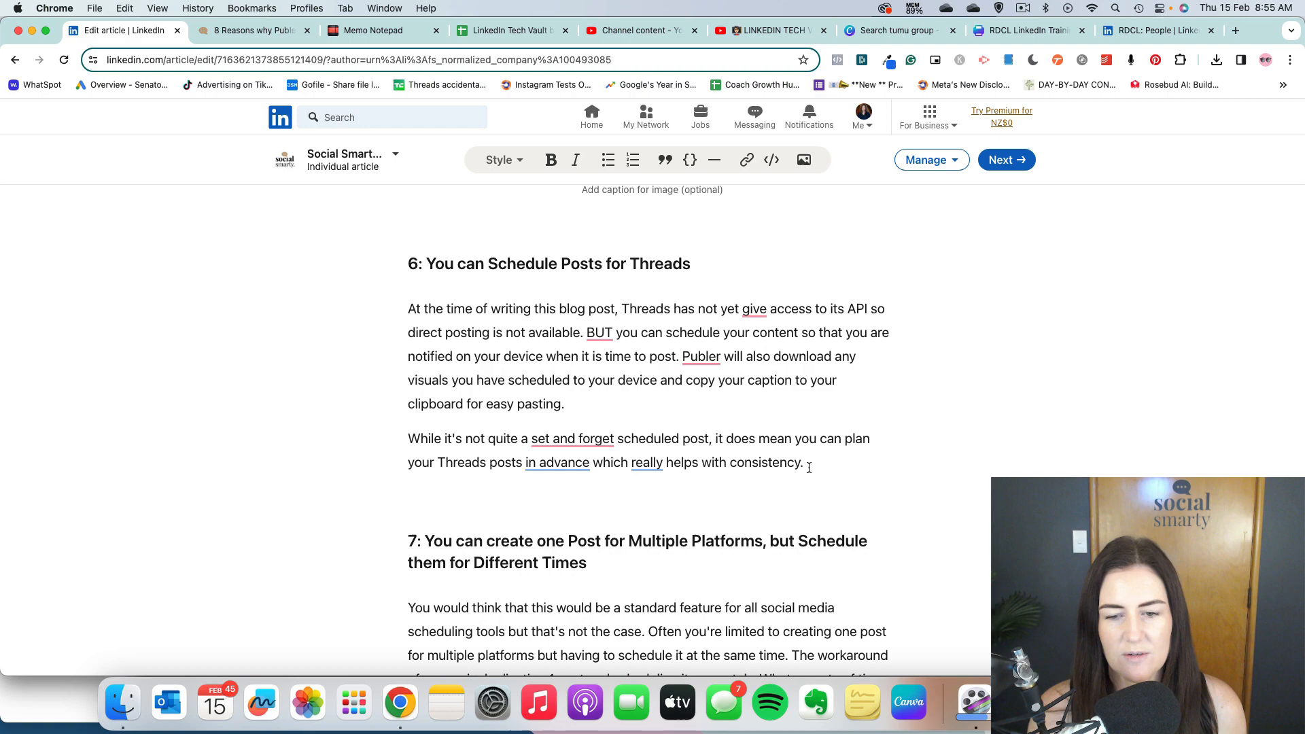
{"action": "left_click_drag", "start_coordinate": [407, 439], "coordinate": [803, 462]}
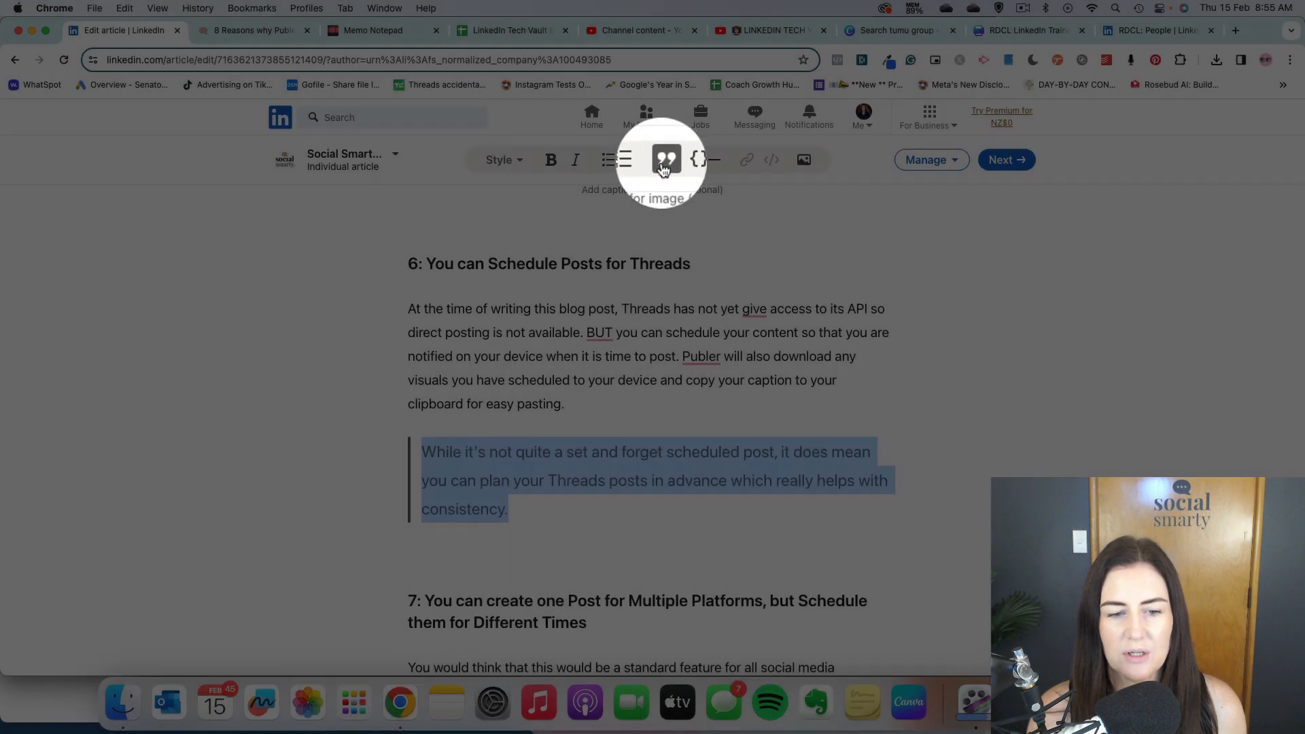
{"action": "left_click", "coordinate": [664, 160]}
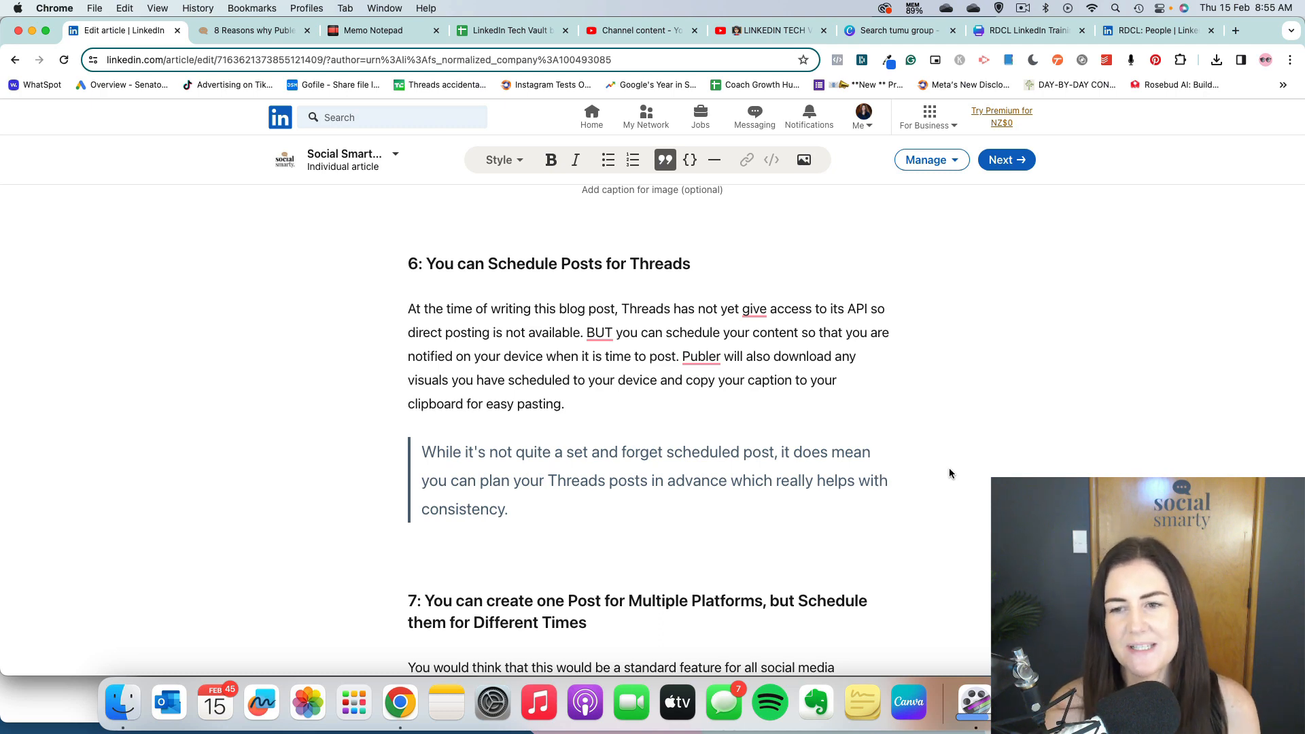
{"action": "mouse_move", "coordinate": [907, 441]}
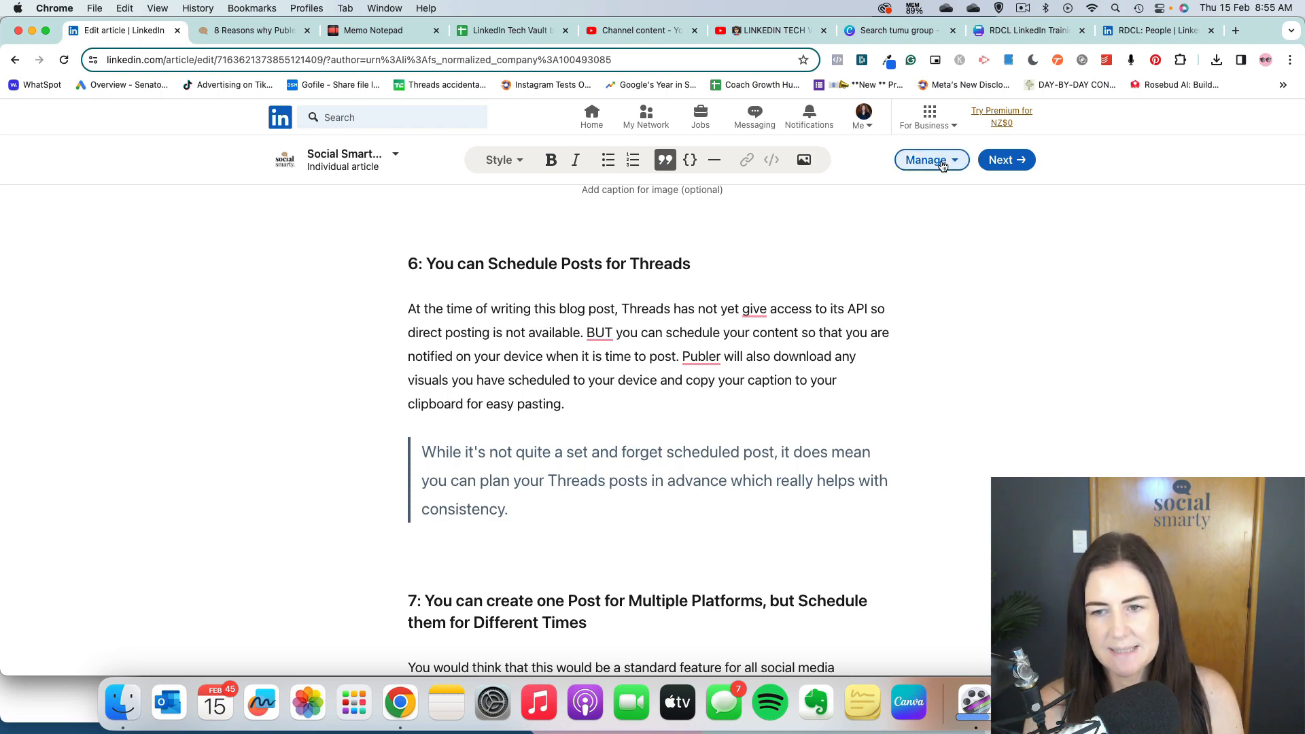
- From the editor's Manage options, bring up the article's SEO settings dialog
{"action": "left_click", "coordinate": [924, 159]}
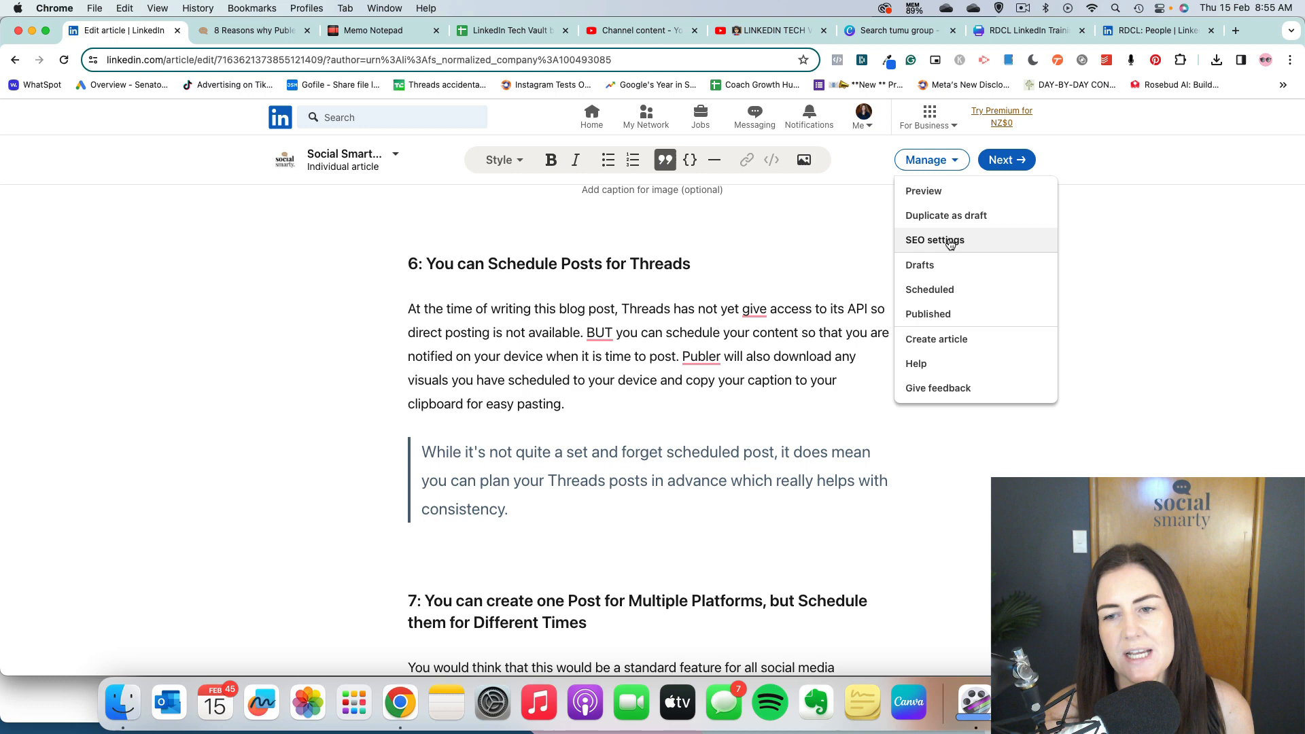
{"action": "left_click", "coordinate": [935, 240]}
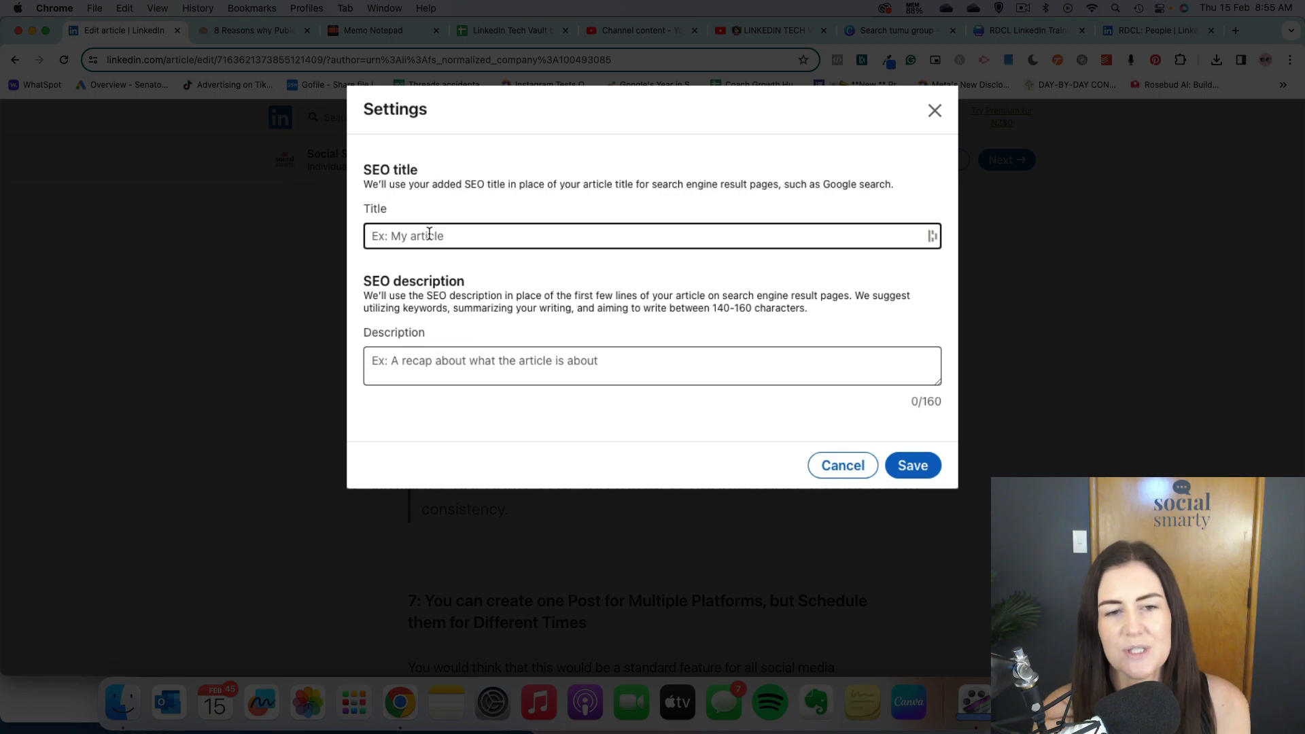
- Set the SEO title to 'Why Publer is the Best Social Media Scheduling Tool' from the blog title
{"action": "left_click", "coordinate": [651, 235]}
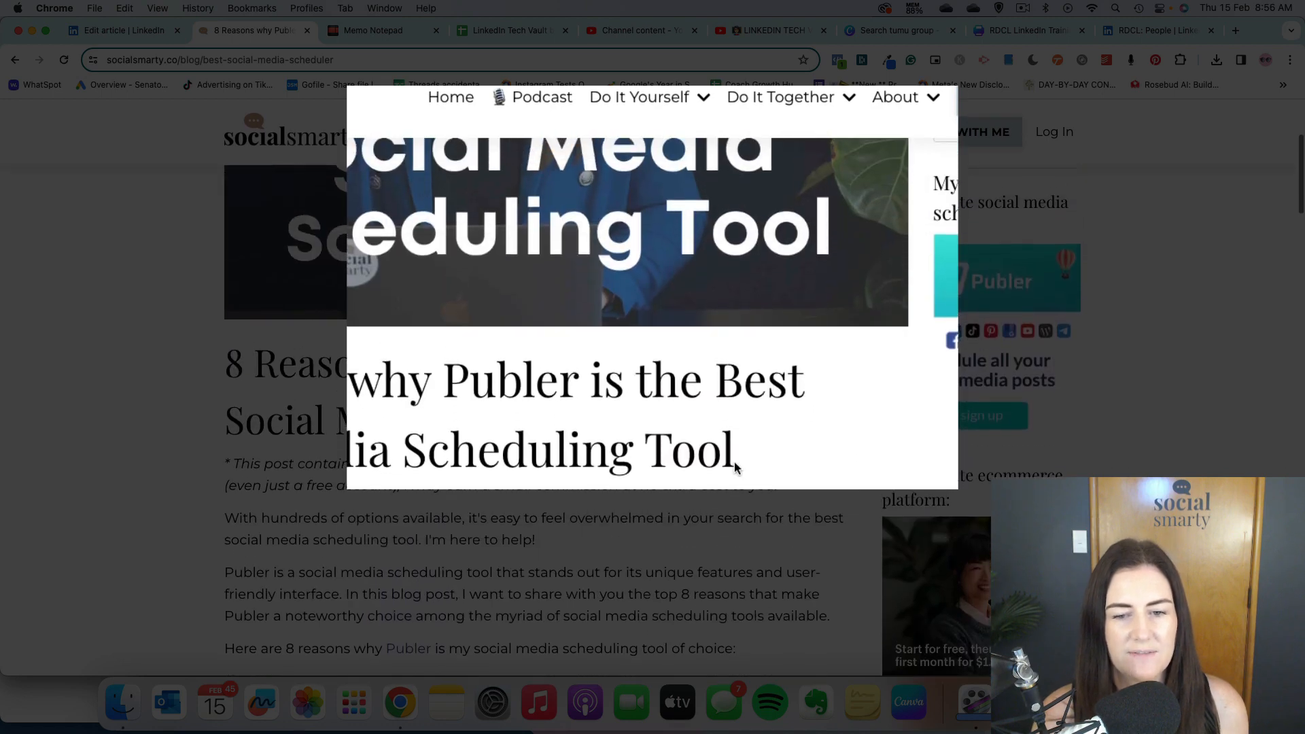
{"action": "left_click_drag", "start_coordinate": [348, 379], "coordinate": [737, 454]}
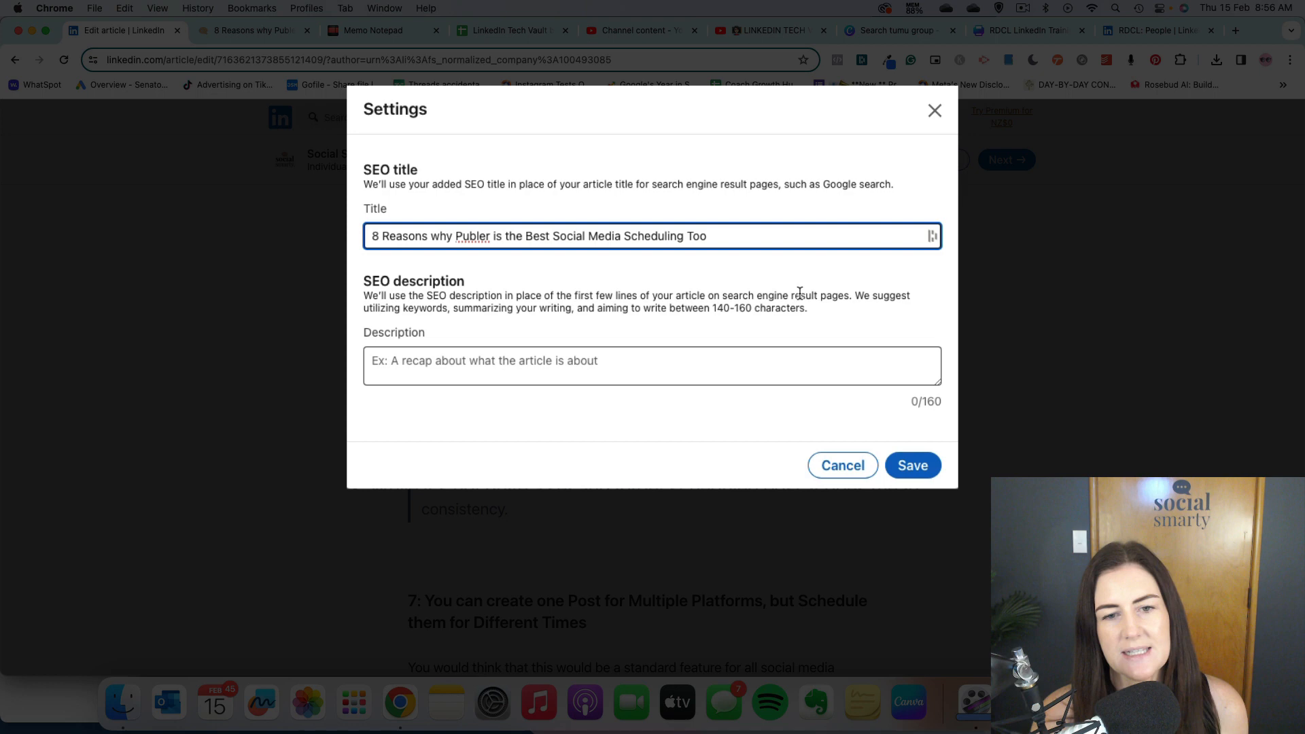
{"action": "mouse_move", "coordinate": [759, 259]}
{"action": "type", "text": "W"}
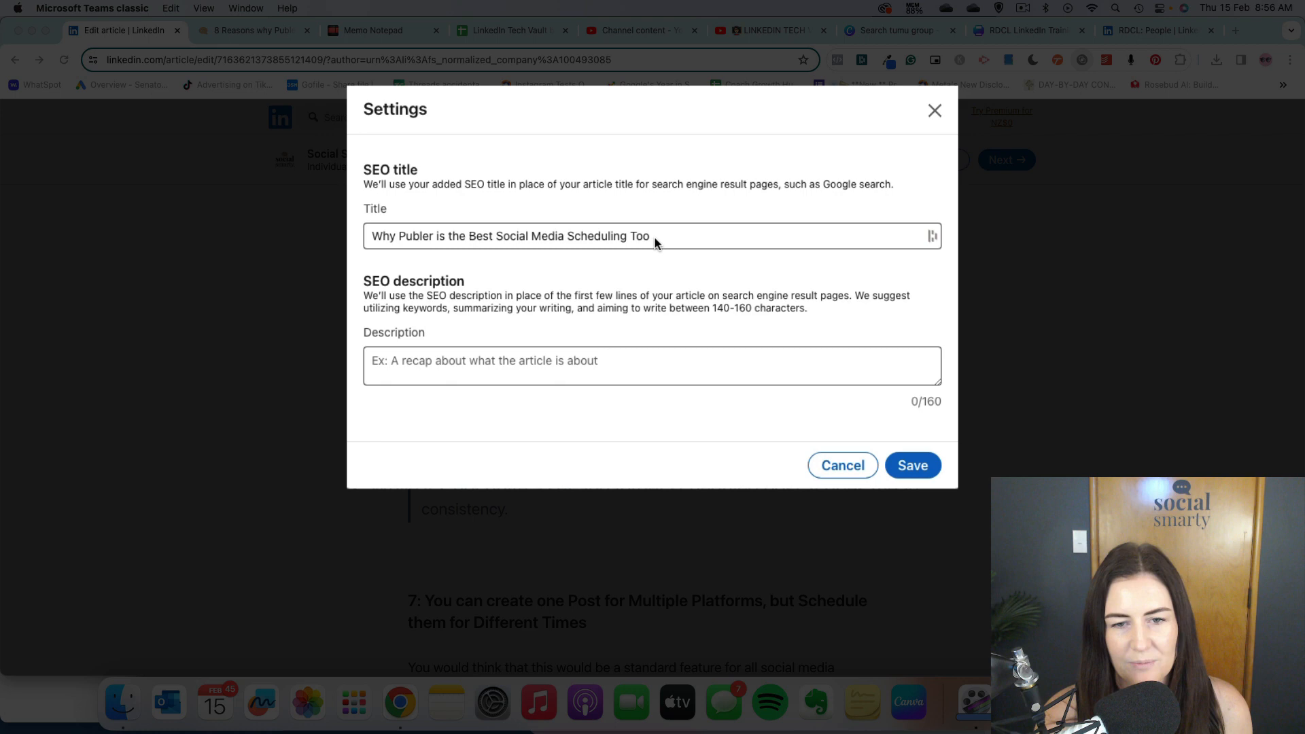
{"action": "left_click", "coordinate": [651, 235]}
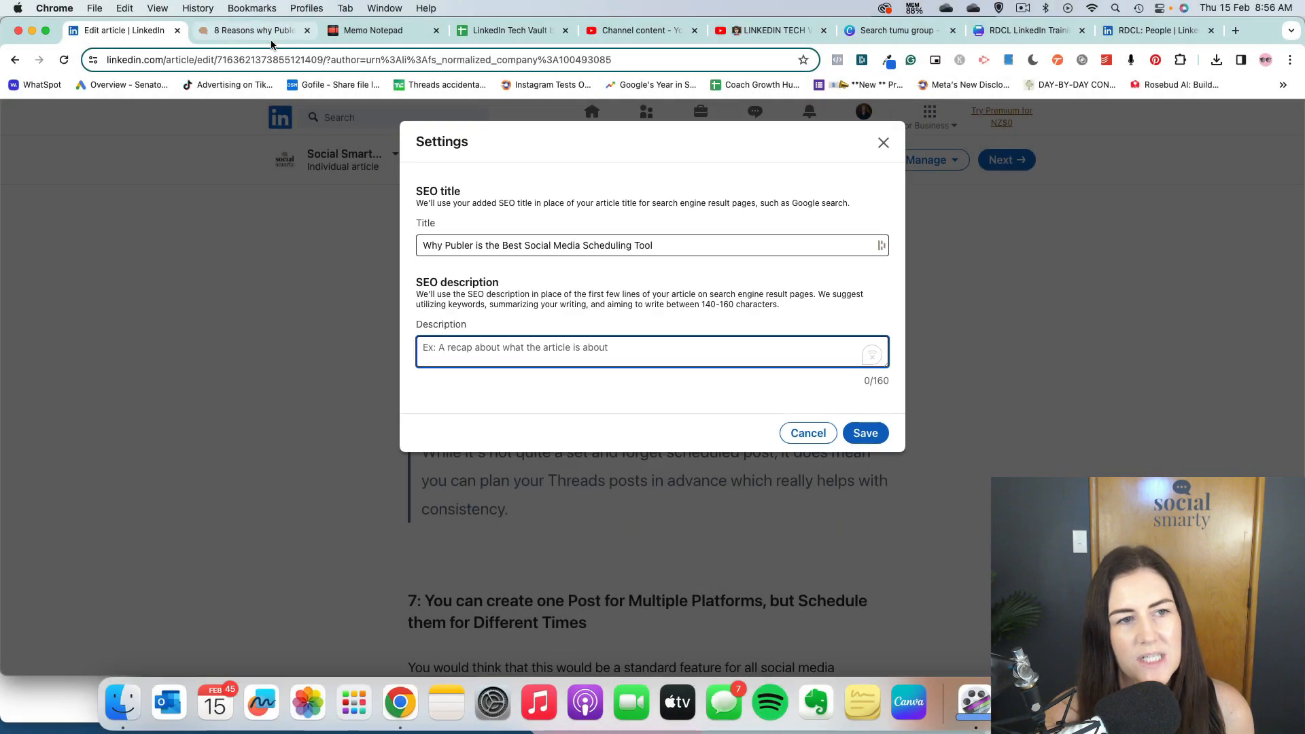
- Paste the blog's opening sentences as the SEO description, trim the trailing space, and save
{"action": "left_click", "coordinate": [250, 30]}
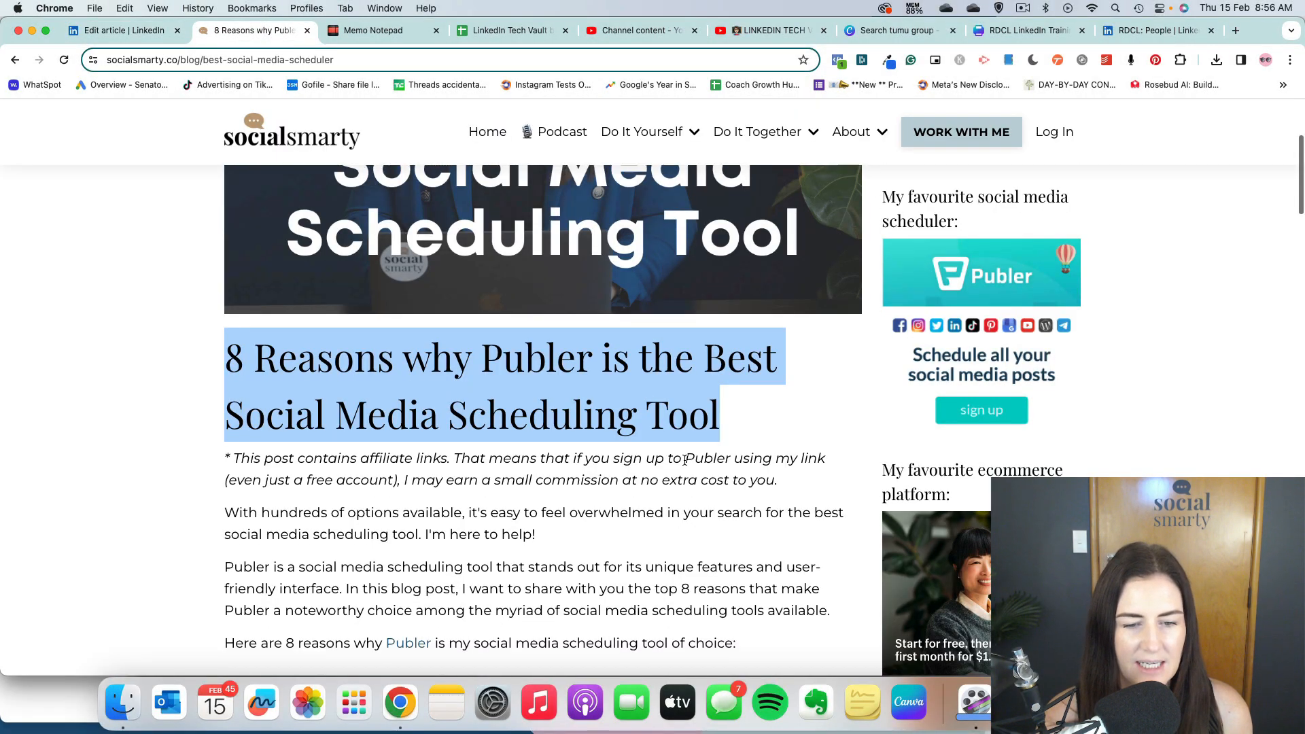
{"action": "scroll", "scroll_direction": "down", "scroll_amount": 3}
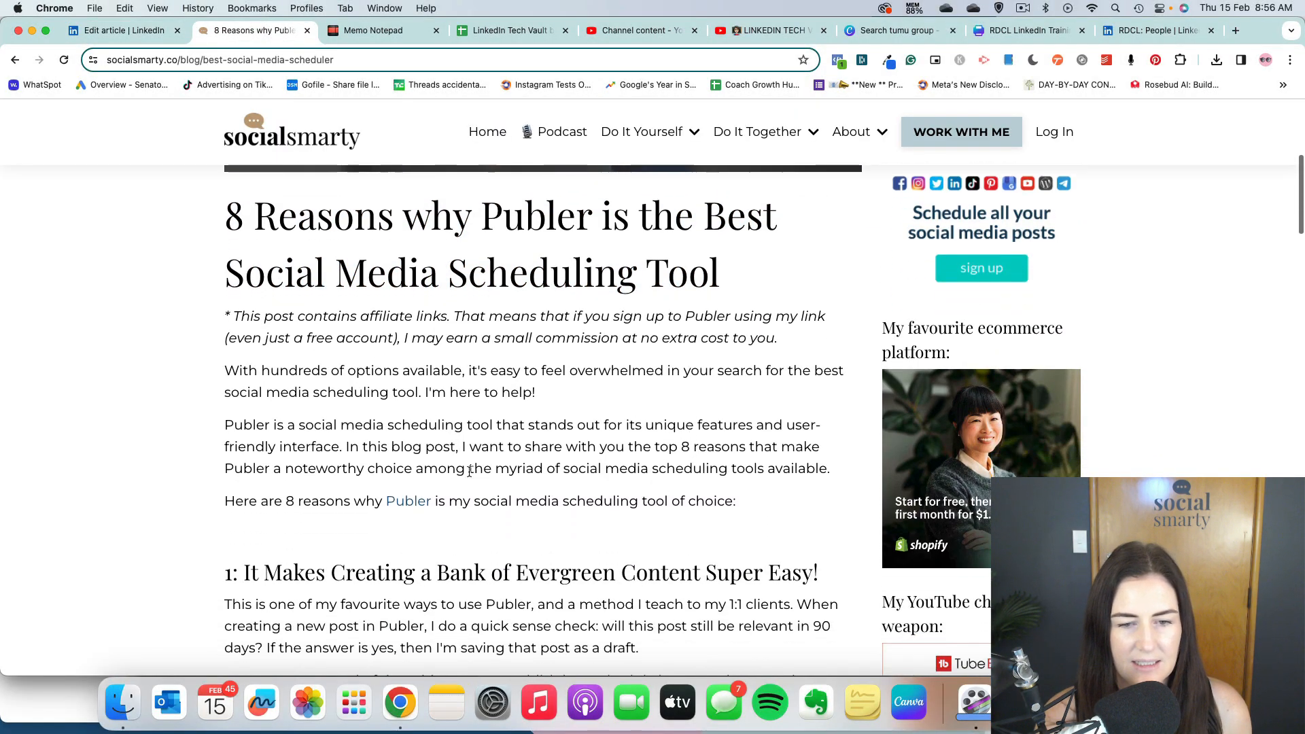
{"action": "left_click_drag", "start_coordinate": [233, 370], "coordinate": [341, 446]}
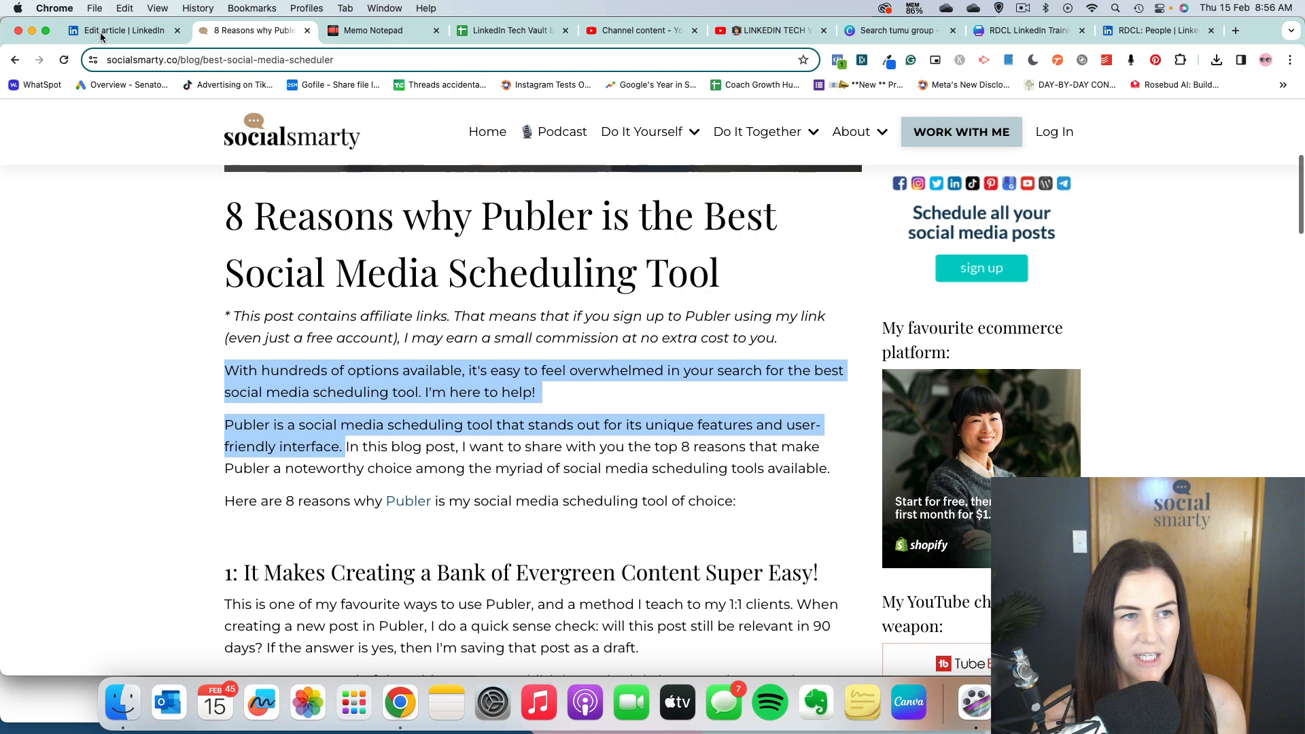
{"action": "left_click", "coordinate": [121, 30]}
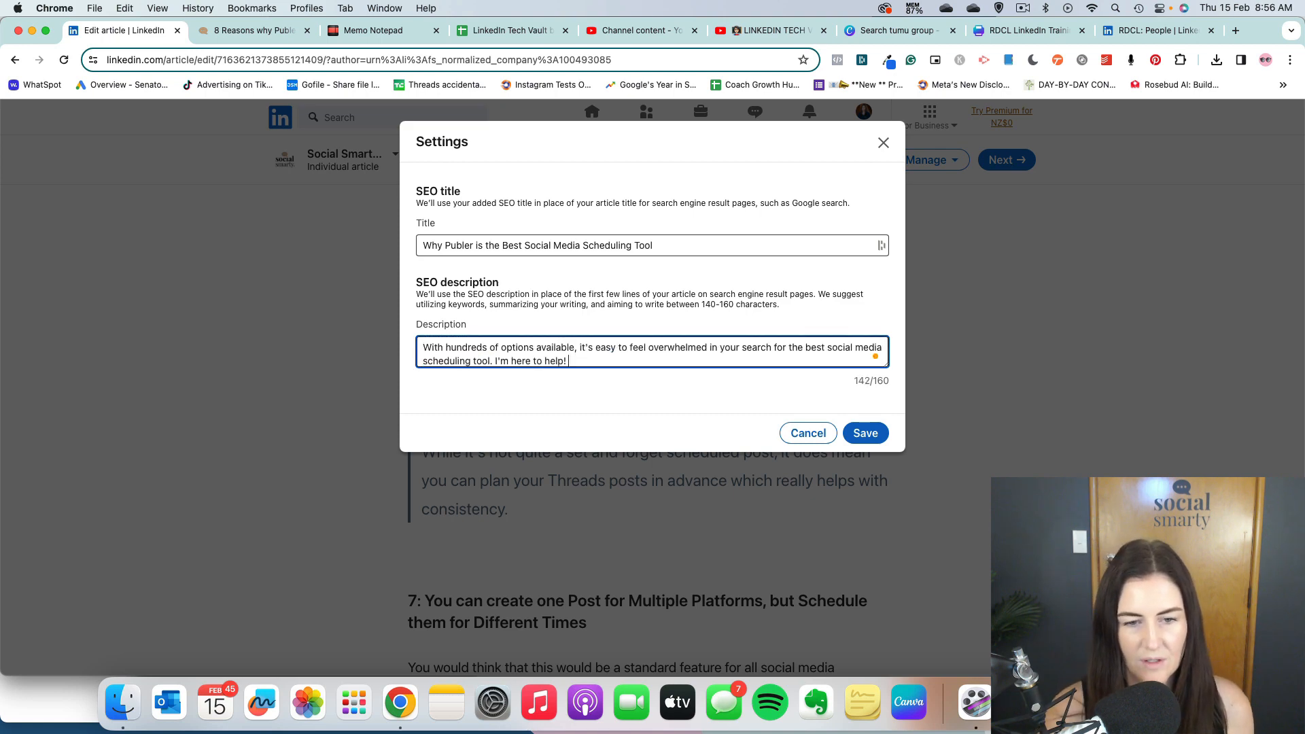
{"action": "key", "text": "Backspace"}
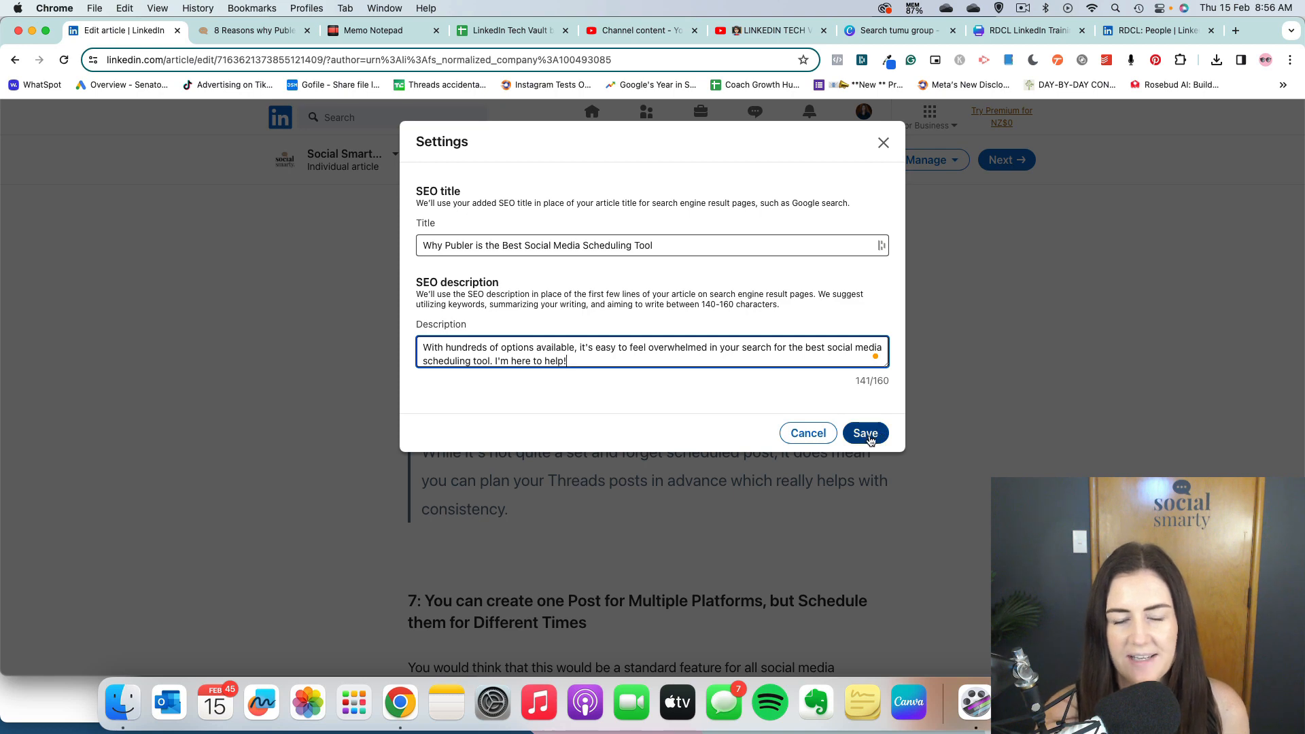
{"action": "left_click", "coordinate": [865, 432]}
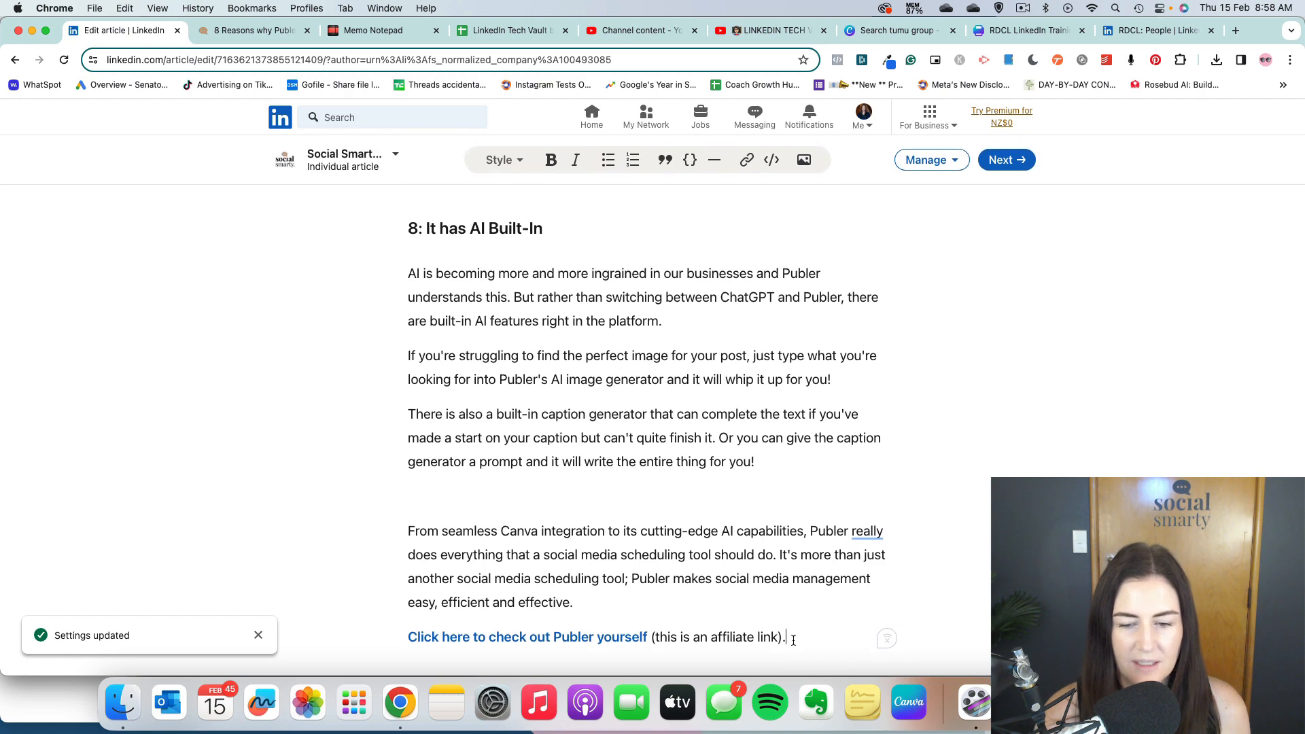
- Add the closing line 'This article originally appeared on the Social Smarty Blog:'
{"action": "scroll", "scroll_direction": "down", "scroll_amount": 3}
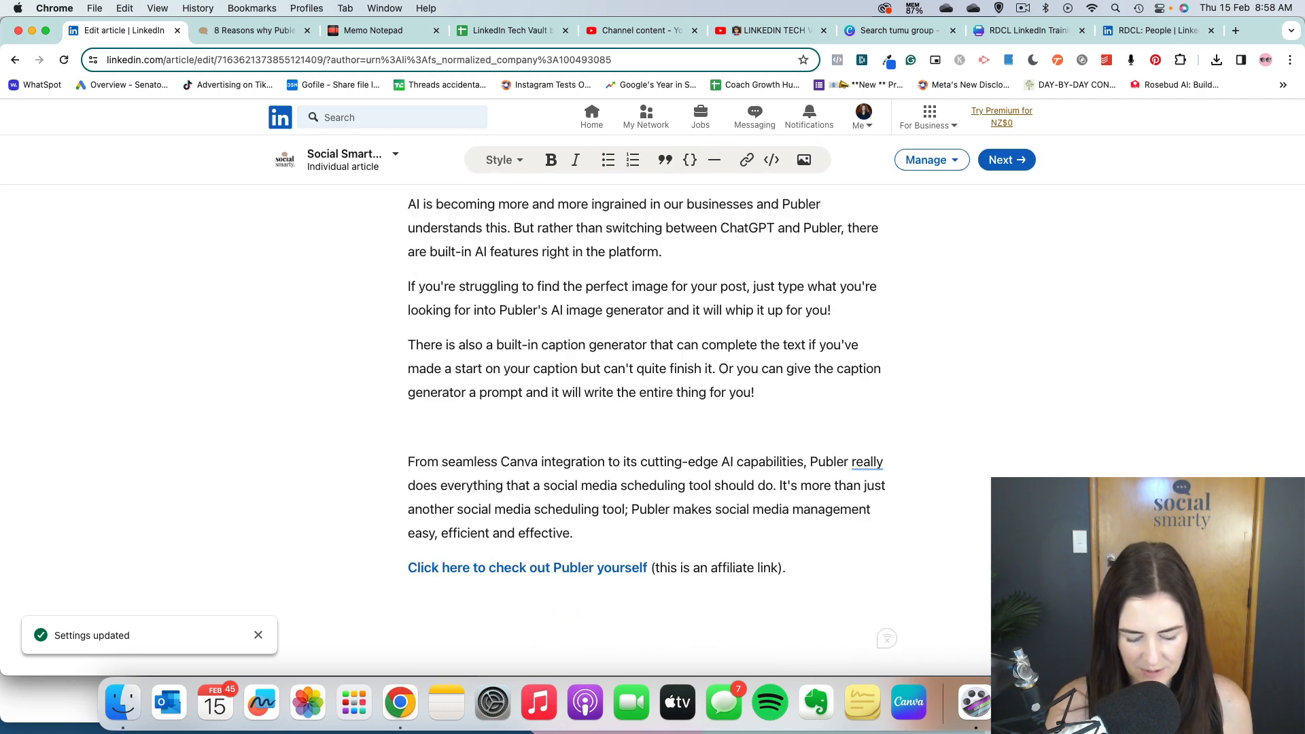
{"action": "type", "text": "This artic"}
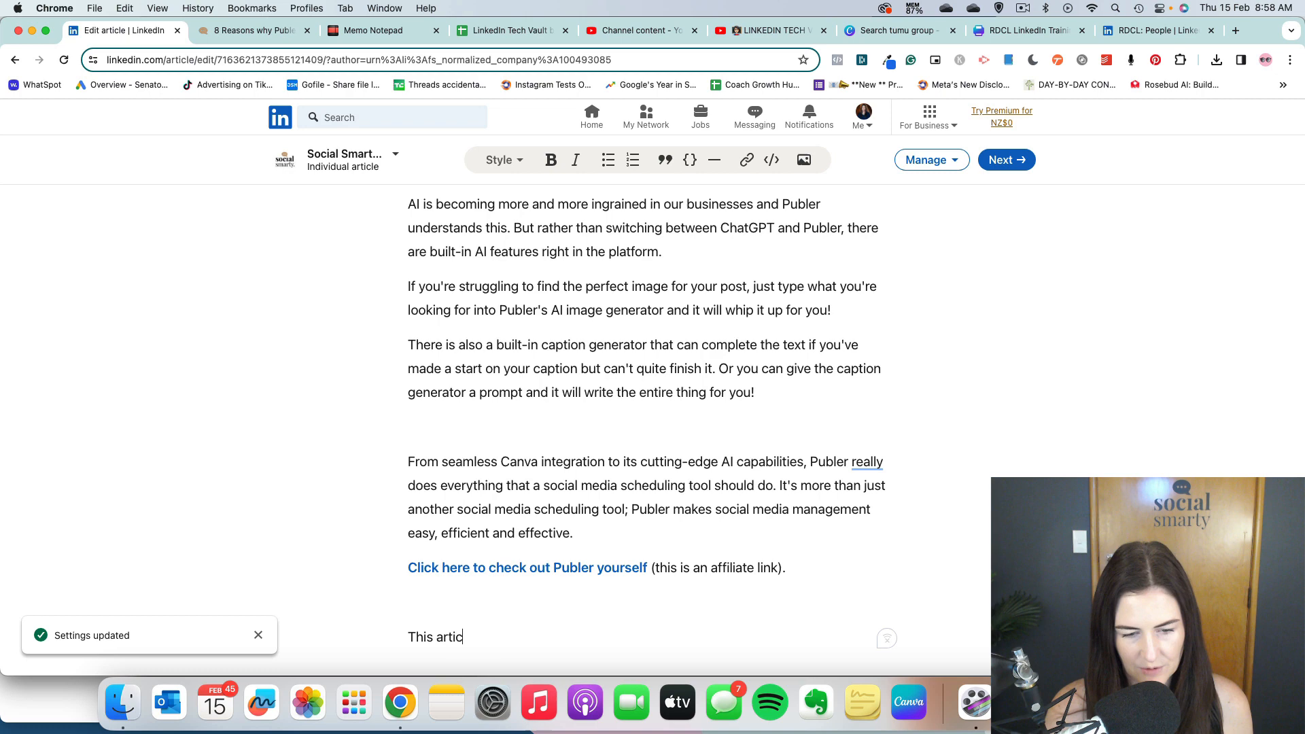
{"action": "type", "text": "le originally appe"}
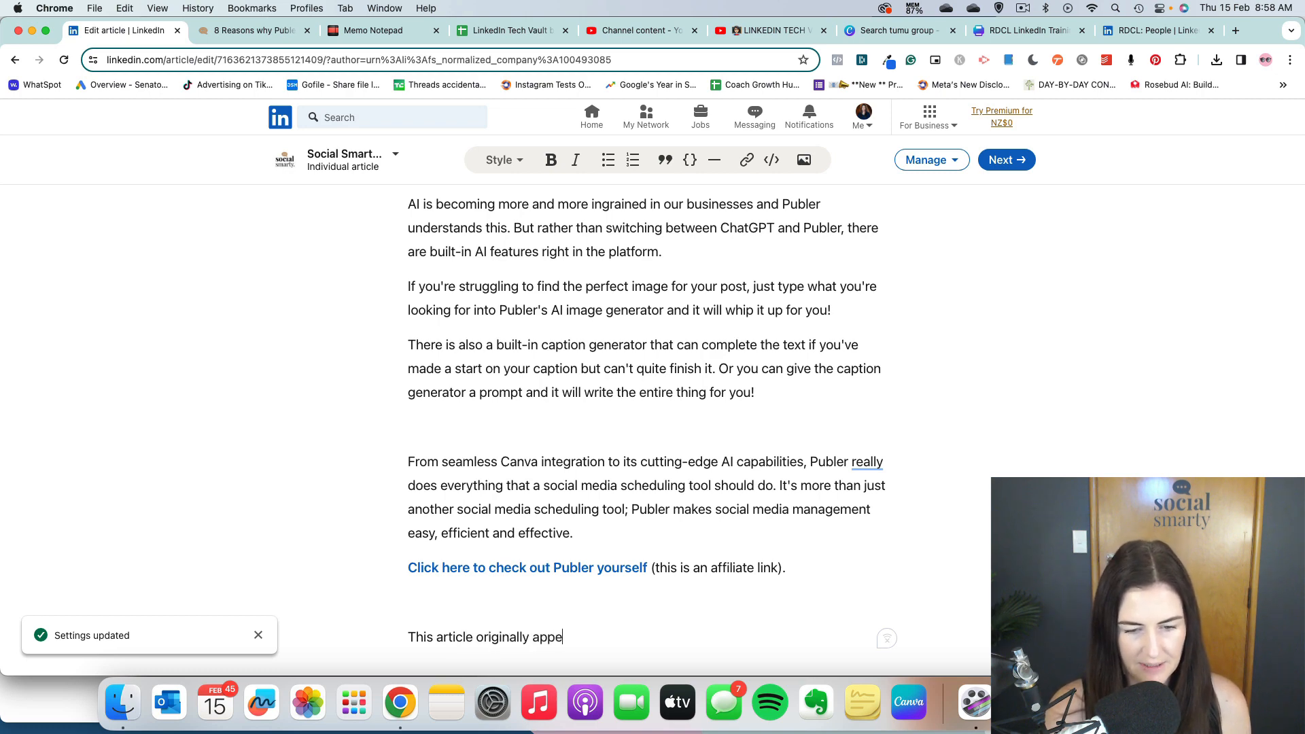
{"action": "type", "text": "ared on the S"}
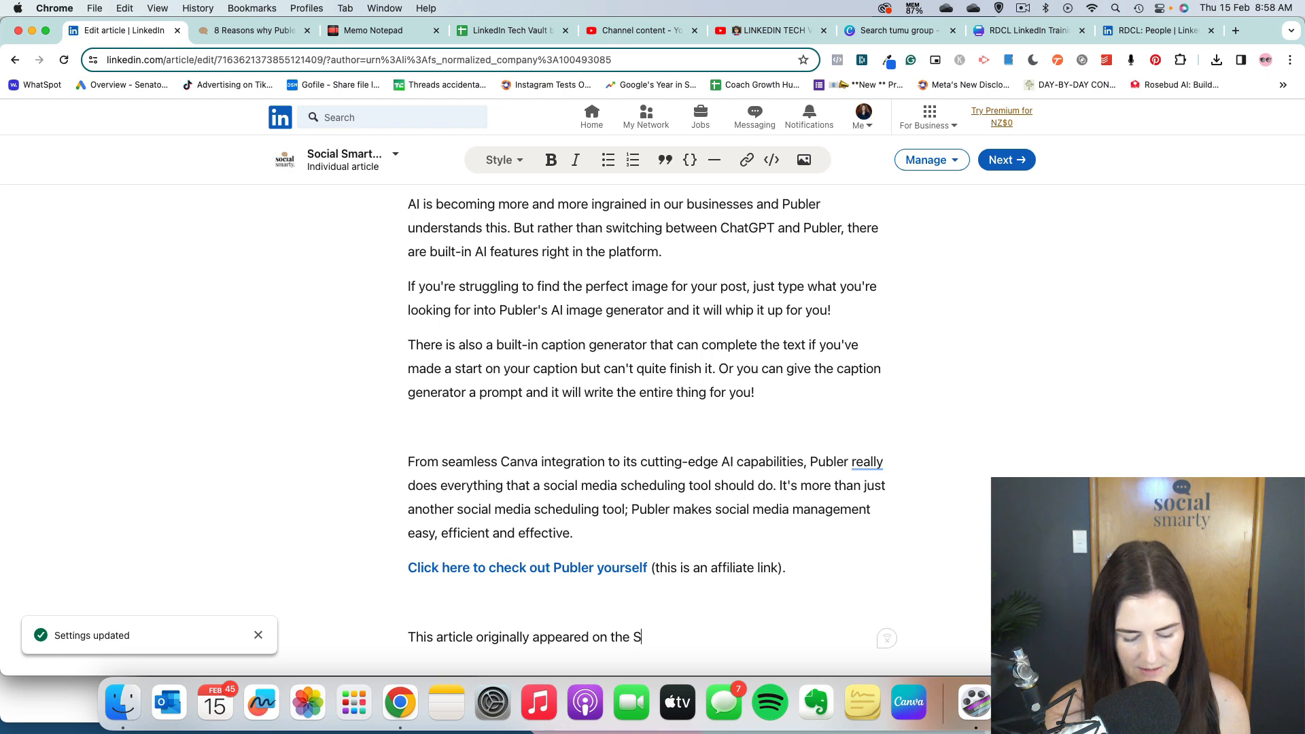
{"action": "type", "text": "ocial Smarty Bl"}
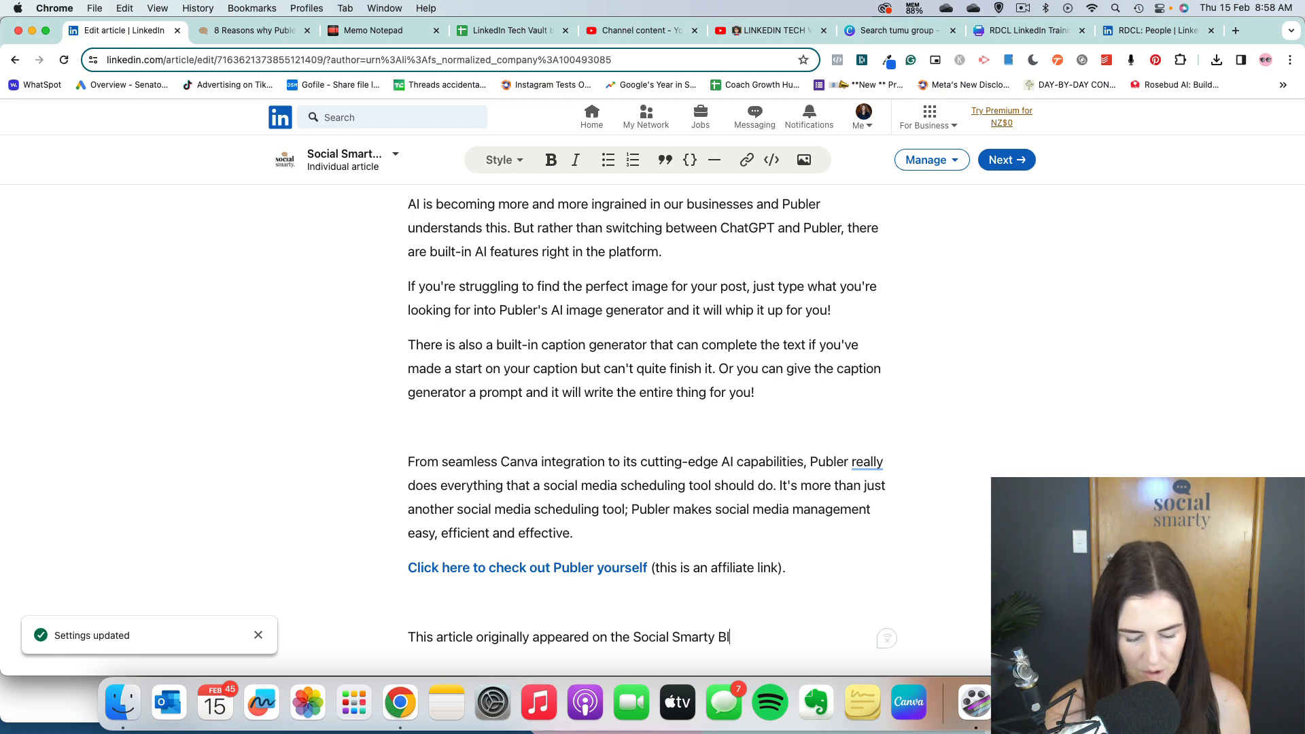
{"action": "type", "text": "og:"}
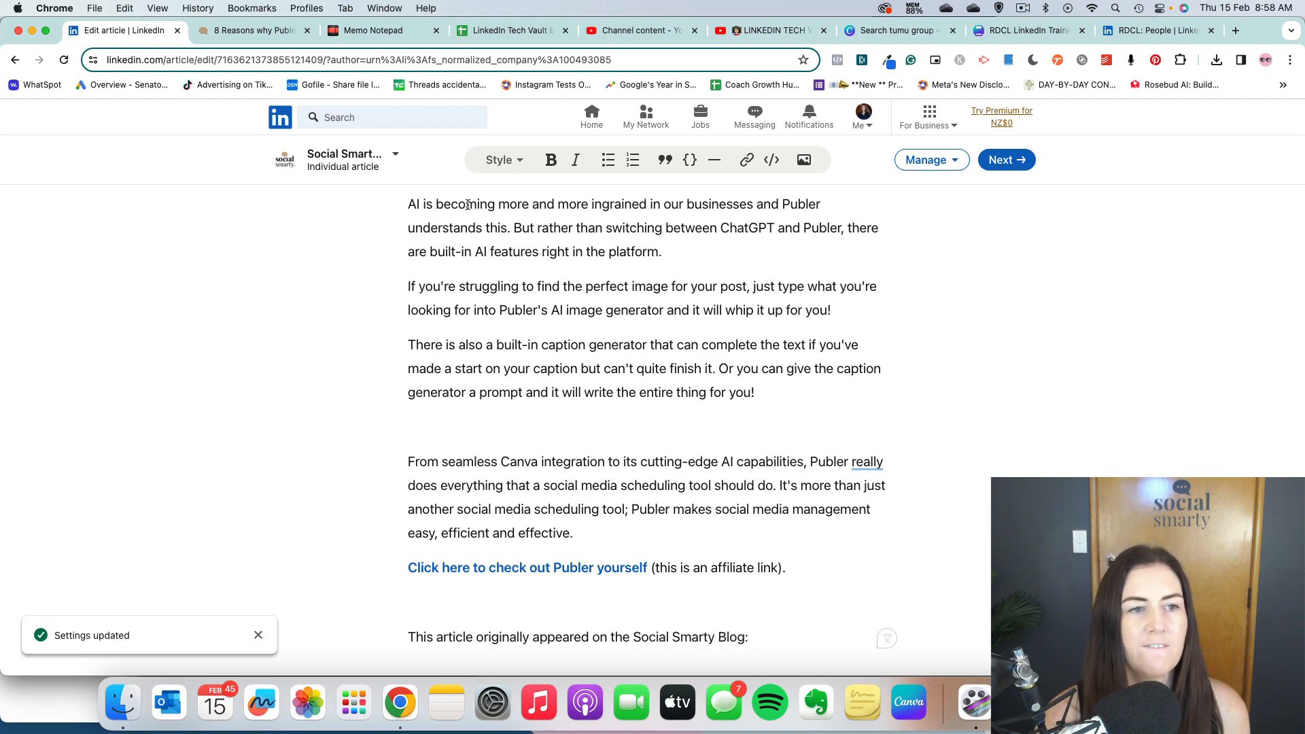
- Paste the blog post's URL after the closing credit line
{"action": "left_click", "coordinate": [250, 30]}
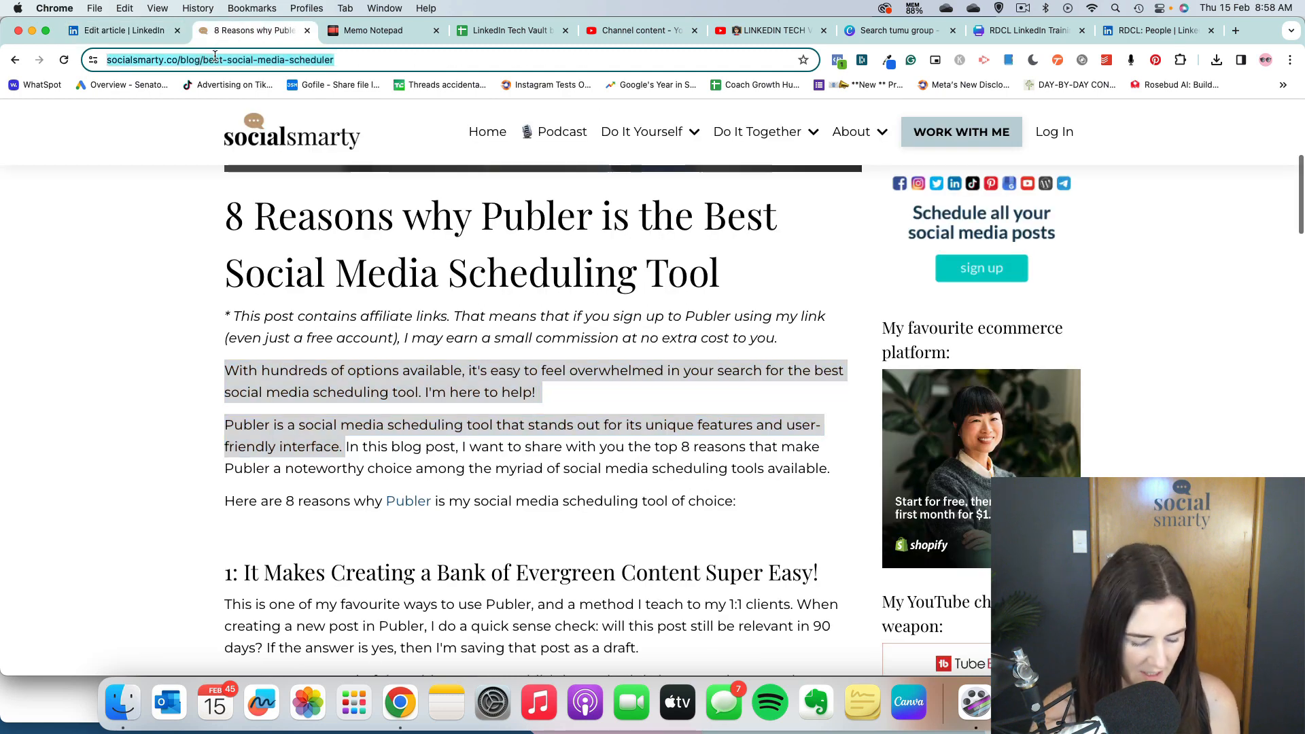
{"action": "left_click", "coordinate": [125, 30]}
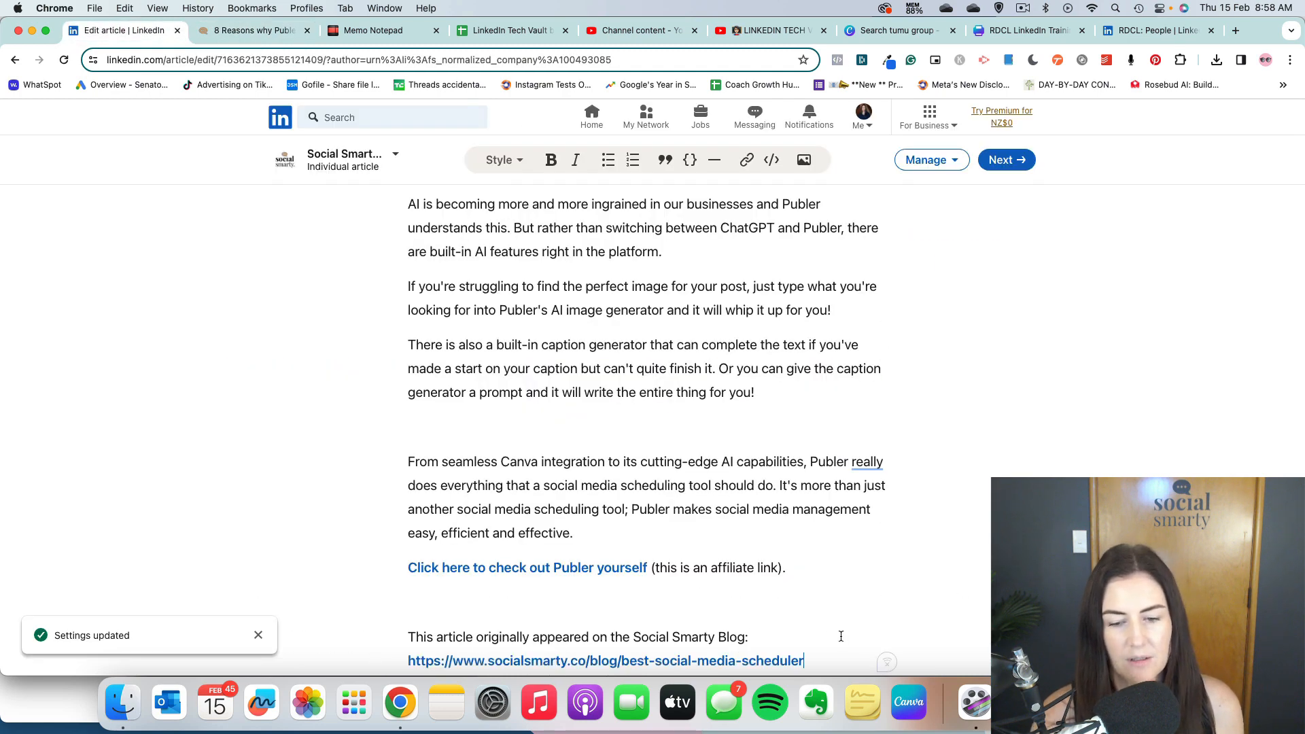
{"action": "scroll", "scroll_direction": "down", "scroll_amount": 3}
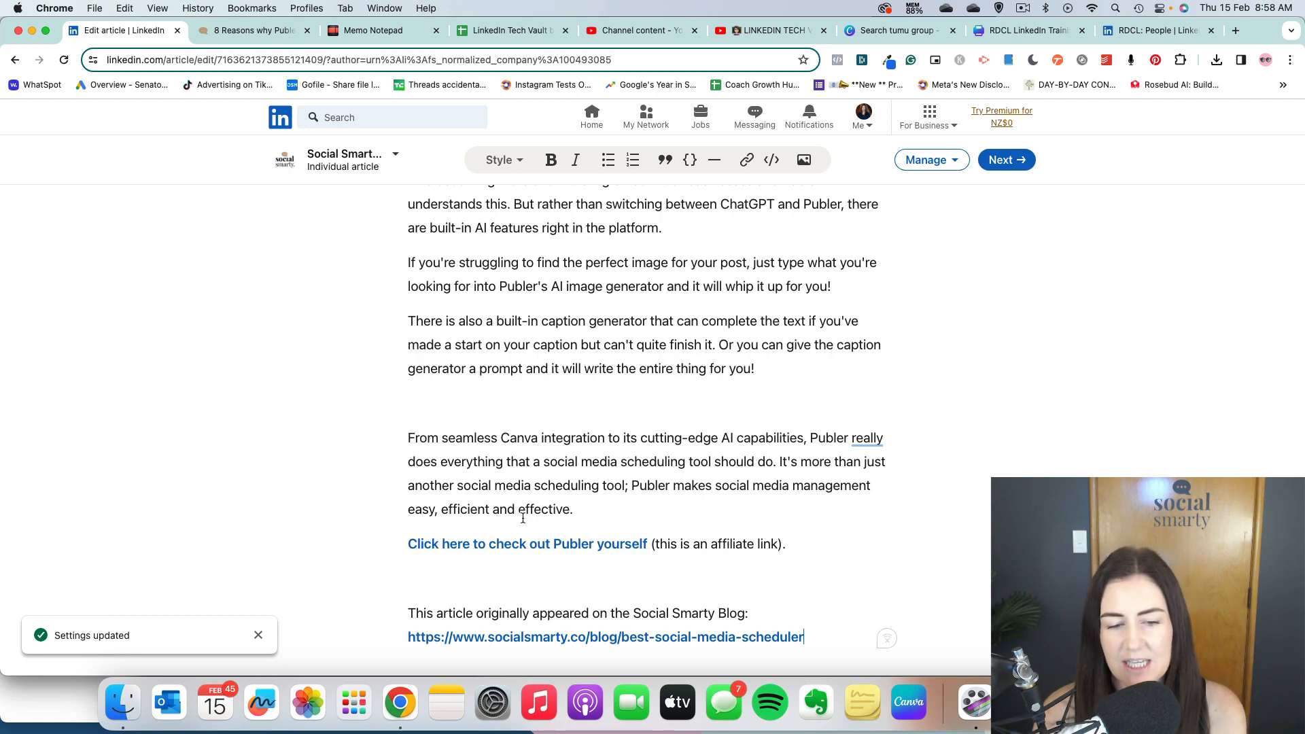
{"action": "mouse_move", "coordinate": [636, 544]}
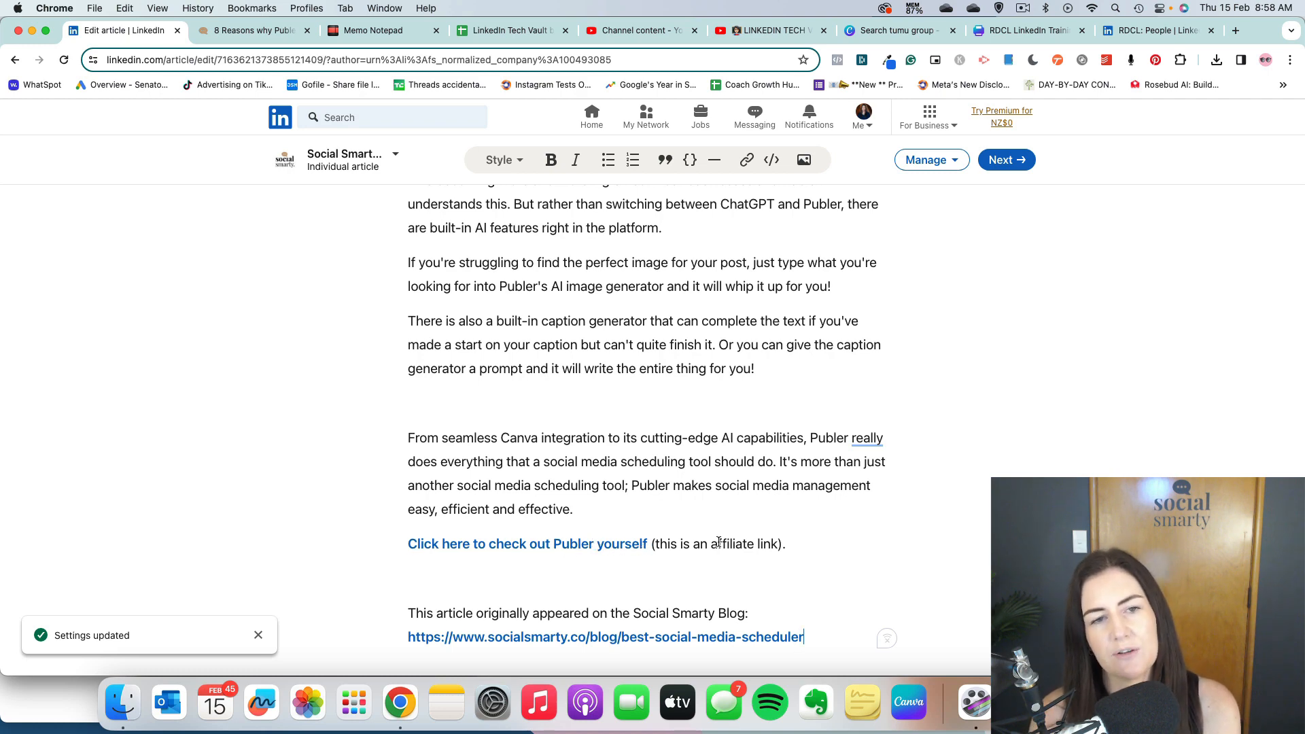
{"action": "mouse_move", "coordinate": [800, 552]}
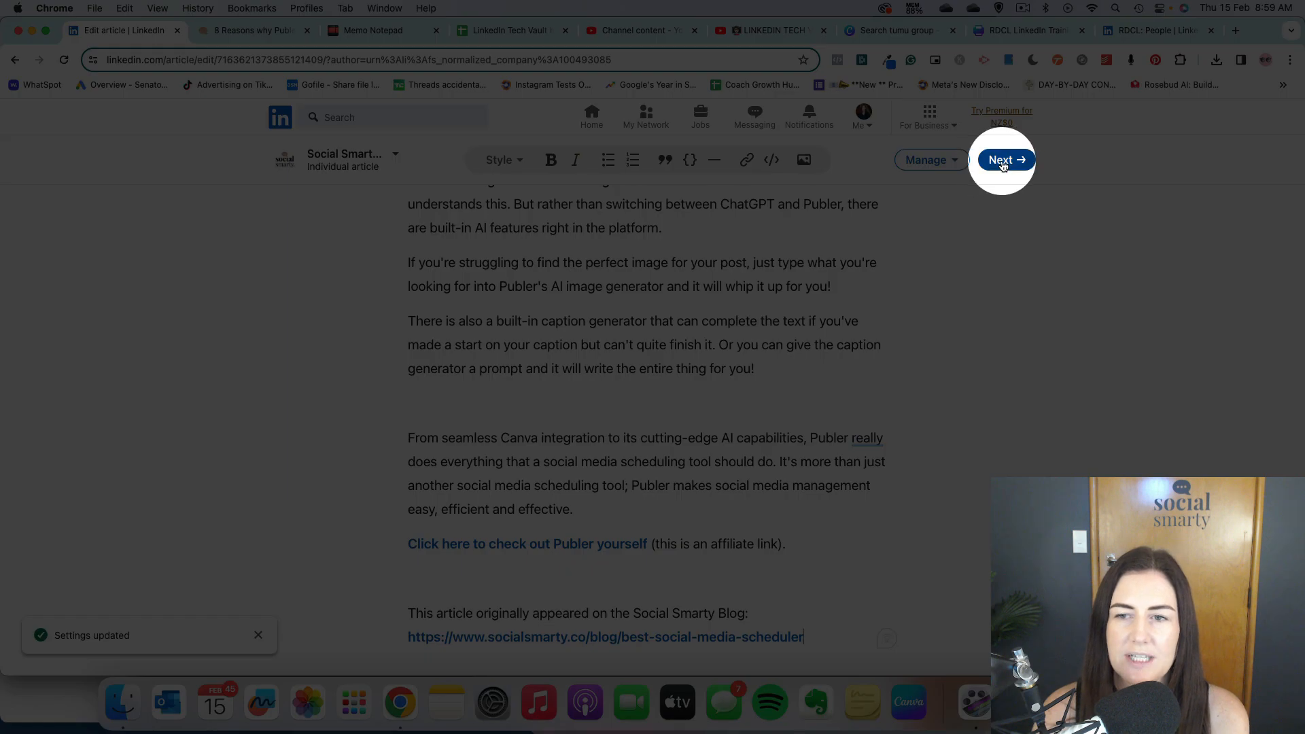
- Publish with the teaser 'Check out my latest article on 8 Reasons why Publer is the Best Social Media Scheduling Tool'
{"action": "left_click", "coordinate": [1004, 161]}
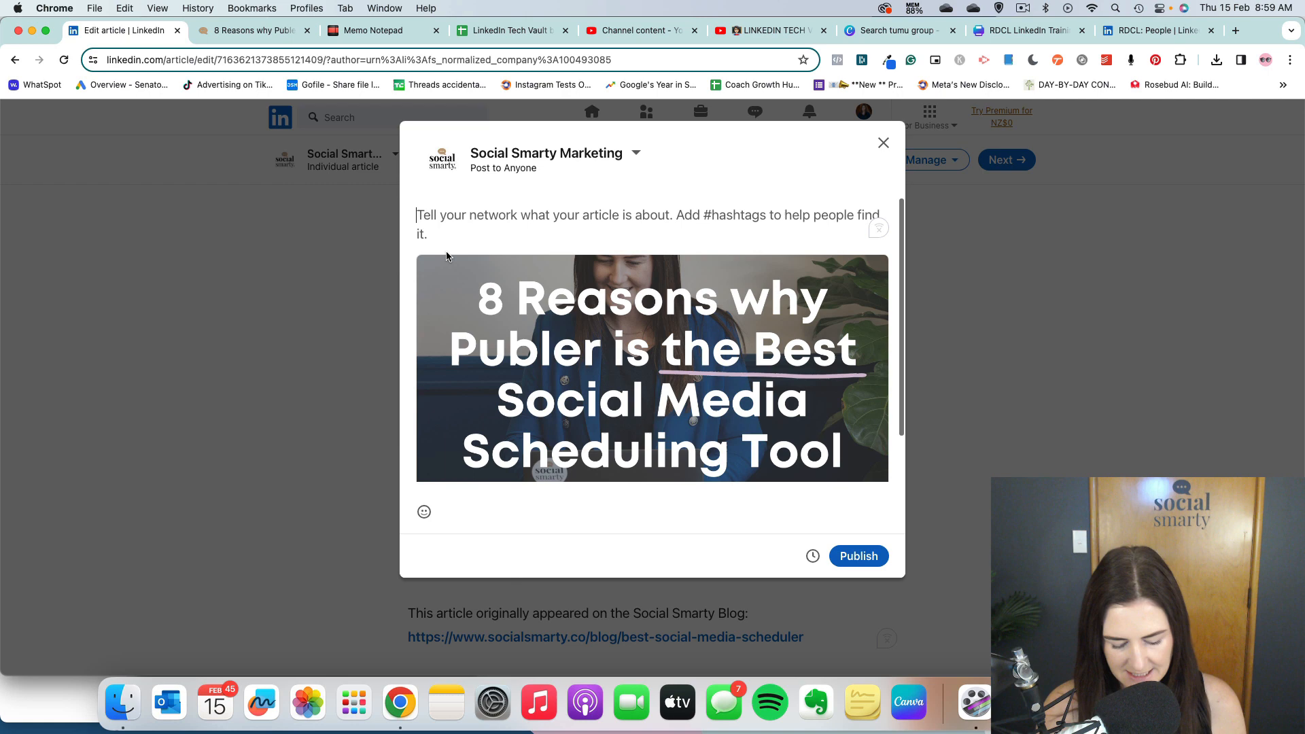
{"action": "type", "text": "Check out m"}
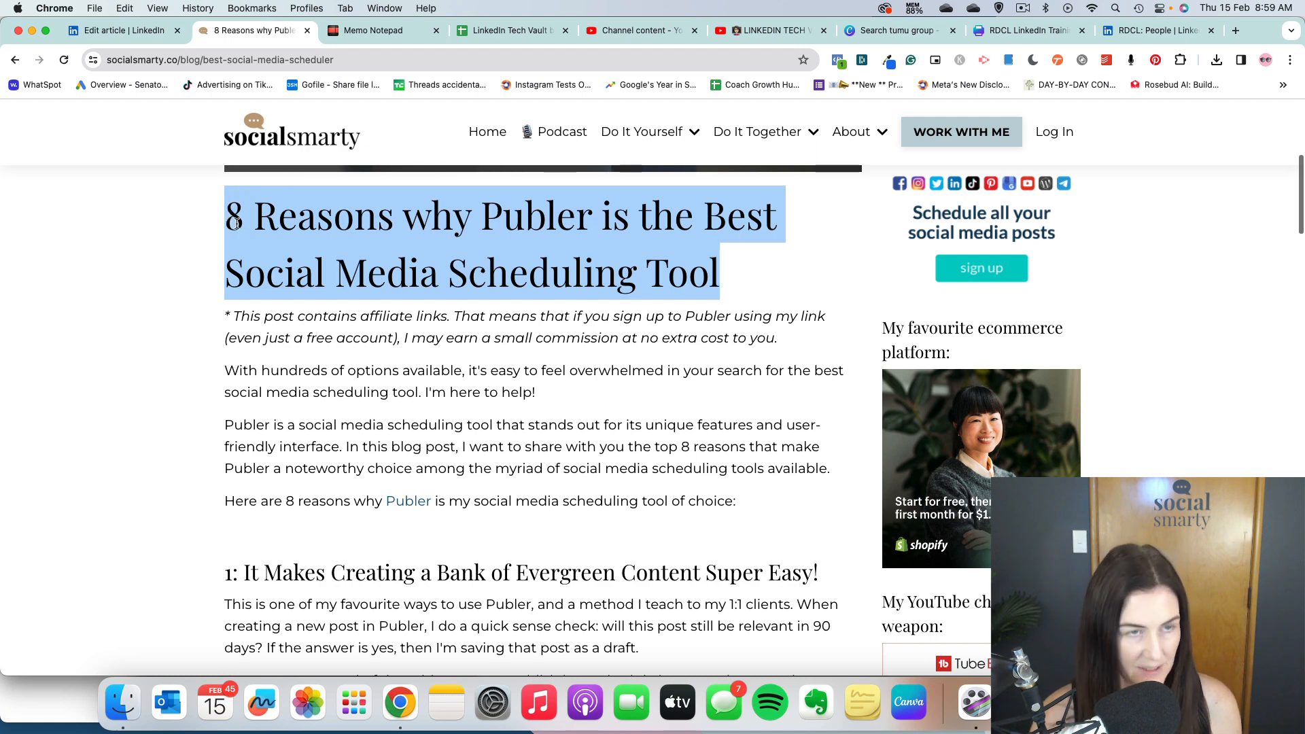
{"action": "left_click", "coordinate": [121, 30]}
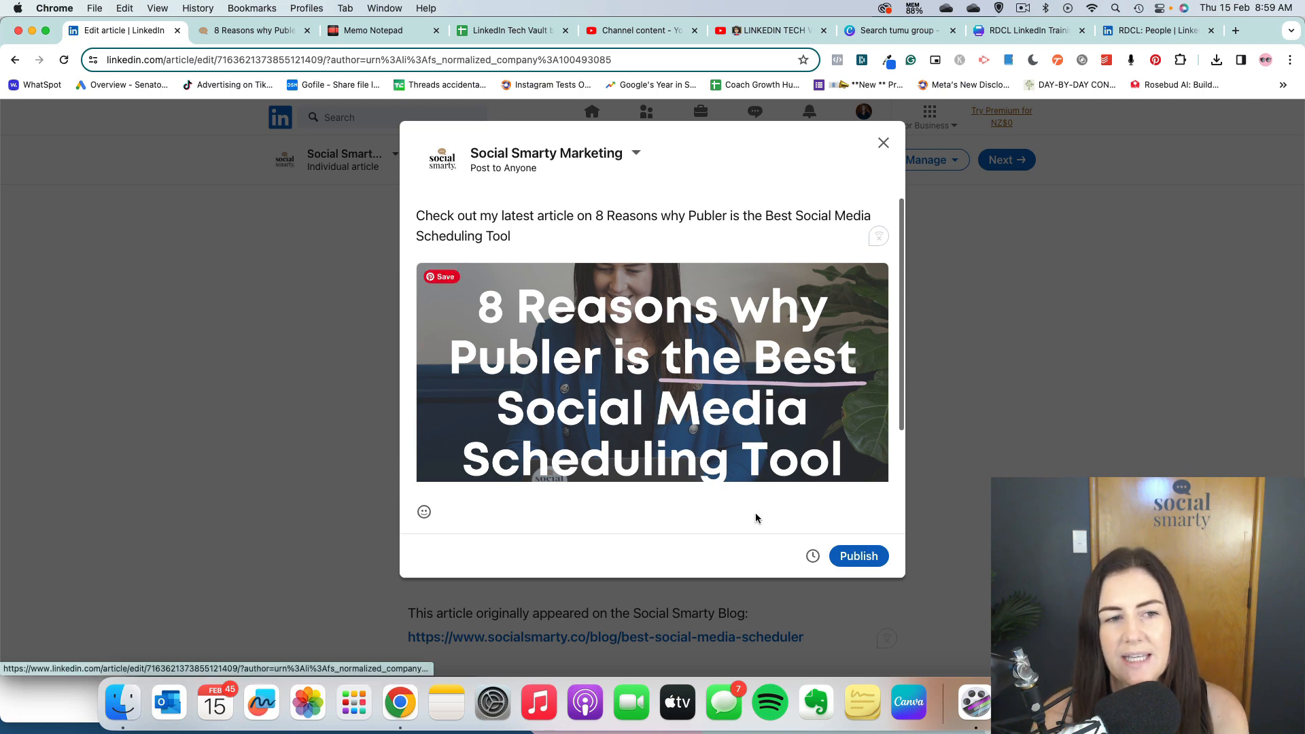
{"action": "left_click", "coordinate": [858, 556]}
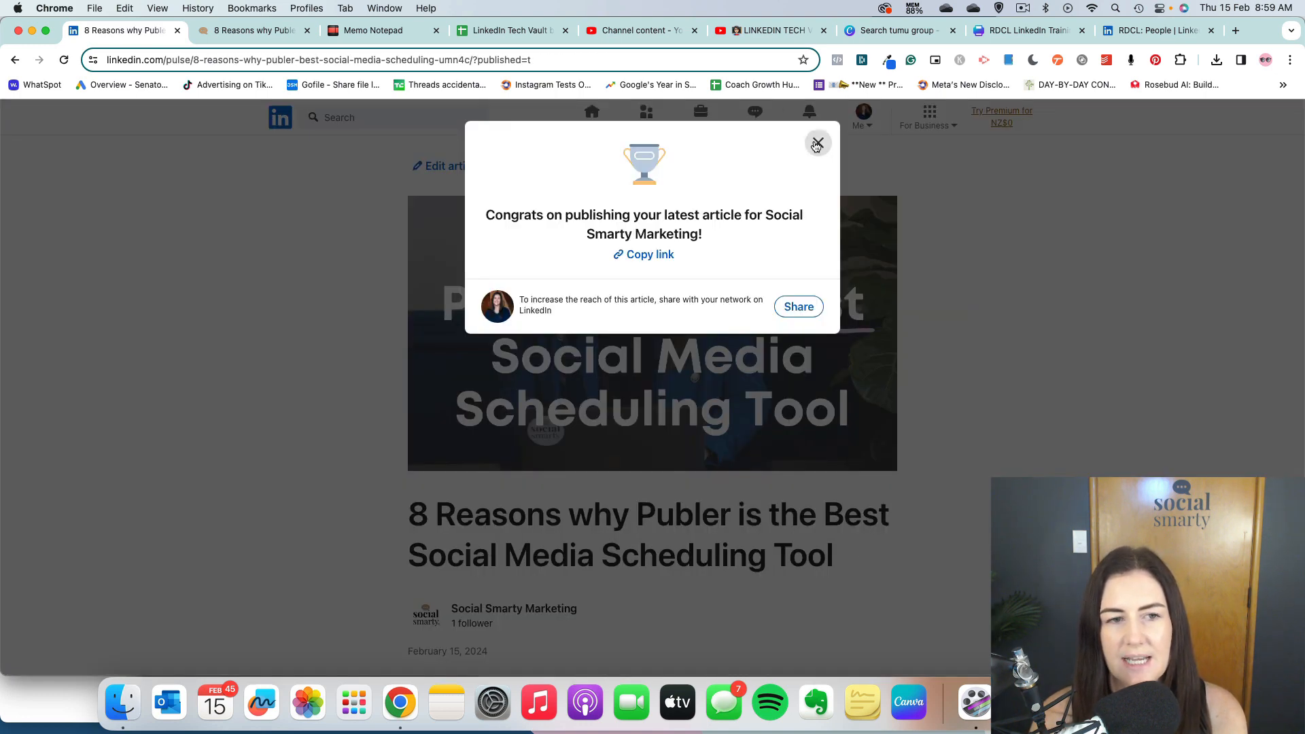
- Dismiss the congratulations and return to the Social Smarty Marketing page feed to find the new post
{"action": "left_click", "coordinate": [817, 143]}
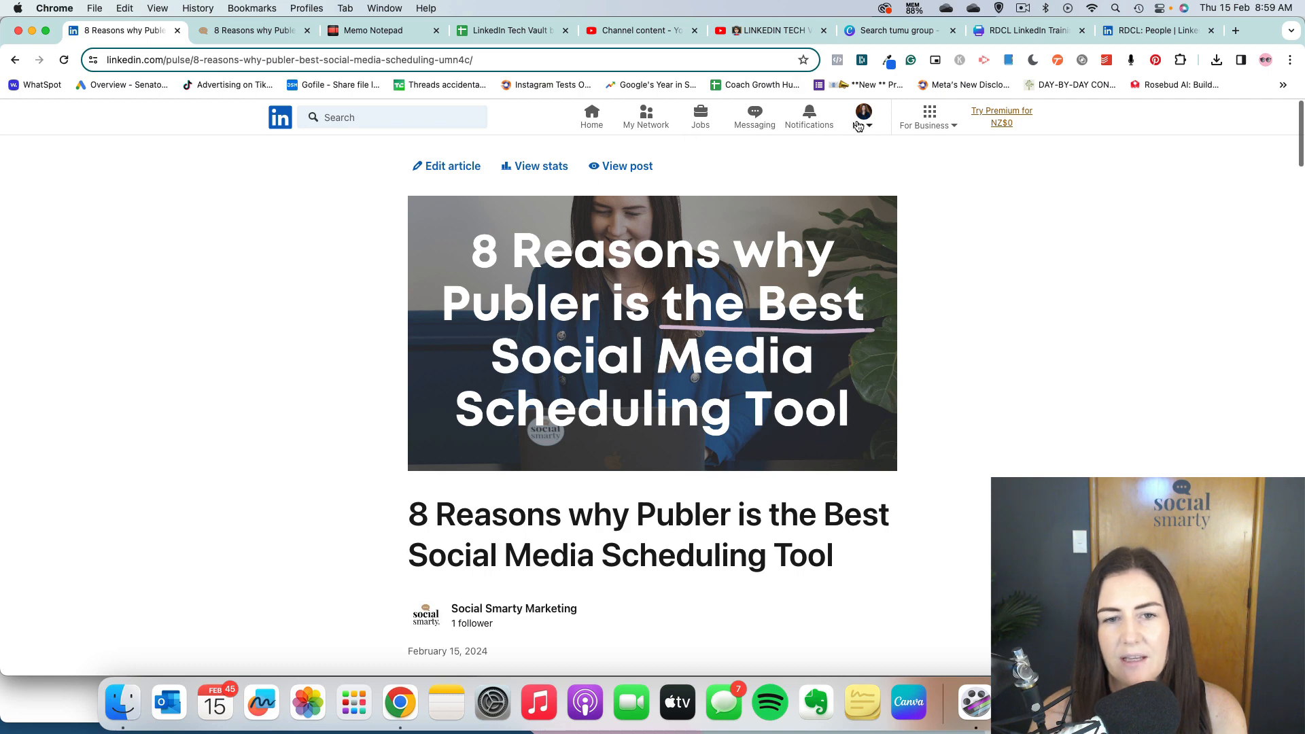
{"action": "left_click", "coordinate": [859, 116]}
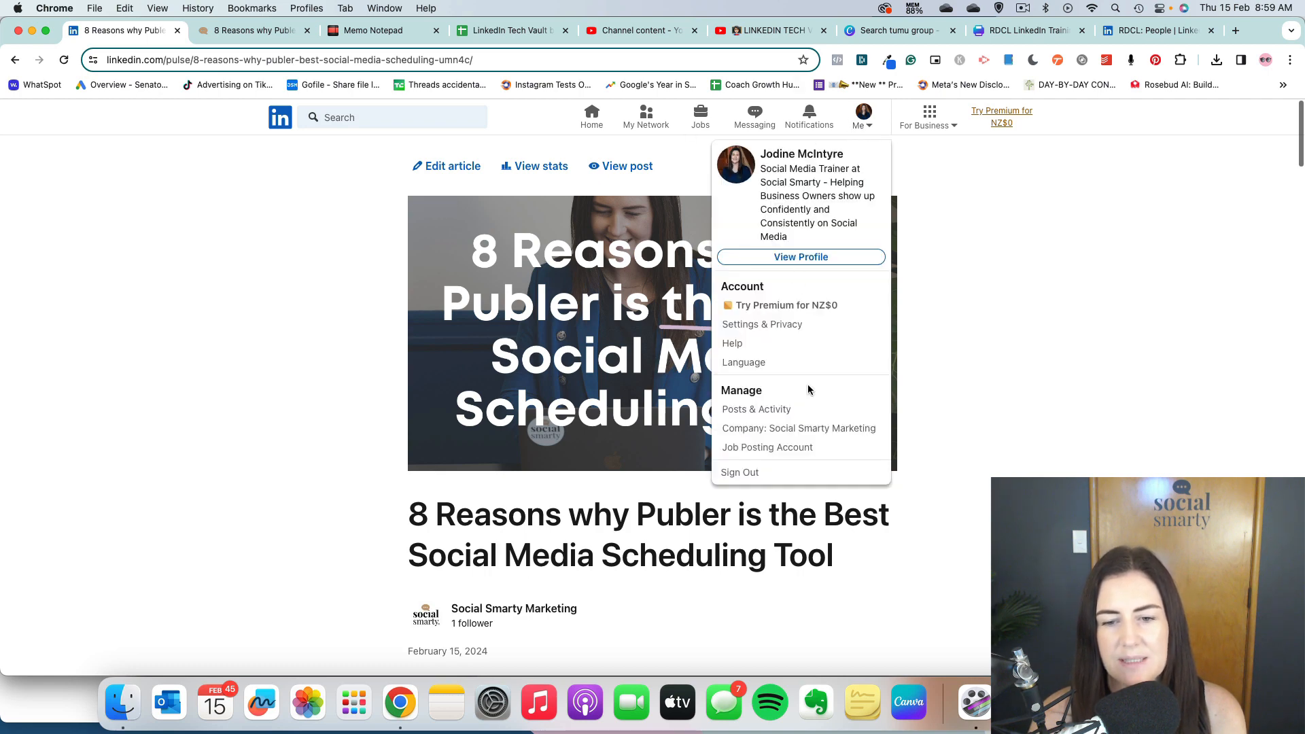
{"action": "left_click", "coordinate": [797, 428]}
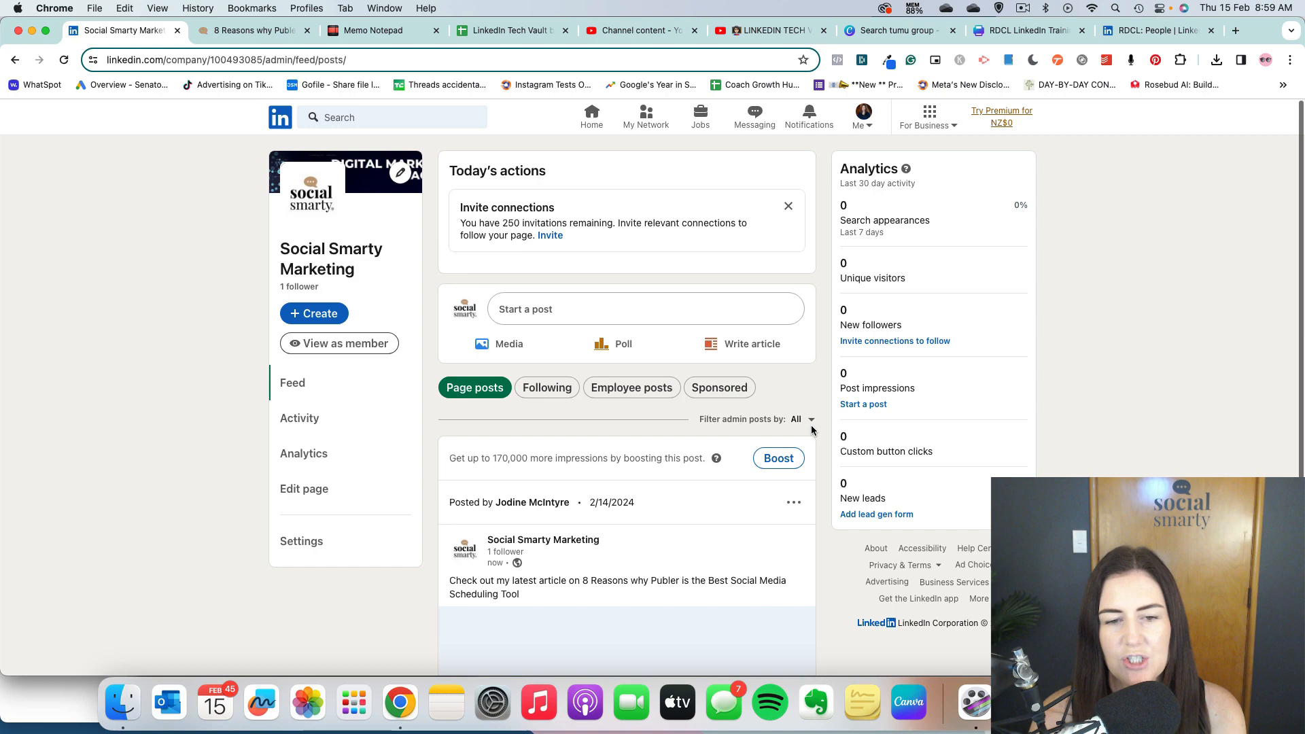
{"action": "scroll", "scroll_direction": "down", "scroll_amount": 3}
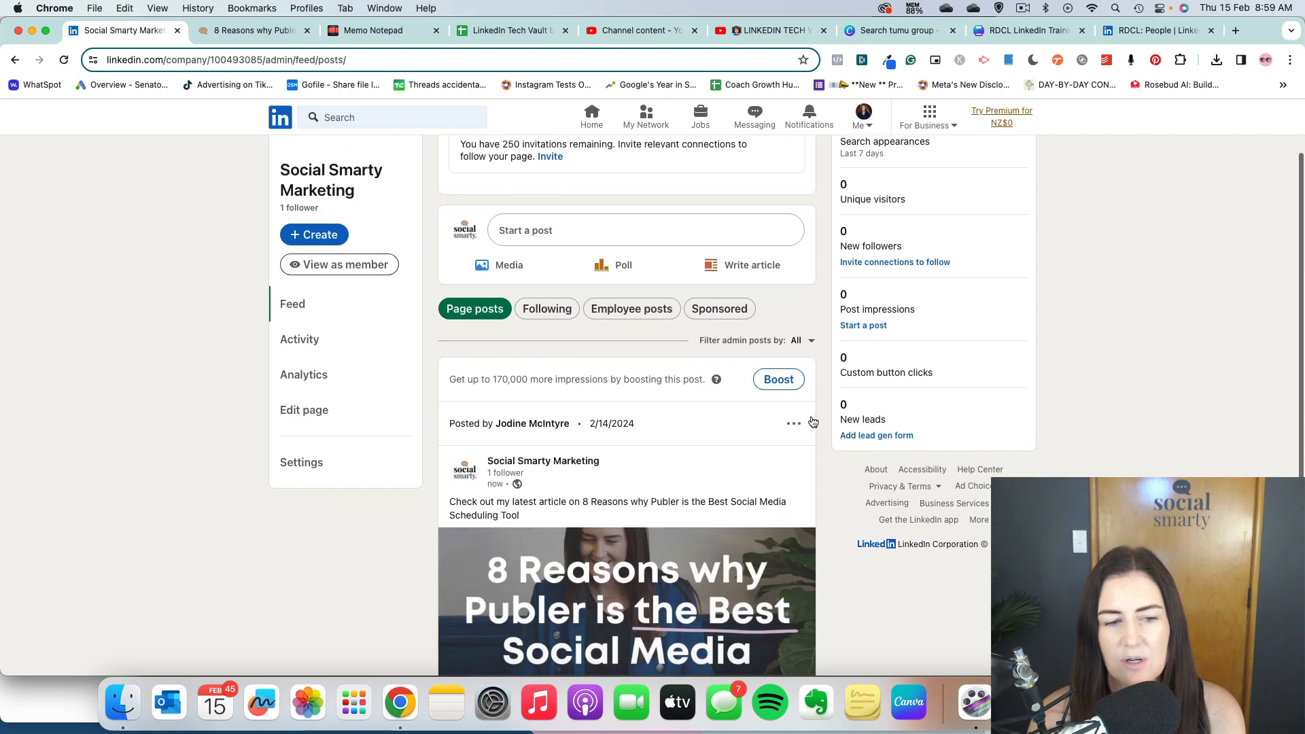
{"action": "scroll", "scroll_direction": "down", "scroll_amount": 3}
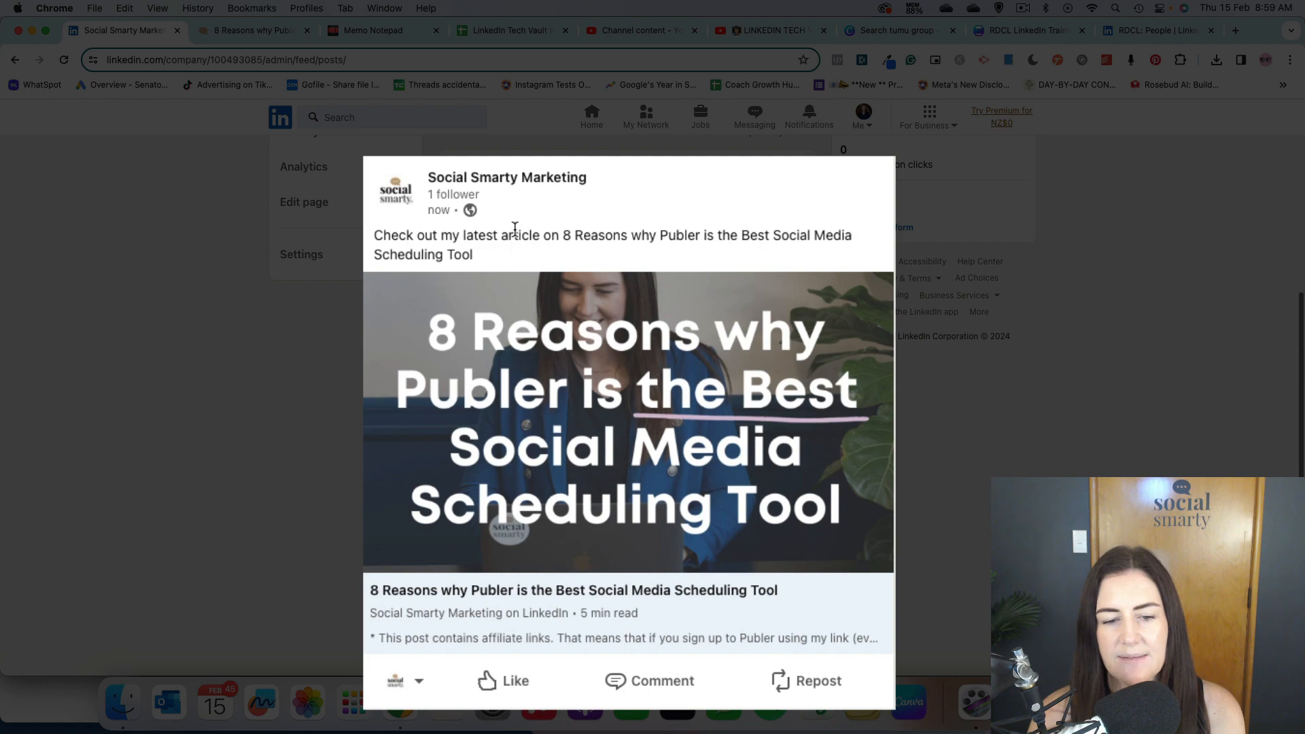
{"action": "mouse_move", "coordinate": [648, 573]}
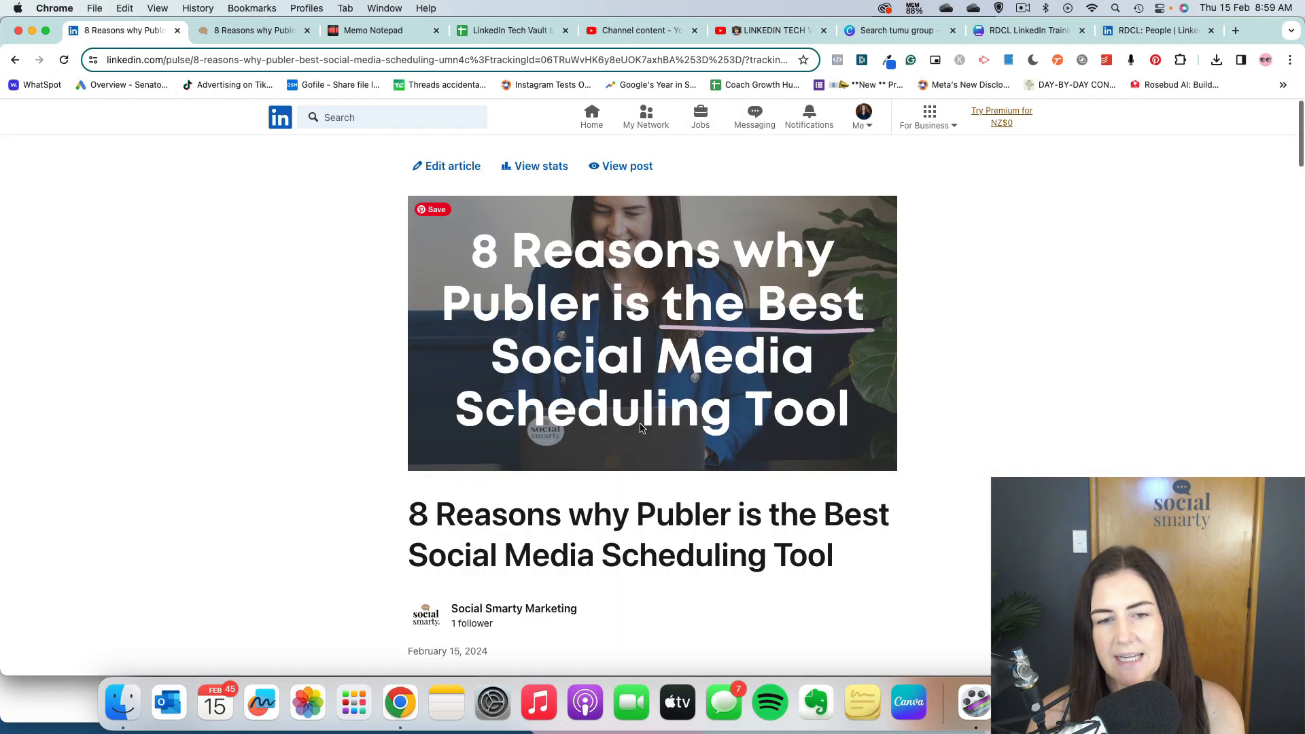
- Scroll through the published Publer article on its live page
{"action": "scroll", "scroll_direction": "down", "scroll_amount": 3}
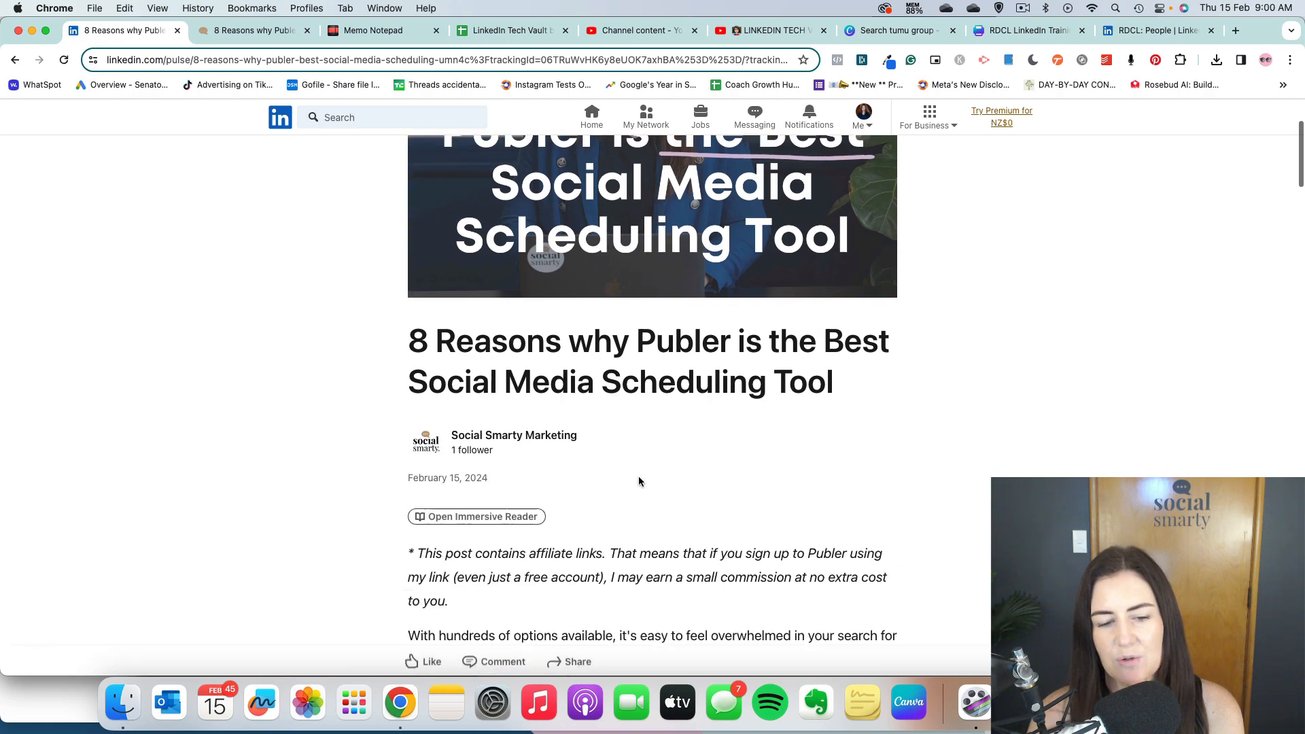
{"action": "scroll", "scroll_direction": "down", "scroll_amount": 3}
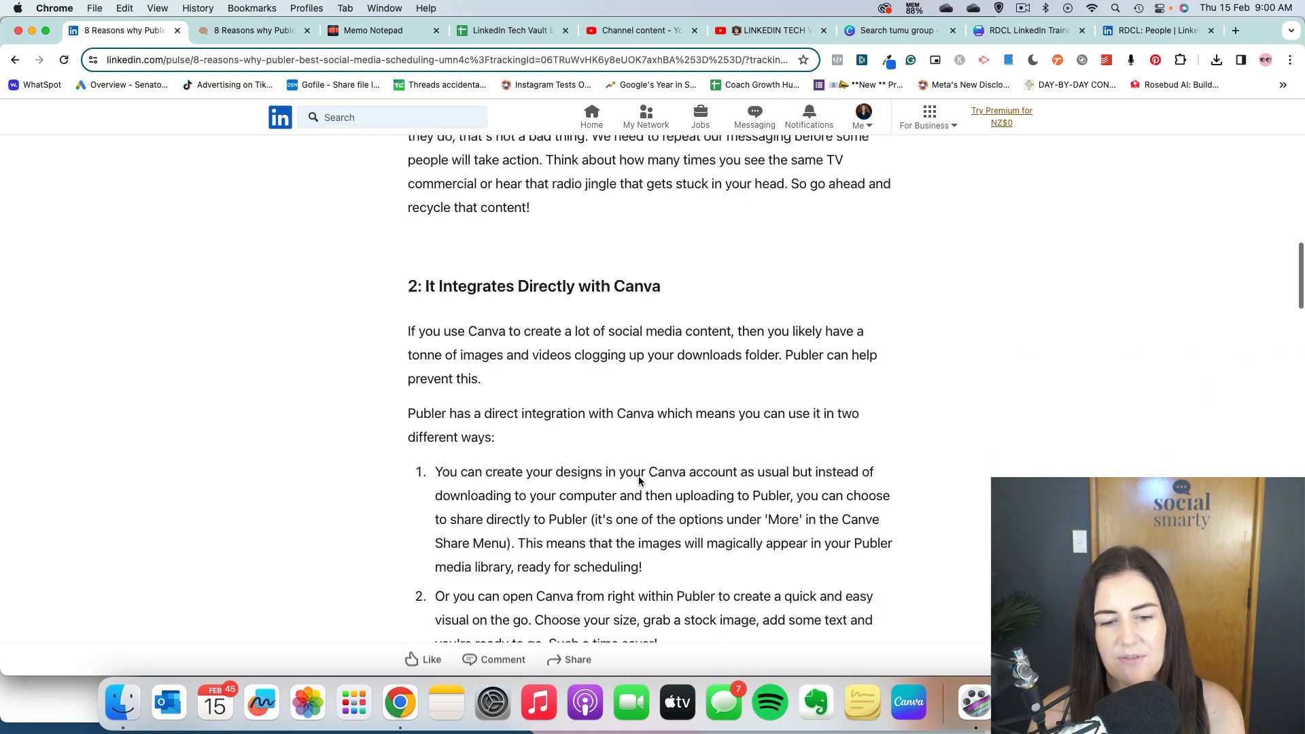
{"action": "scroll", "scroll_direction": "down", "scroll_amount": 3}
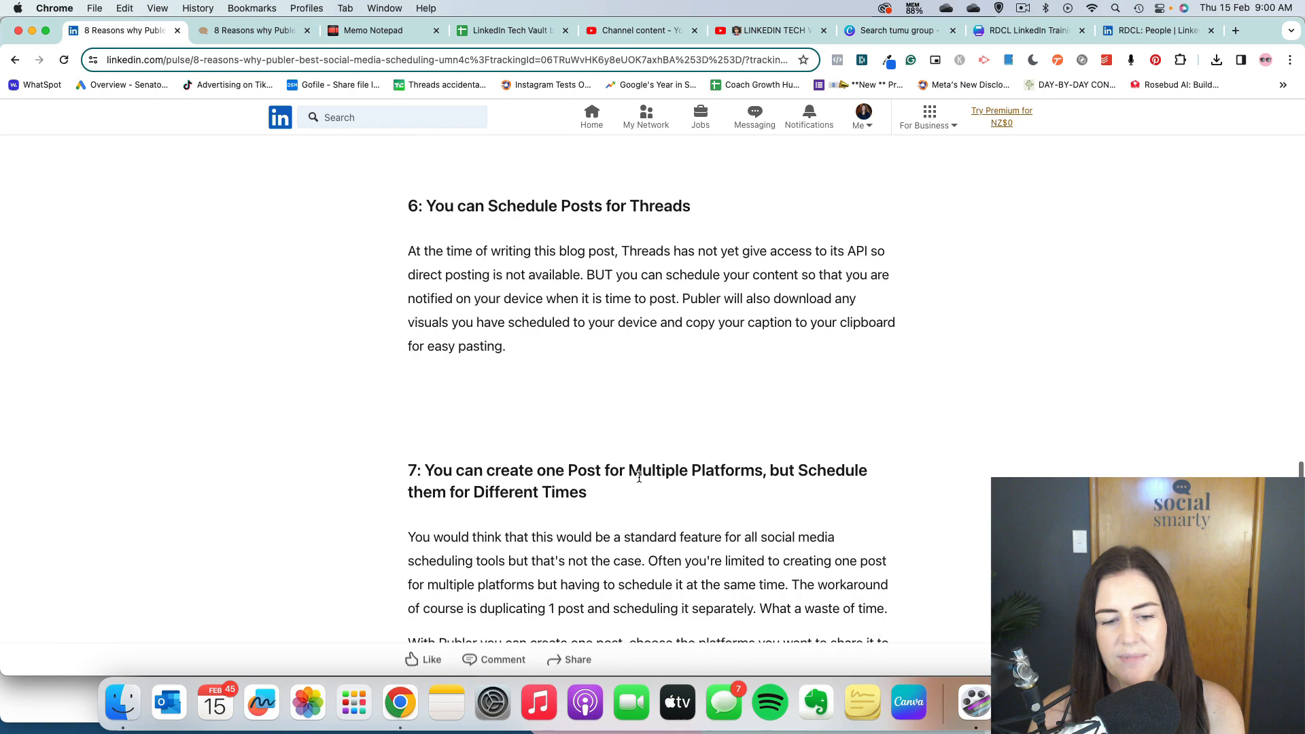
{"action": "scroll", "scroll_direction": "down", "scroll_amount": 3}
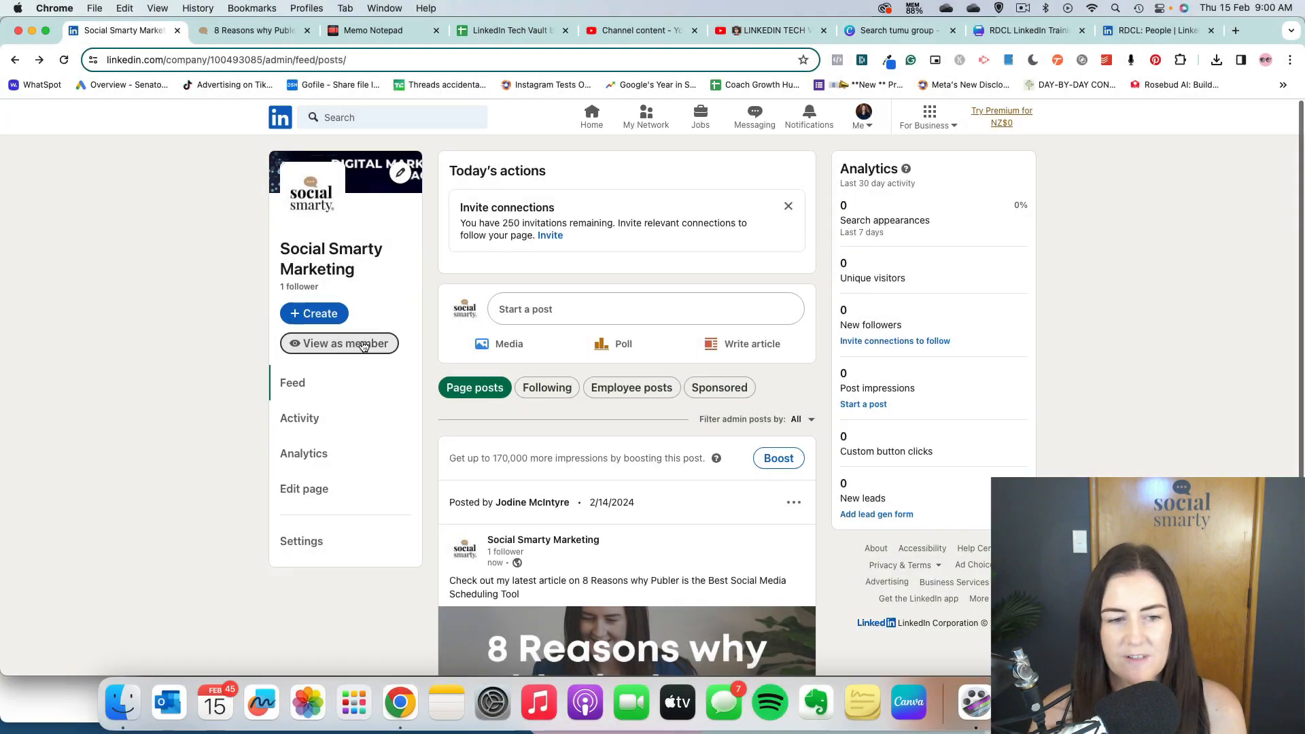
- Switch to member view of the Social Smarty Marketing page and filter its Posts to Articles, showing the Publer article
{"action": "left_click", "coordinate": [339, 343]}
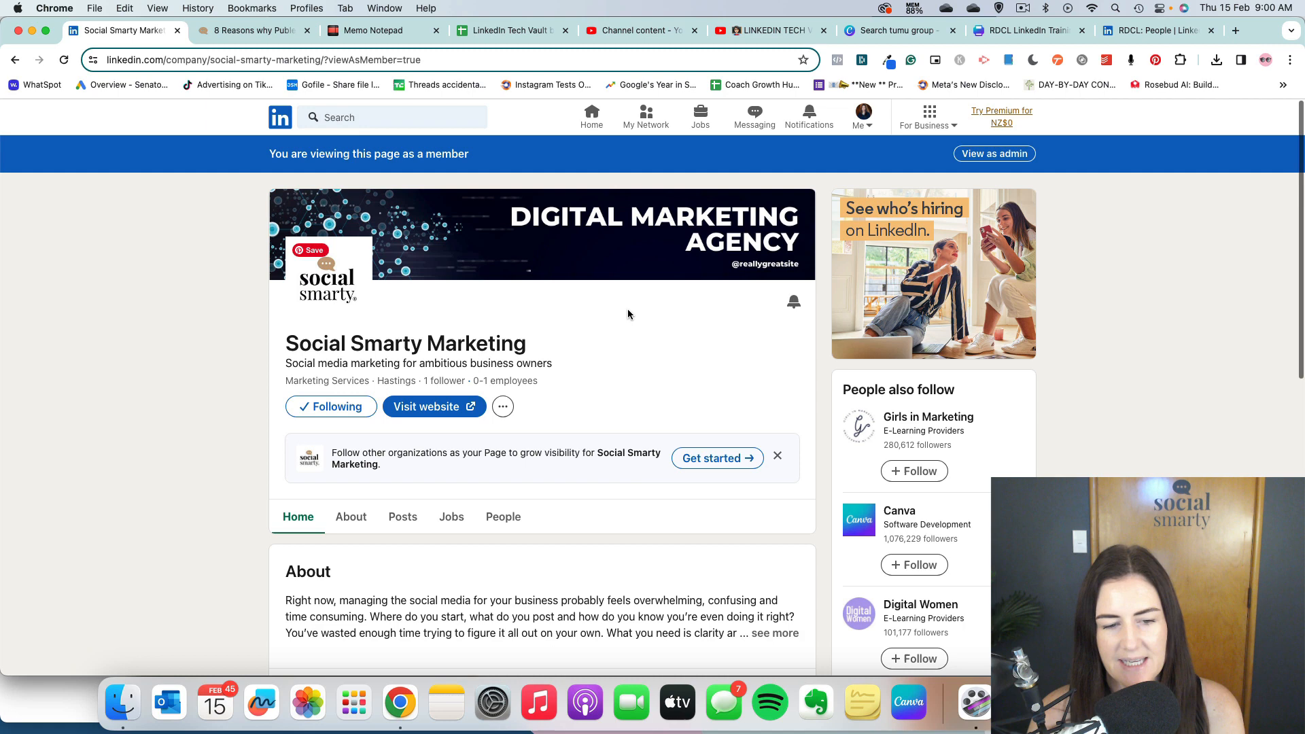
{"action": "scroll", "scroll_direction": "down", "scroll_amount": 3}
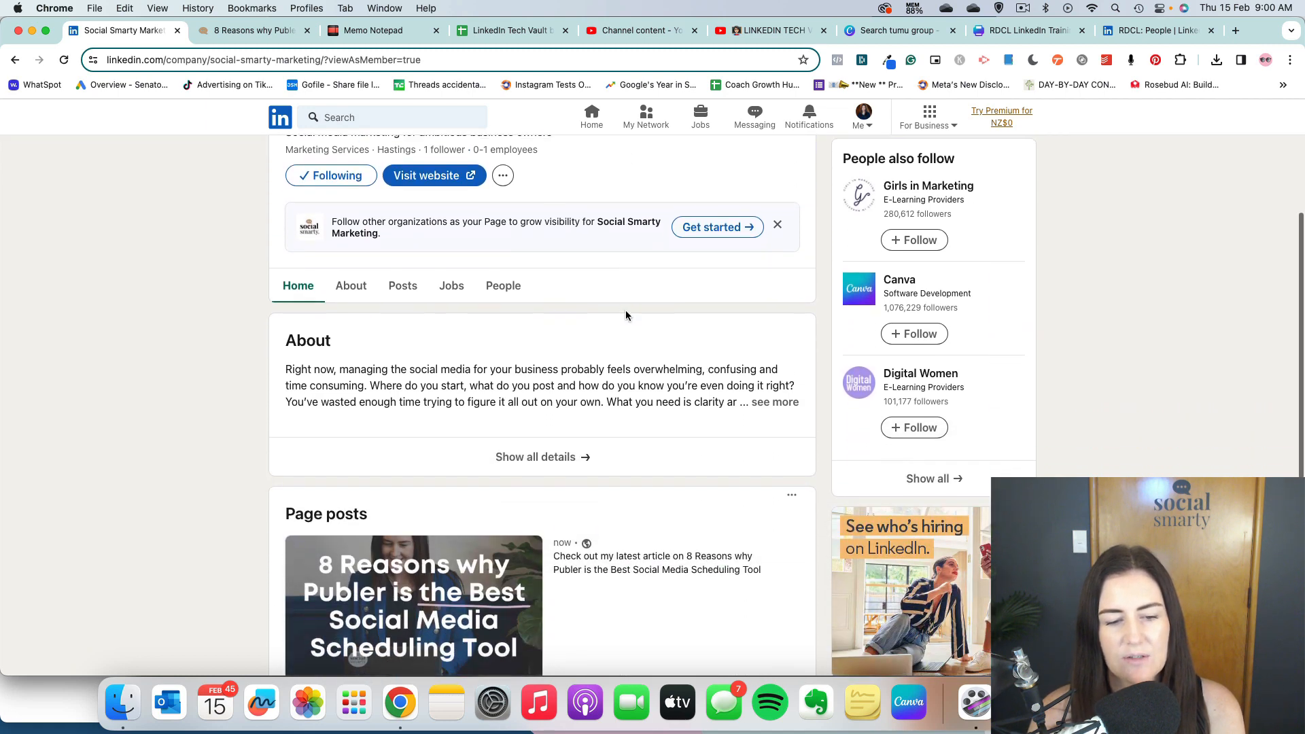
{"action": "scroll", "scroll_direction": "down", "scroll_amount": 3}
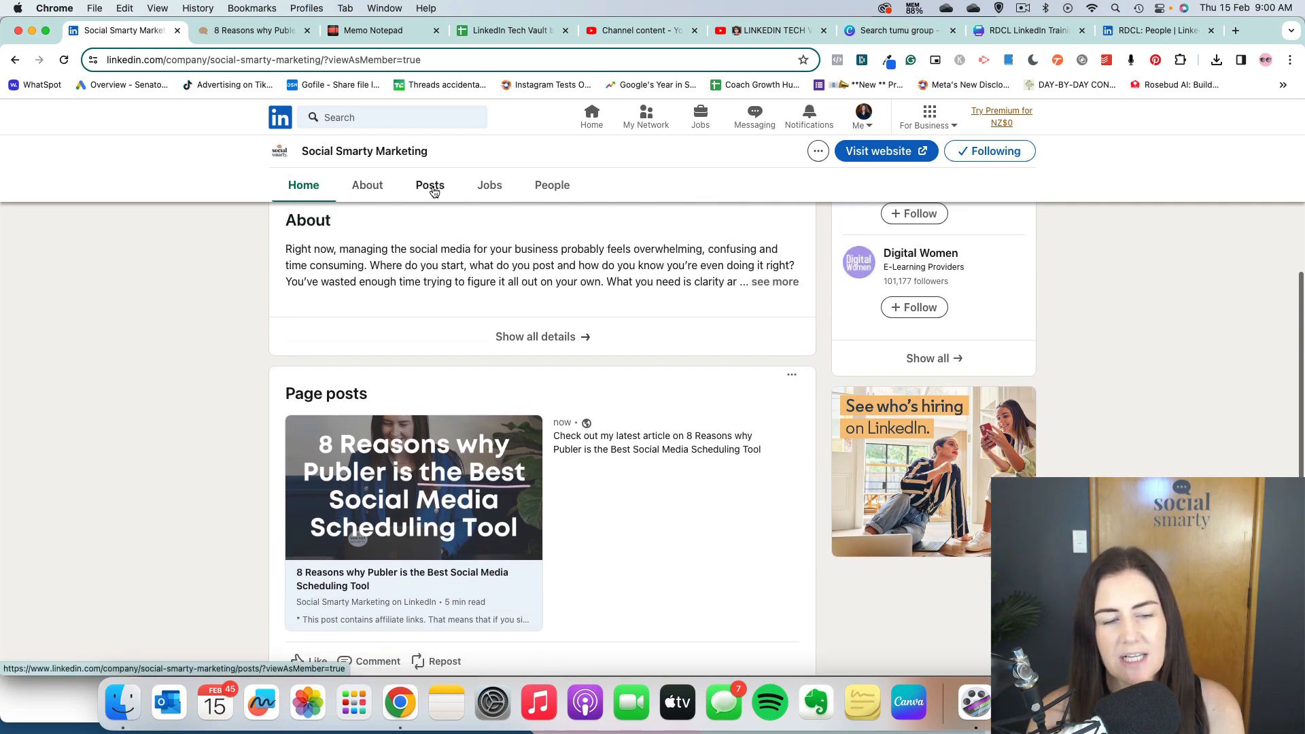
{"action": "left_click", "coordinate": [430, 185]}
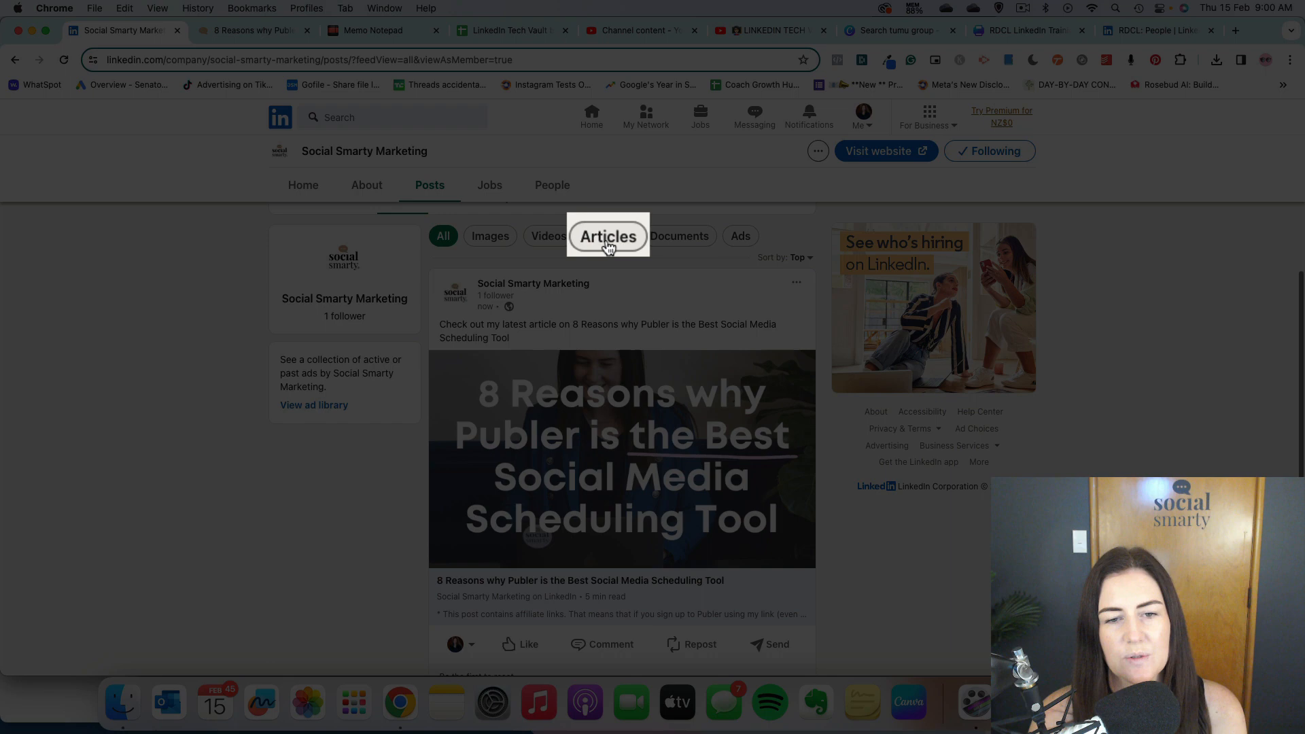
{"action": "left_click", "coordinate": [608, 235]}
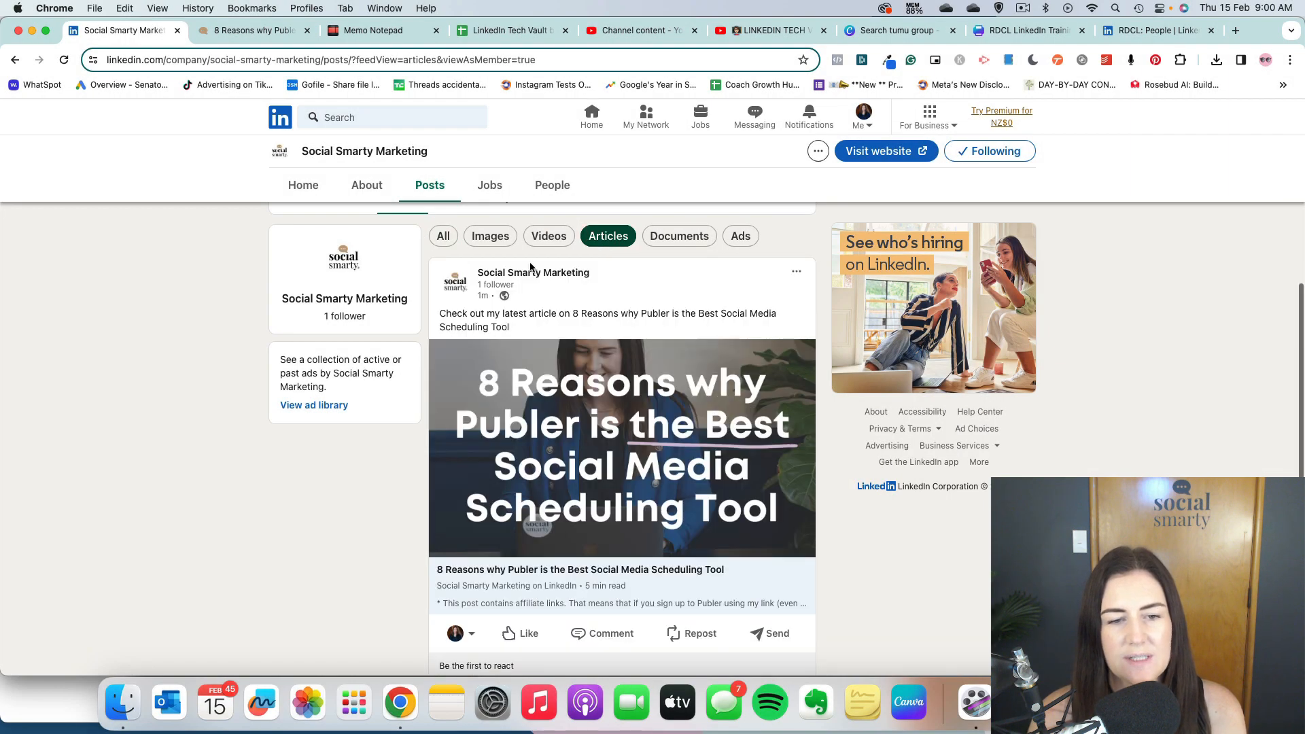